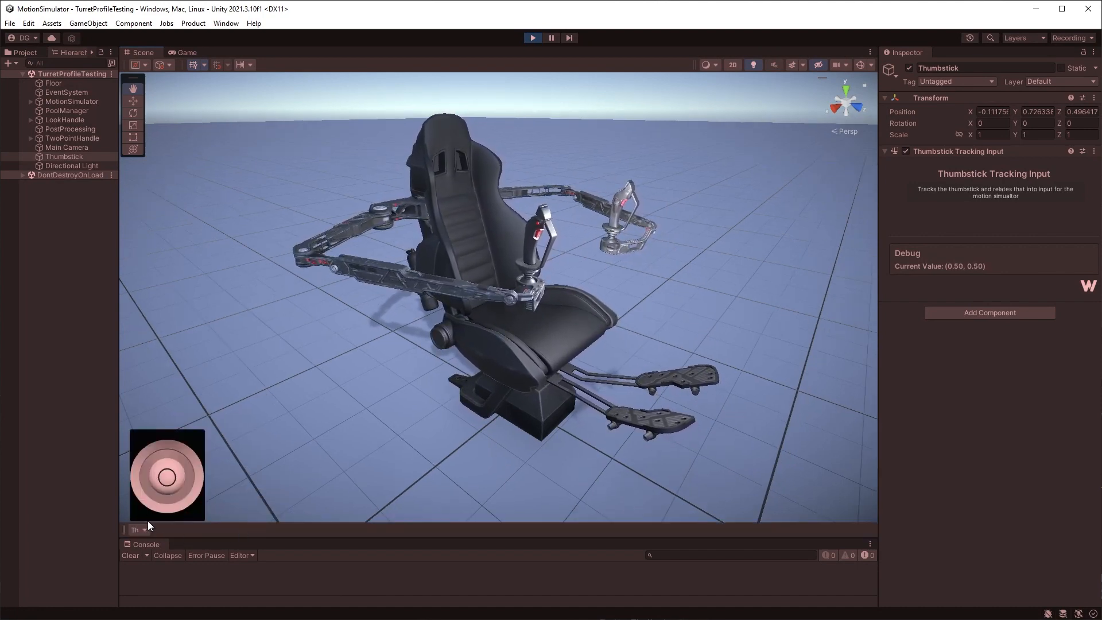
Switch from the motion-simulator project to the Overlays project's empty Basic scene.
left_click_drag(167, 476, 170, 479)
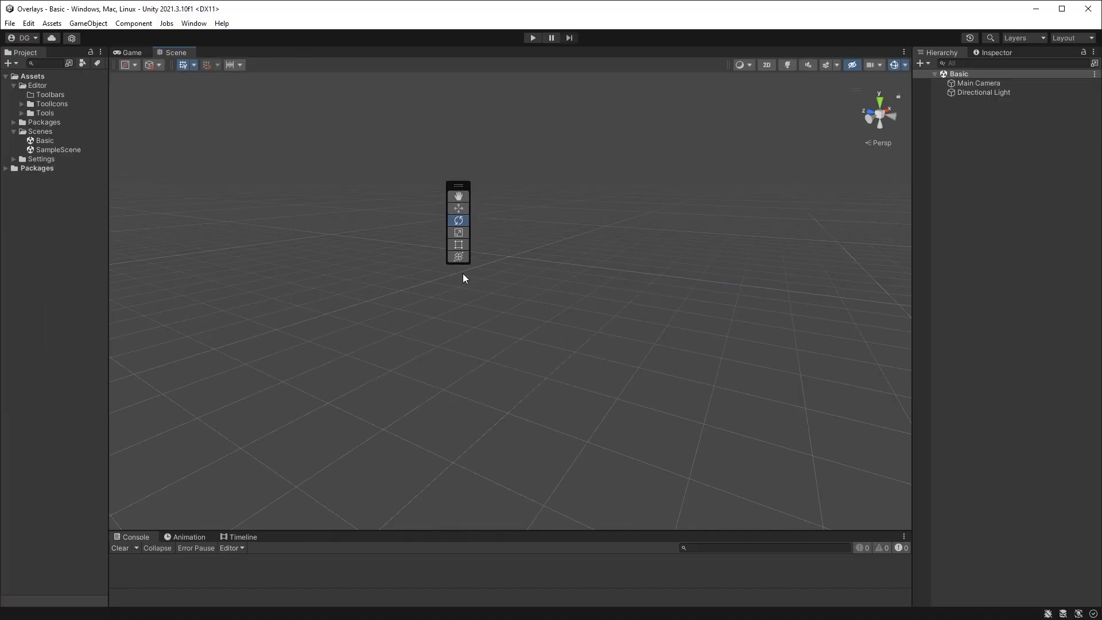
mouse_move(510, 282)
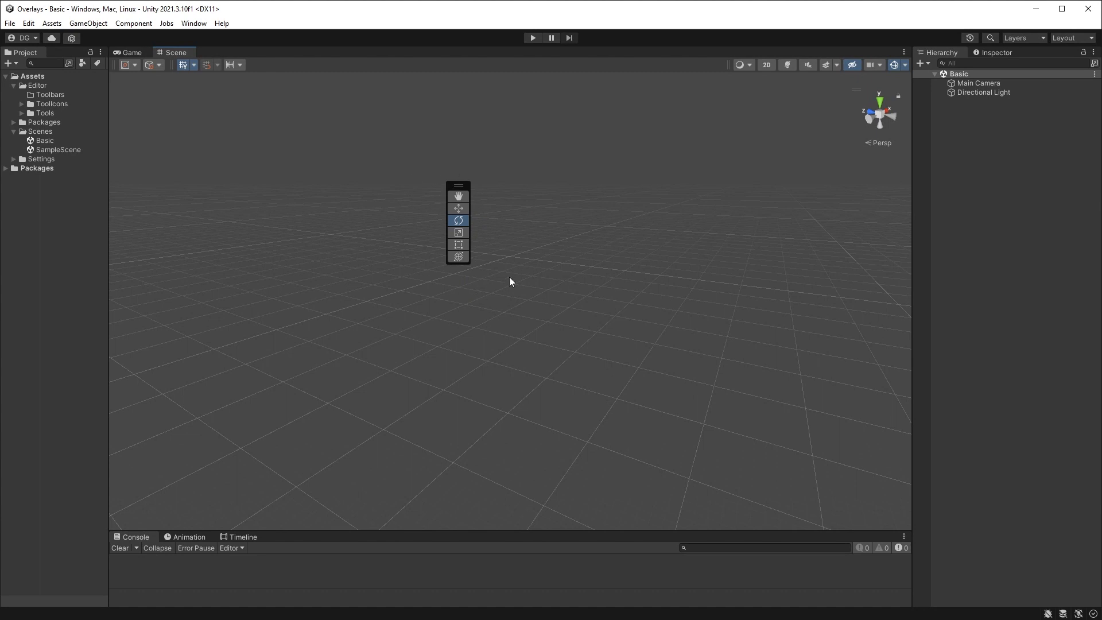
mouse_move(506, 270)
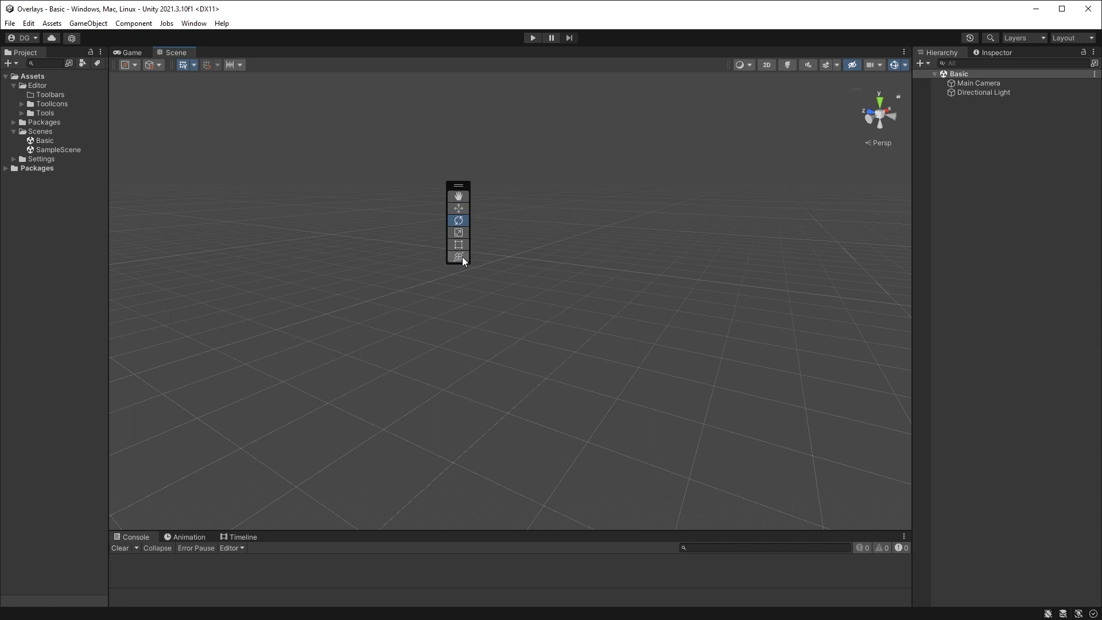
mouse_move(458, 255)
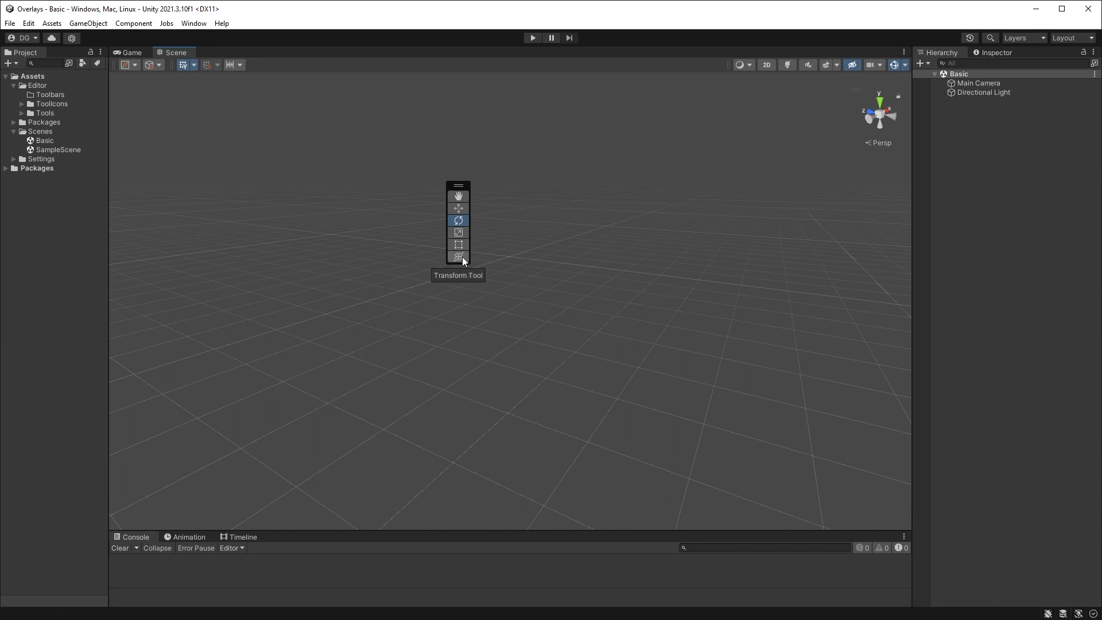
Reposition the Tools overlay twice, collapse it to an icon, then expand it again docked.
left_click_drag(458, 186, 424, 153)
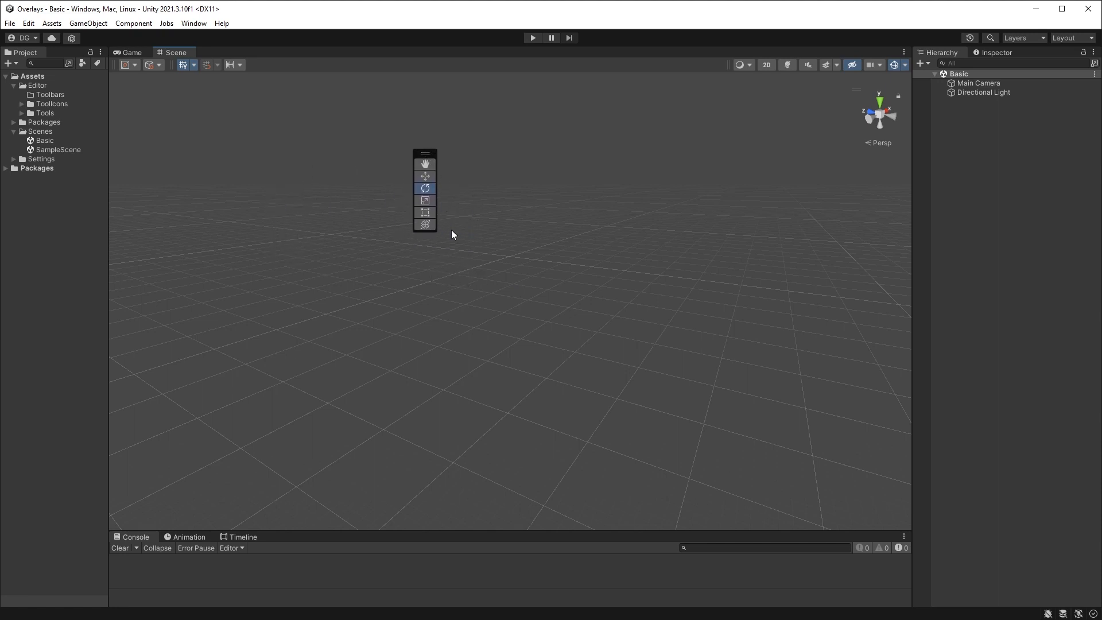
left_click_drag(425, 153, 216, 121)
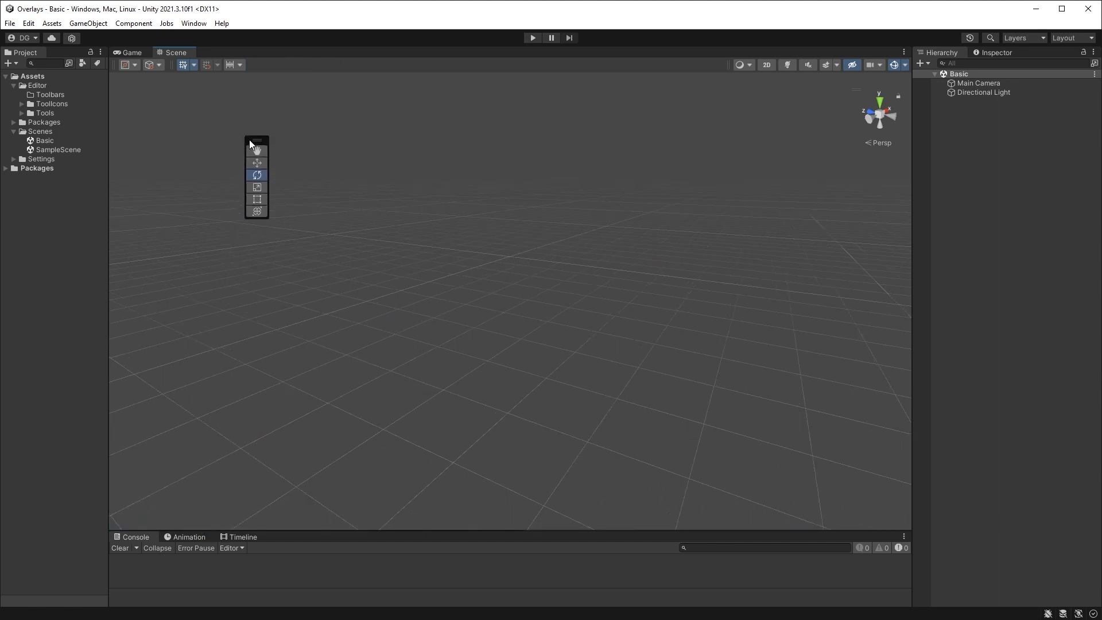
left_click(256, 140)
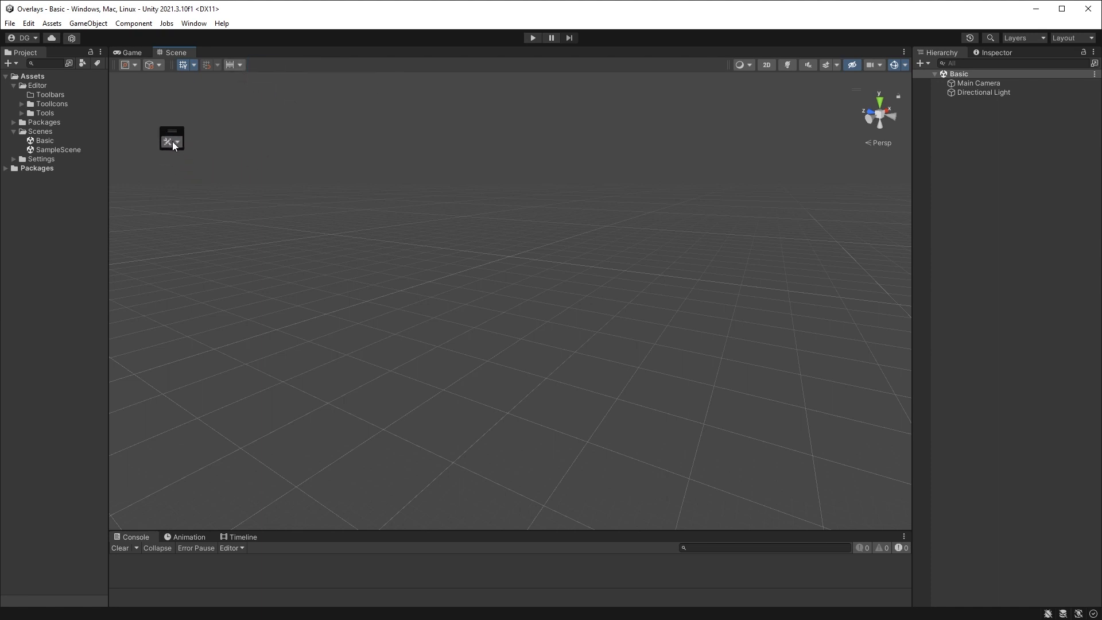
left_click(171, 139)
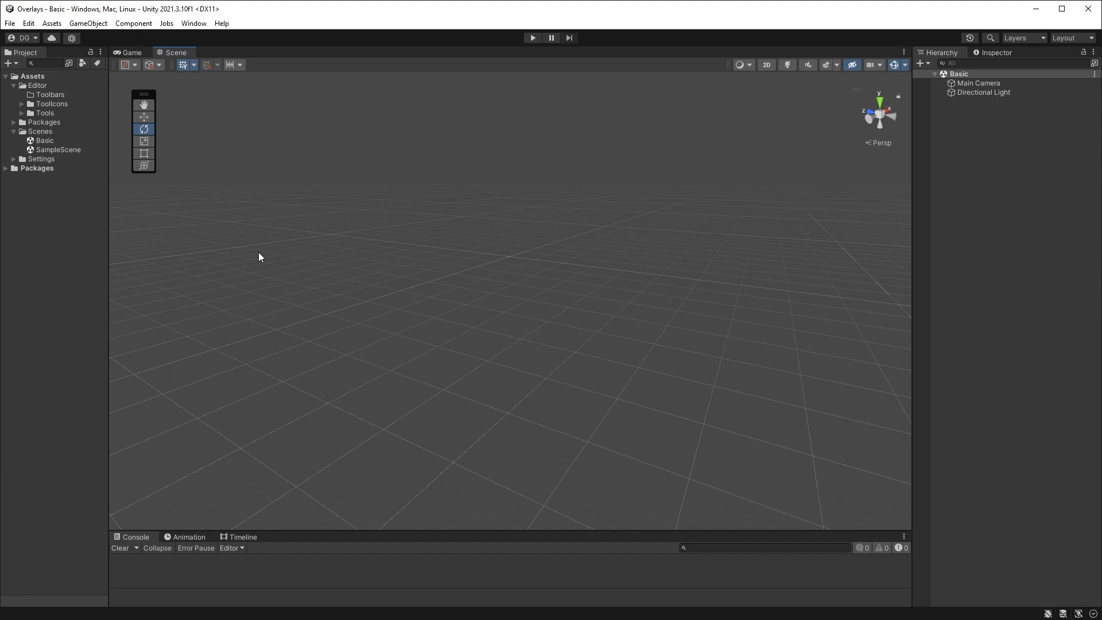
mouse_move(242, 305)
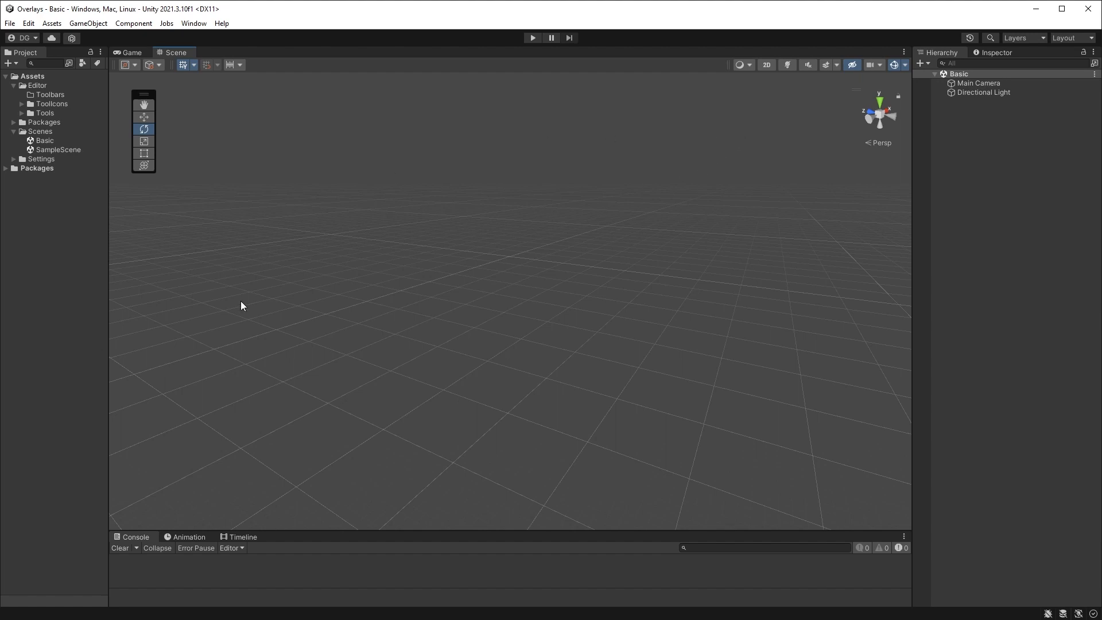
mouse_move(252, 438)
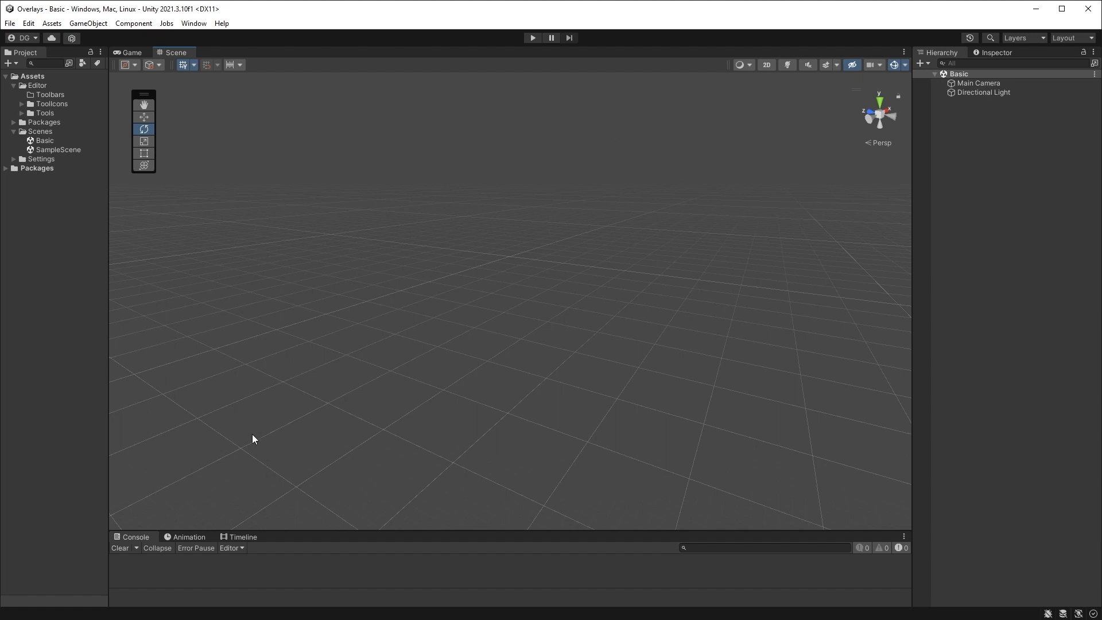
mouse_move(323, 392)
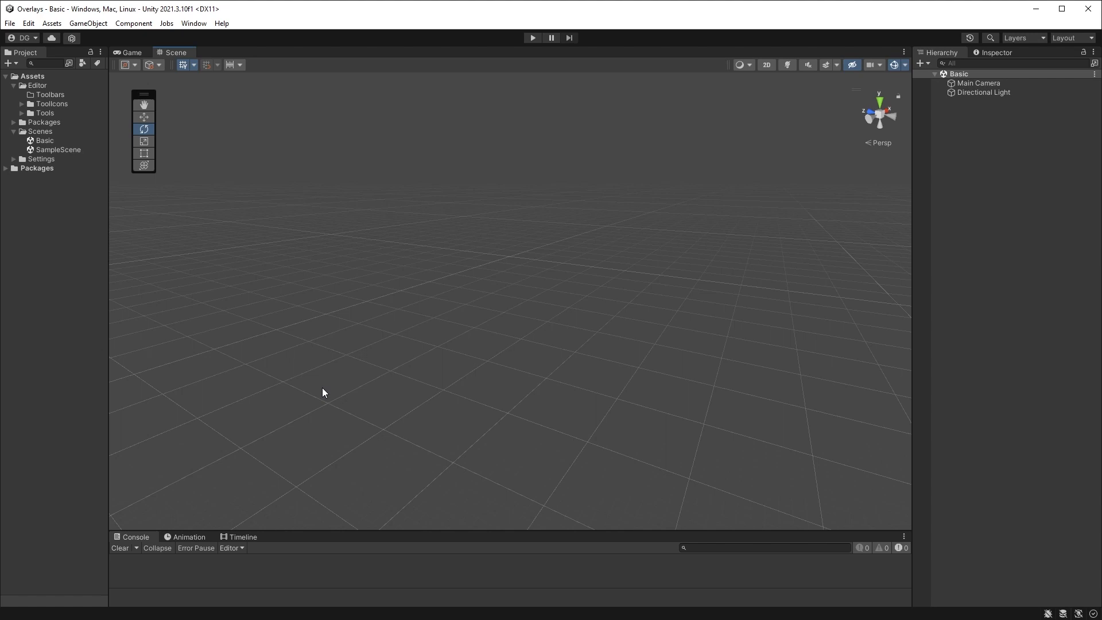
mouse_move(483, 274)
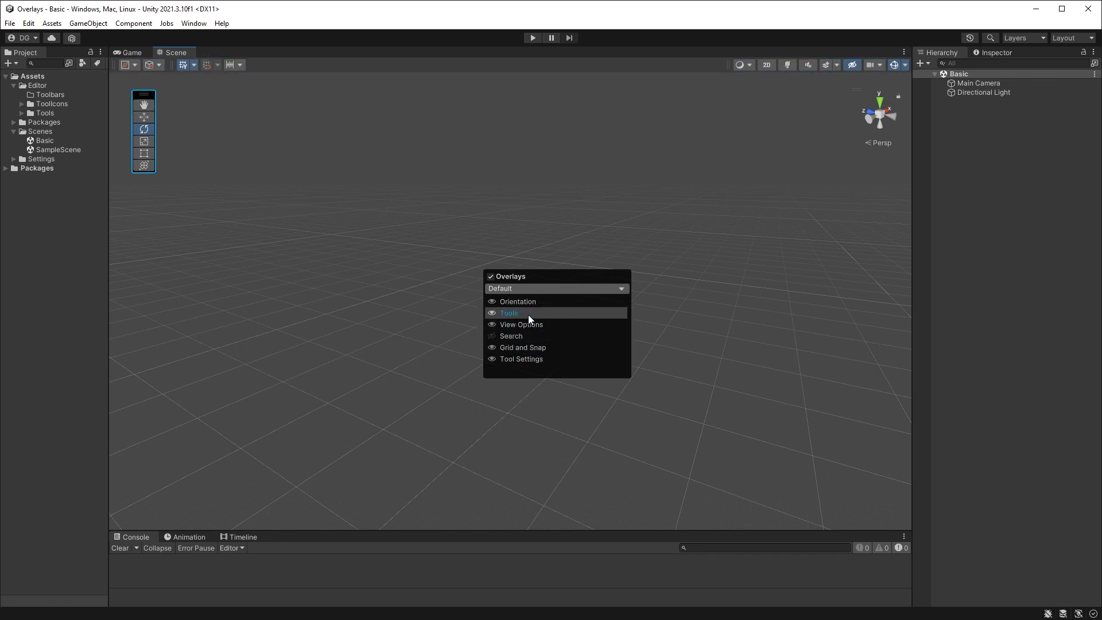
left_click(509, 312)
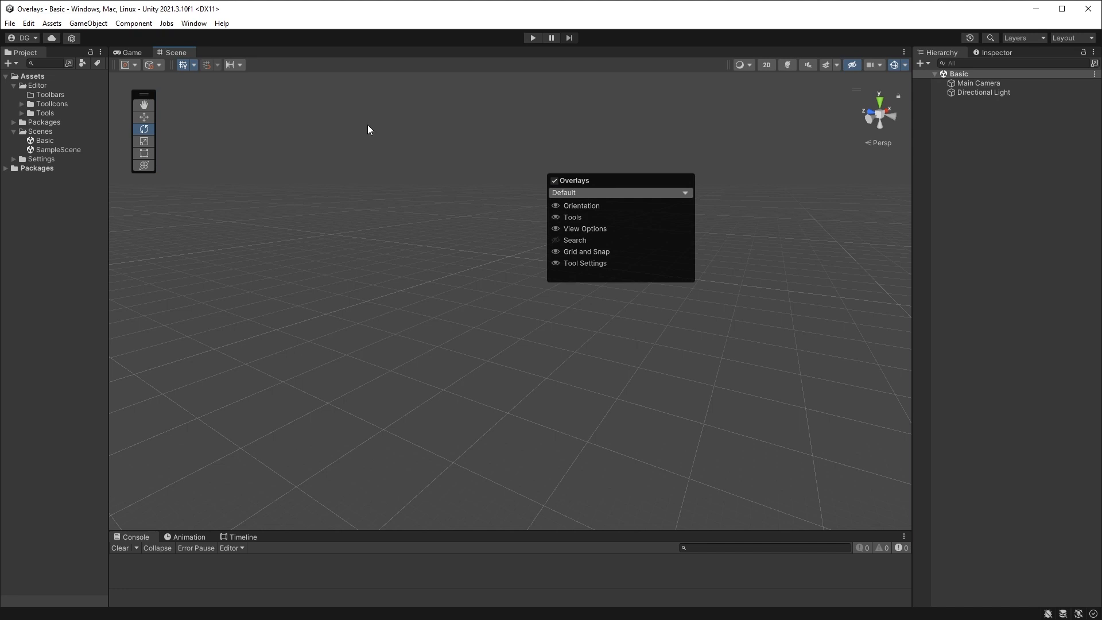
left_click(698, 420)
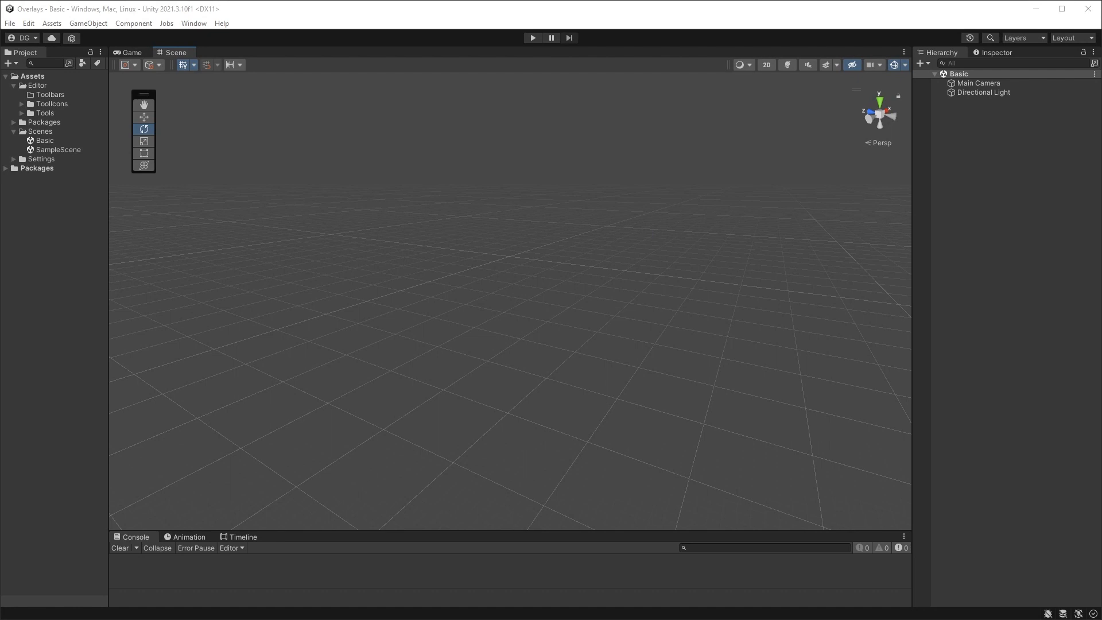
mouse_move(226, 157)
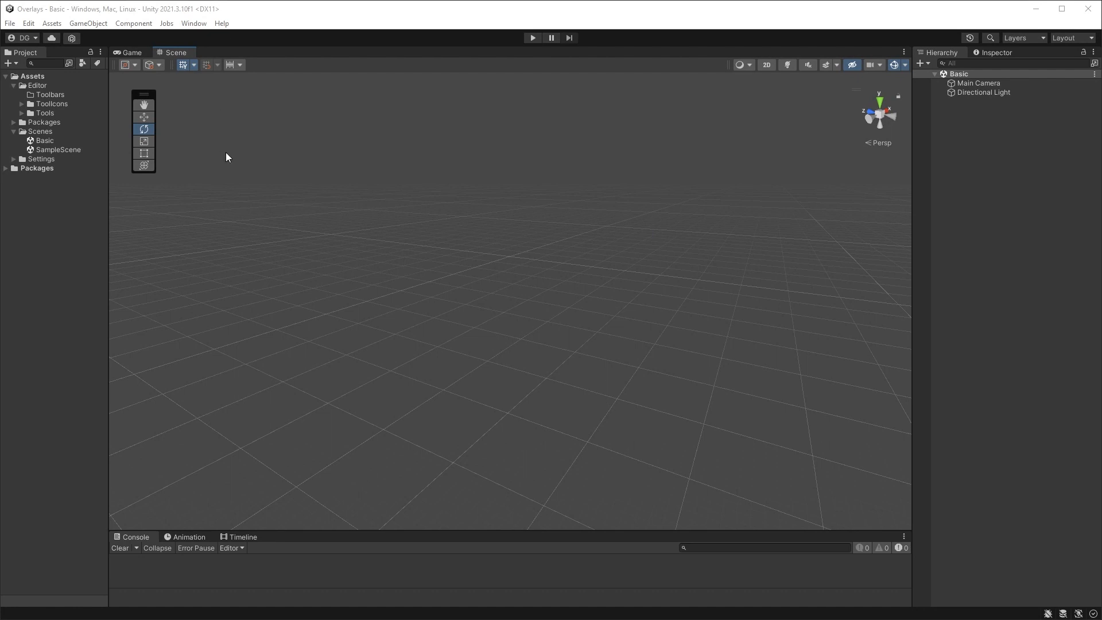
mouse_move(143, 117)
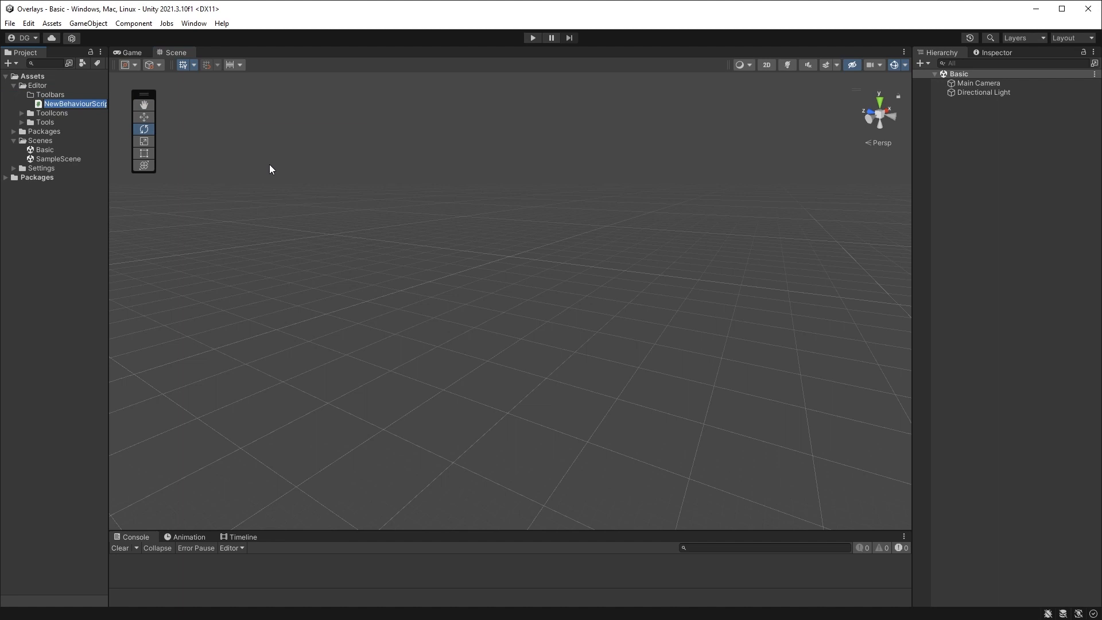
Name the new script SpaceToolbar, preview the sample scene in Game view, and open the script.
type("SpaceToolbar")
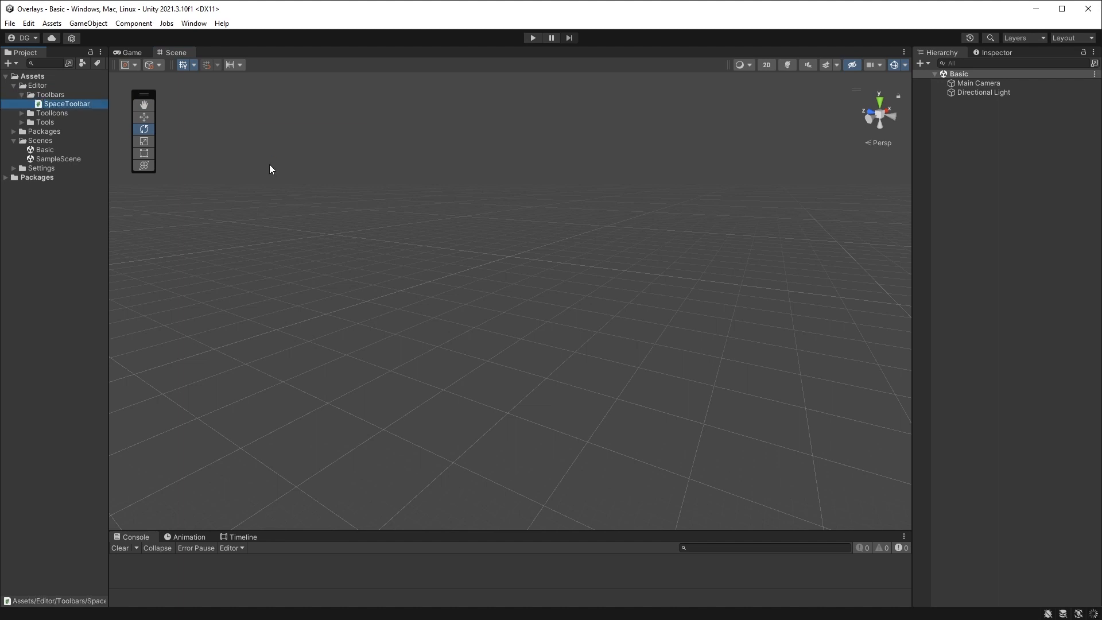
left_click(58, 159)
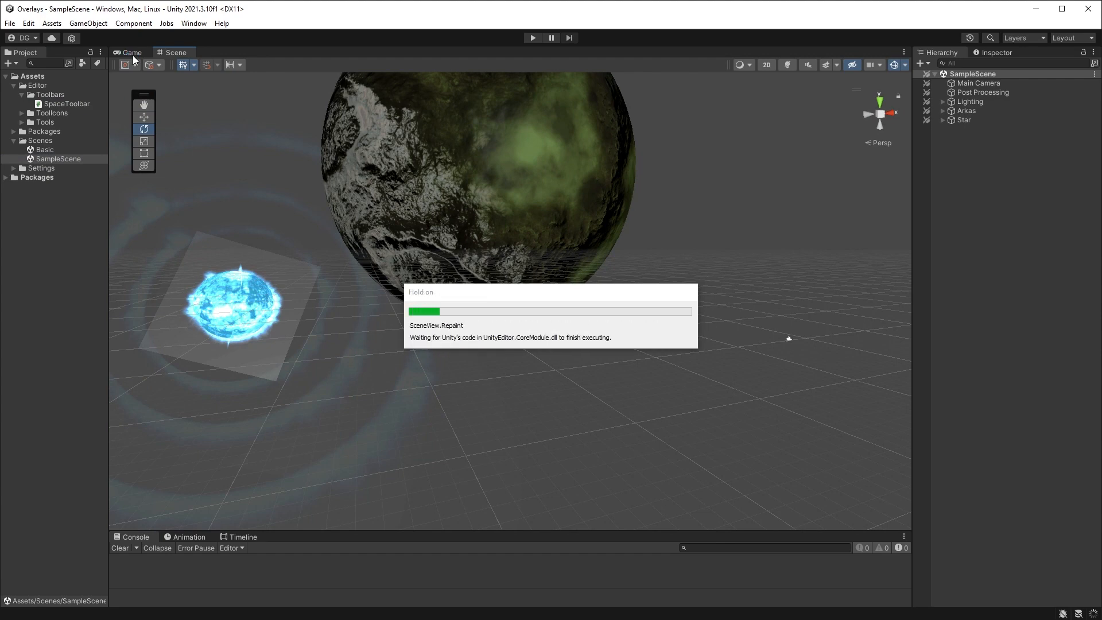
left_click(131, 51)
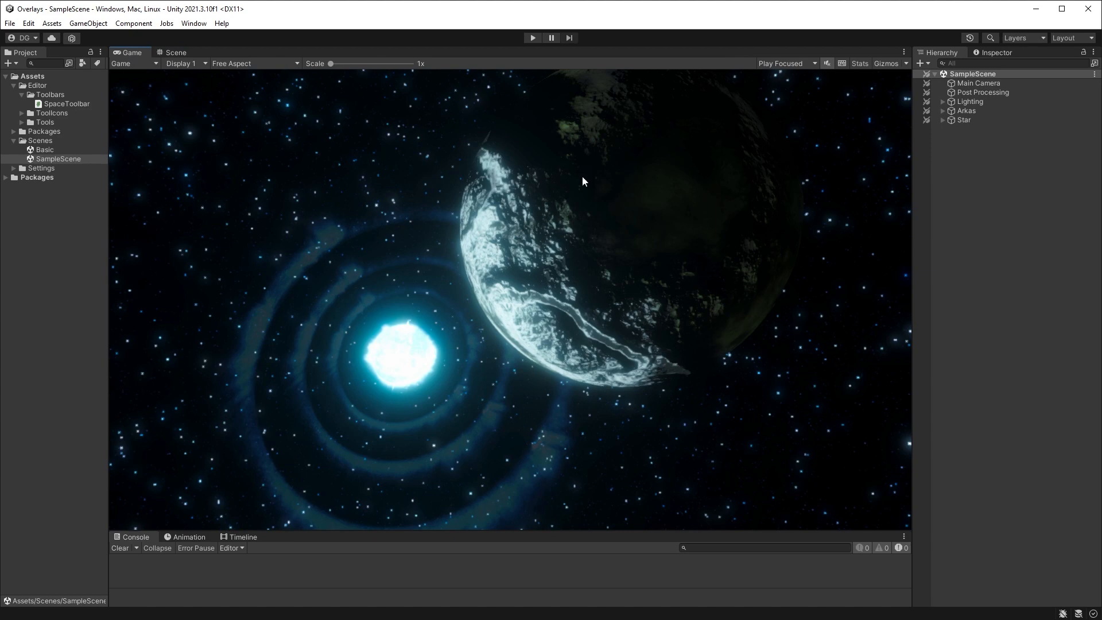
mouse_move(722, 286)
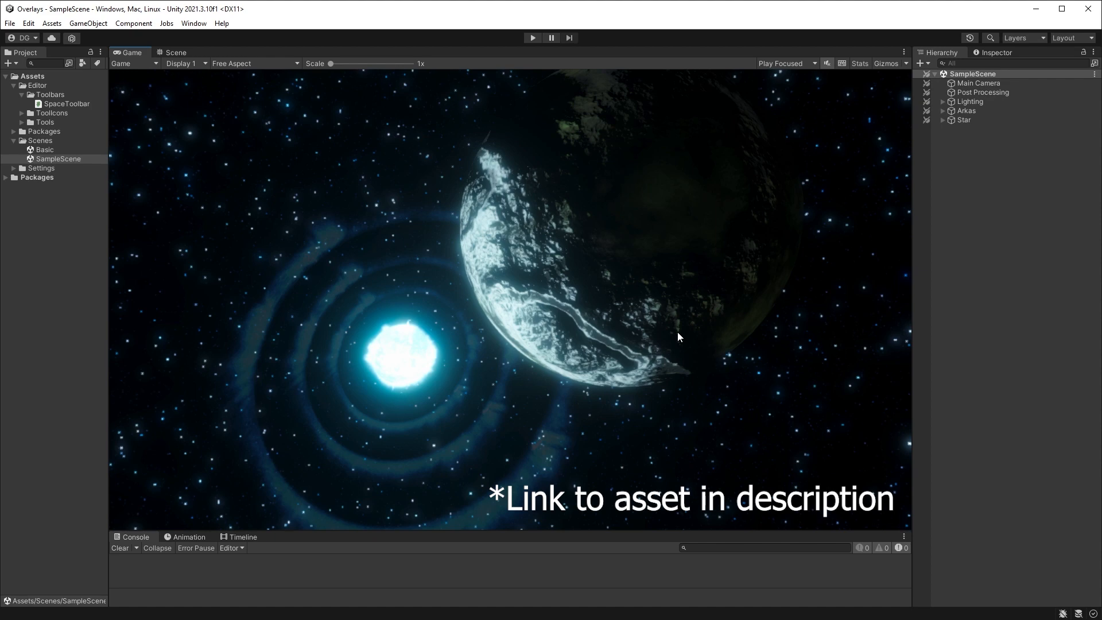
mouse_move(226, 178)
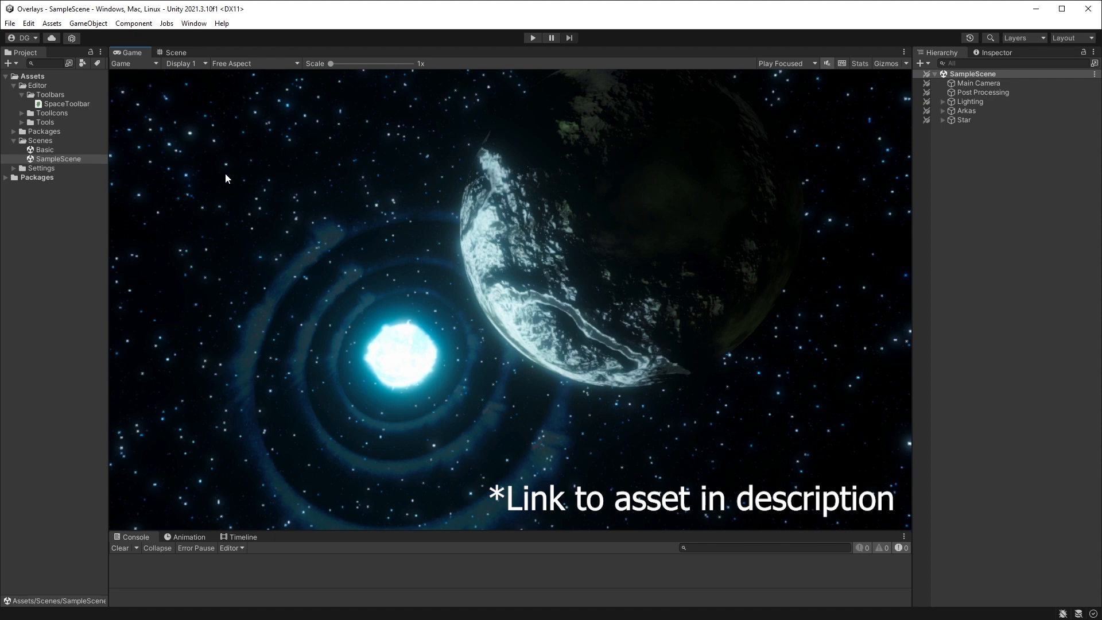
left_click(176, 52)
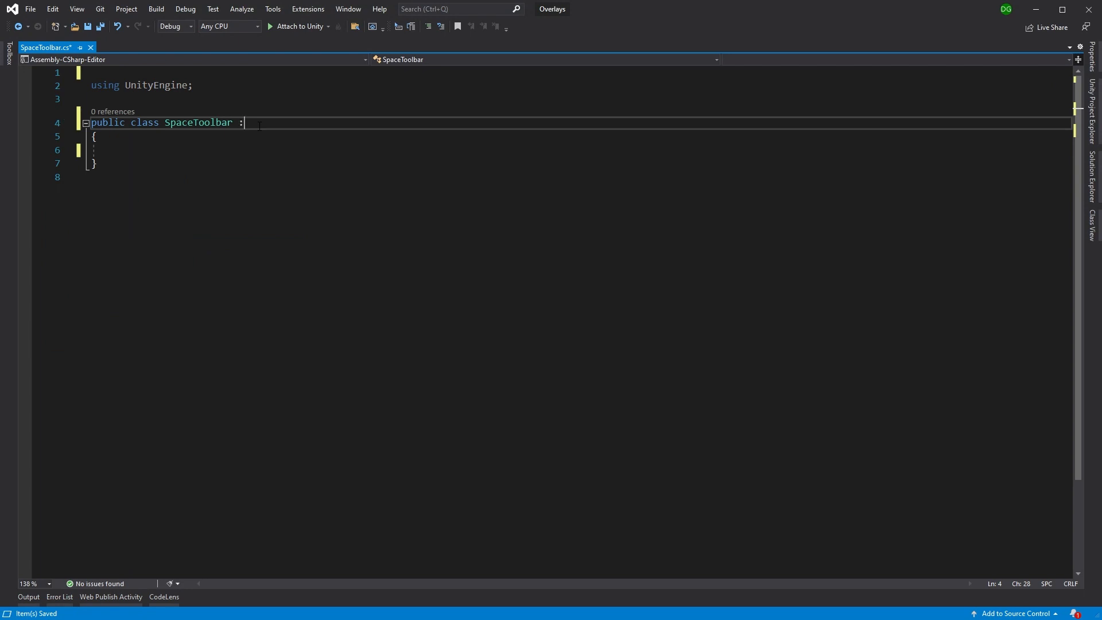
Derive SpaceToolbar from ToolbarOverlay with an [Overlay(typeof(SceneView), "Space Tools")] attribute.
type("To")
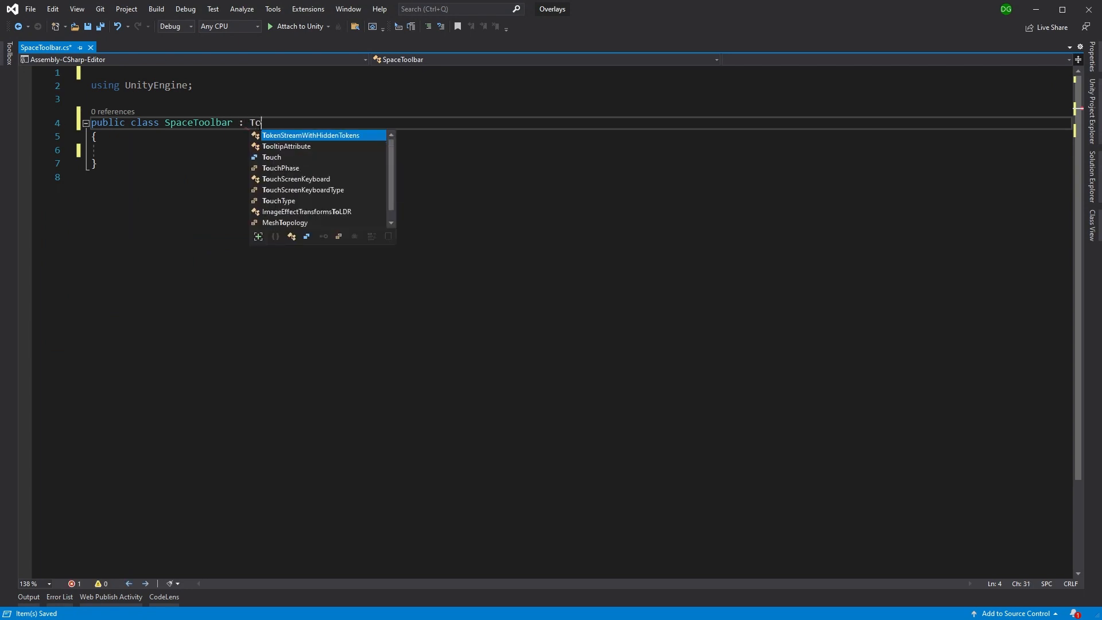
type("oolbarOverlay")
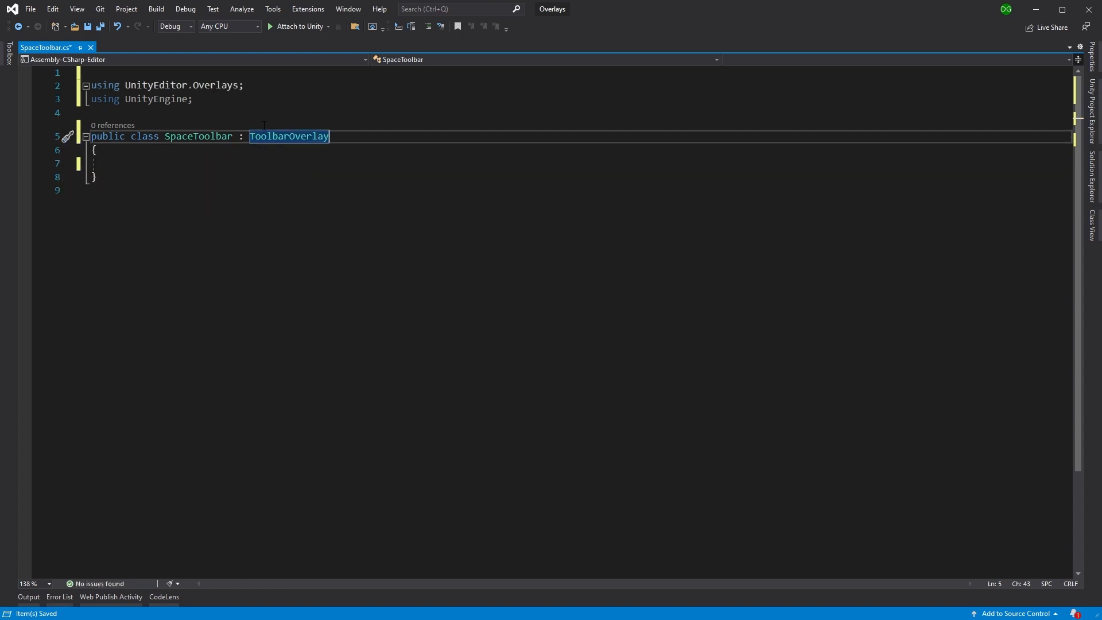
type("[")
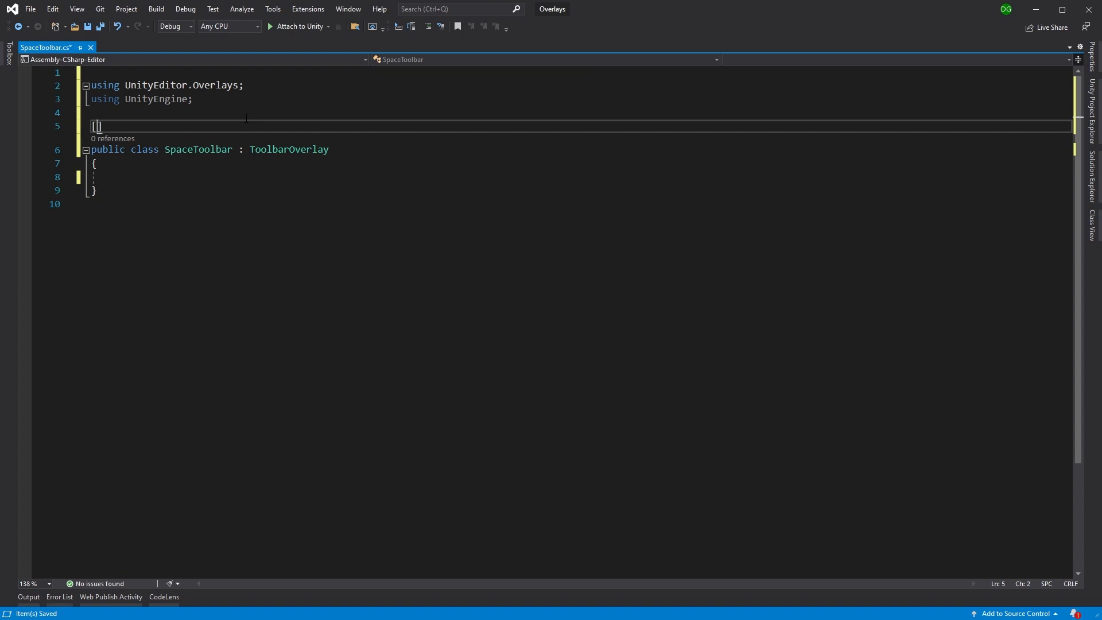
type("Overlay(typeo")
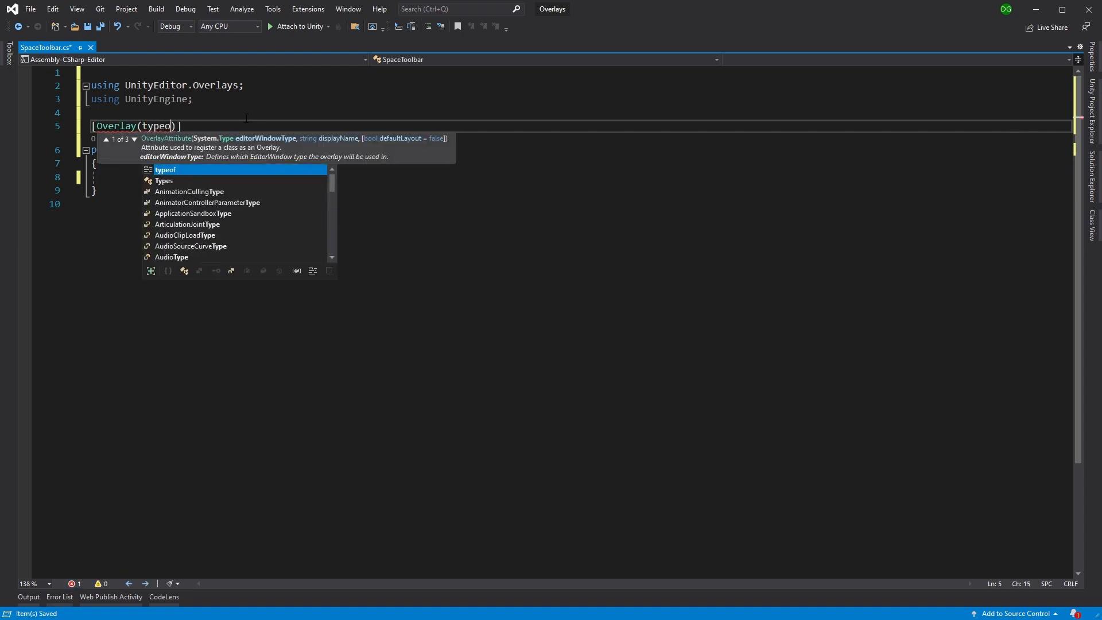
type("SceneView), \"Space")
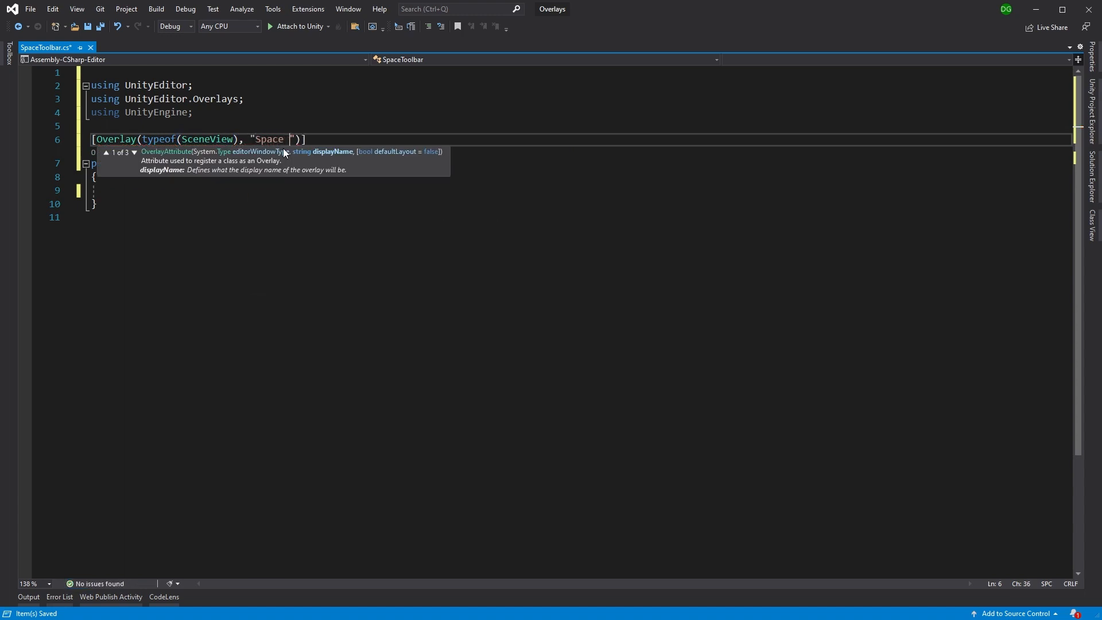
type("Tools")
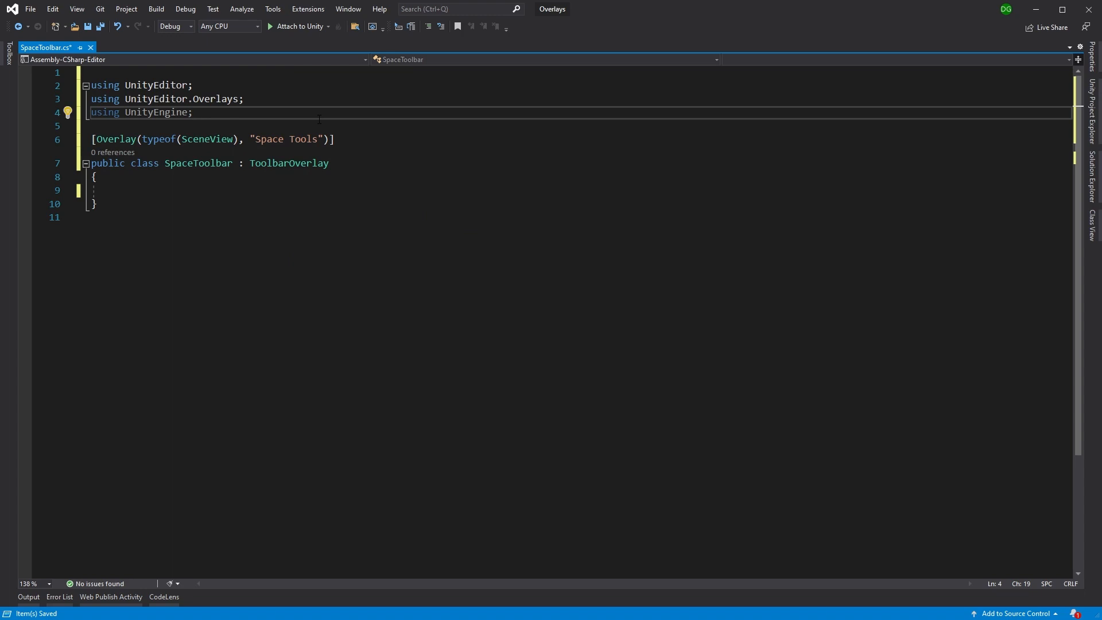
key("enter")
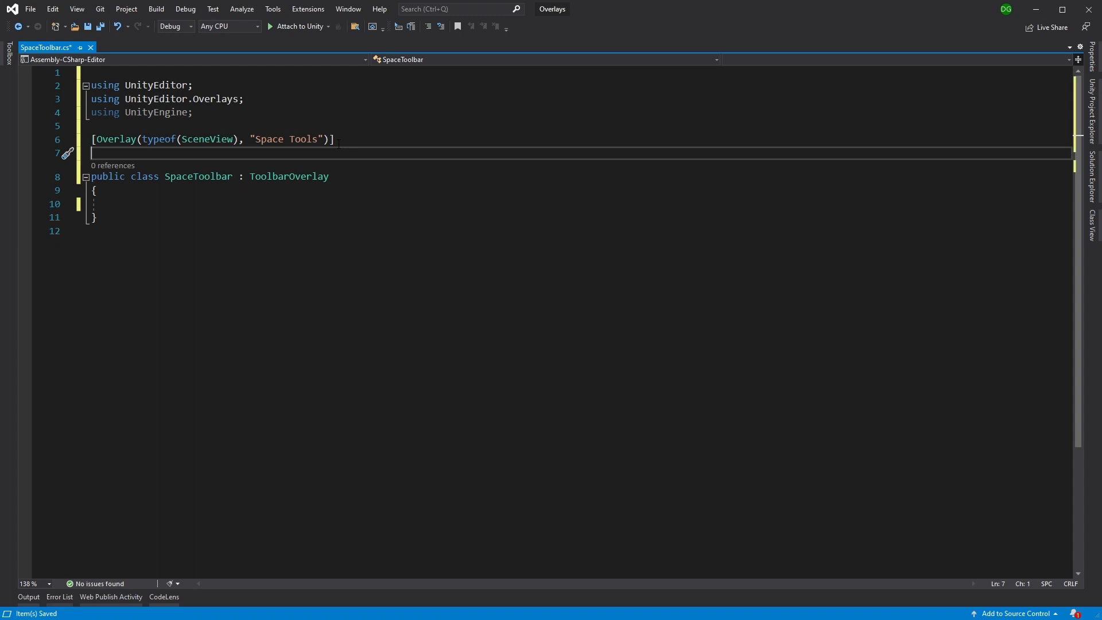
Add an [Icon("Assets/Editor/ToolIcons/SpaceIcon.png")] attribute to the class.
type("[Icon")
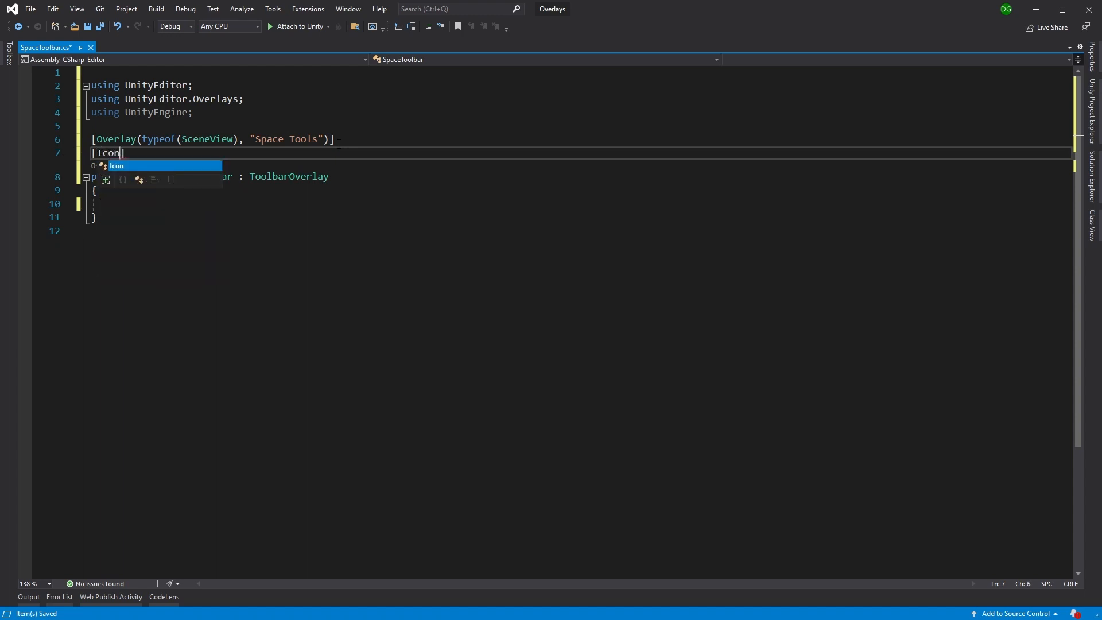
type("()")
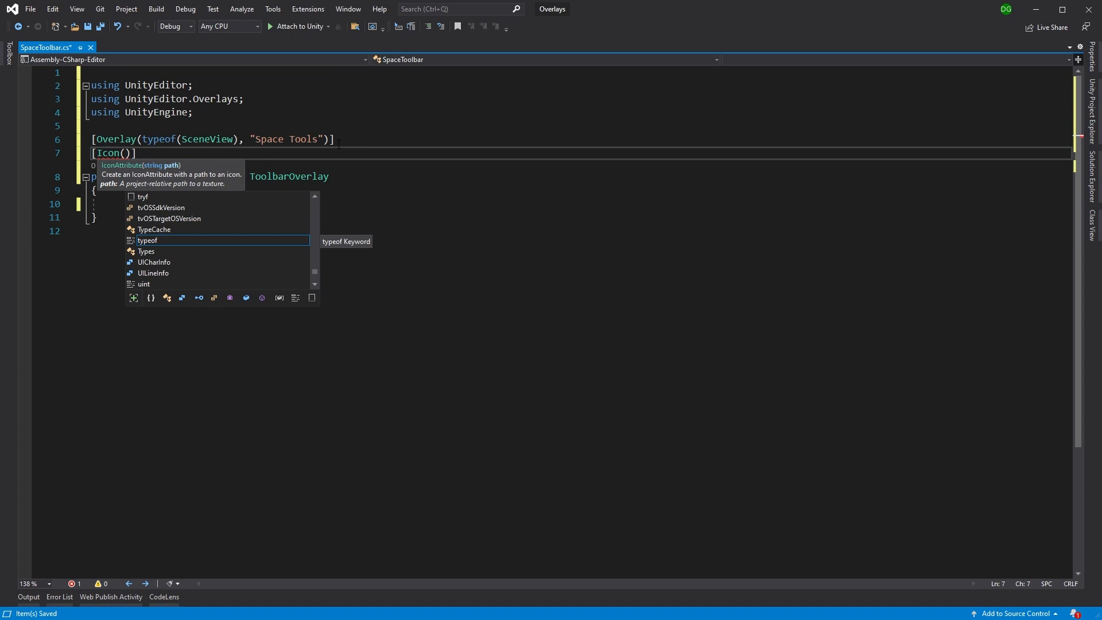
type("\"Assets\"")
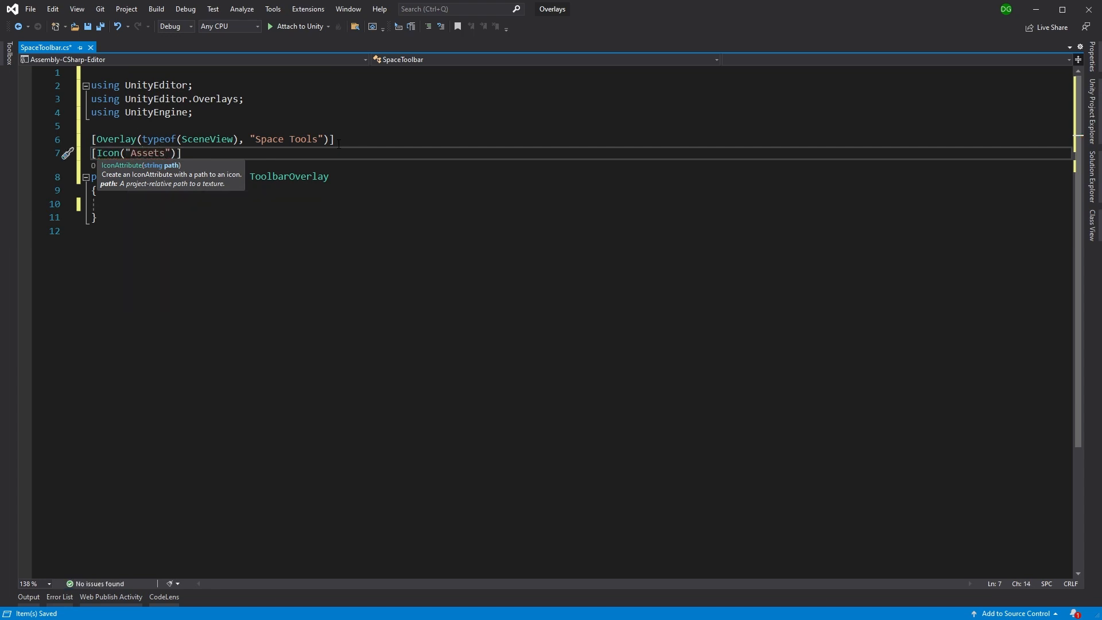
type("/")
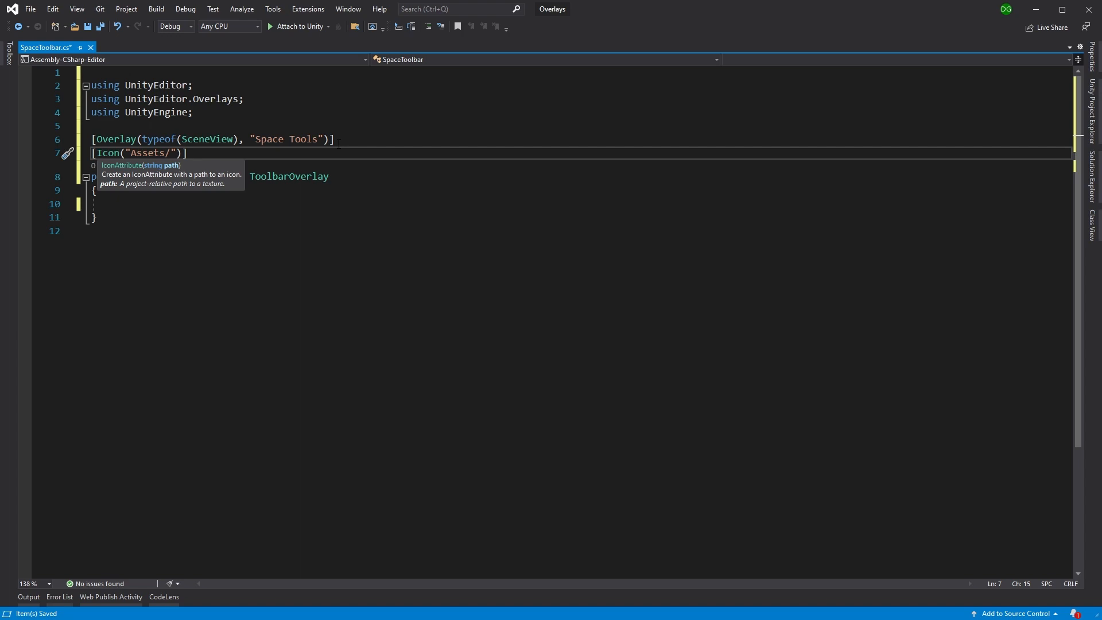
type("Ed")
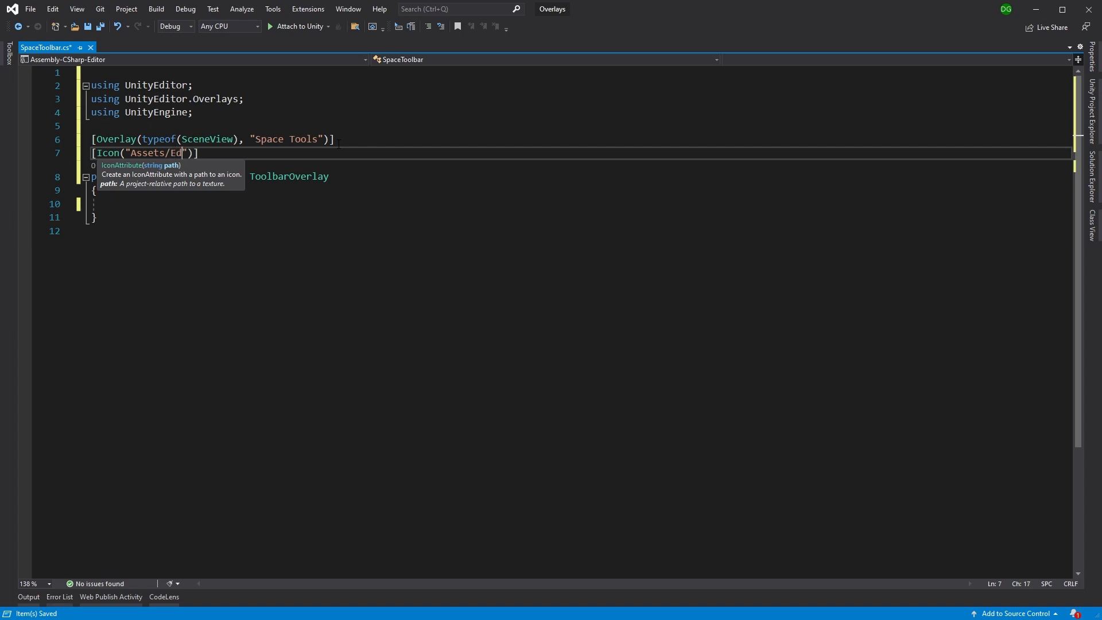
type("itor")
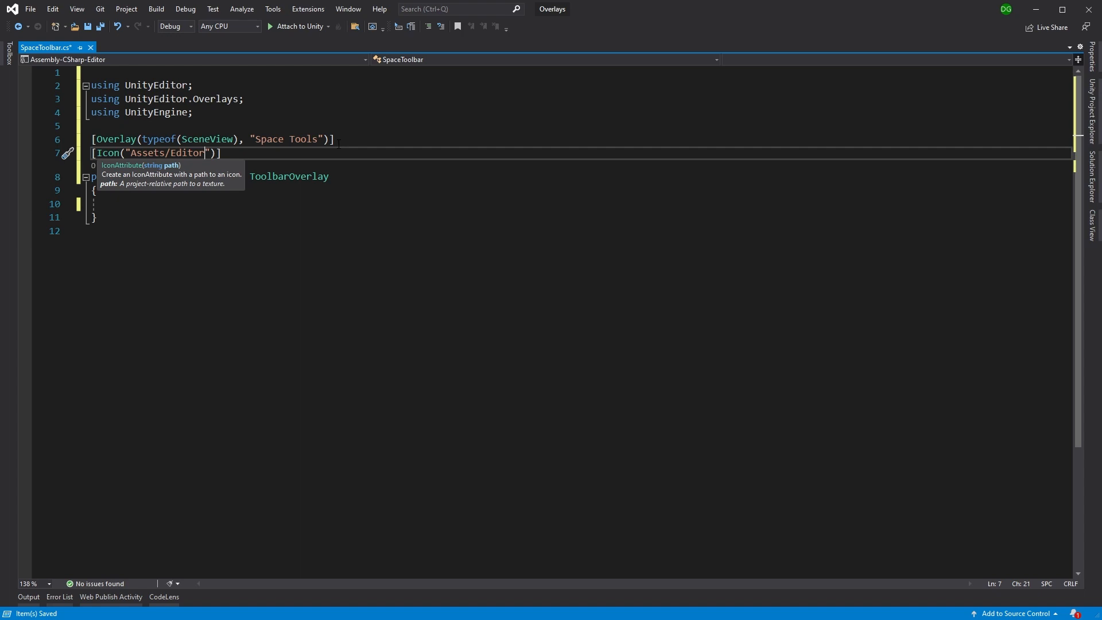
type("/ToolIcons/")
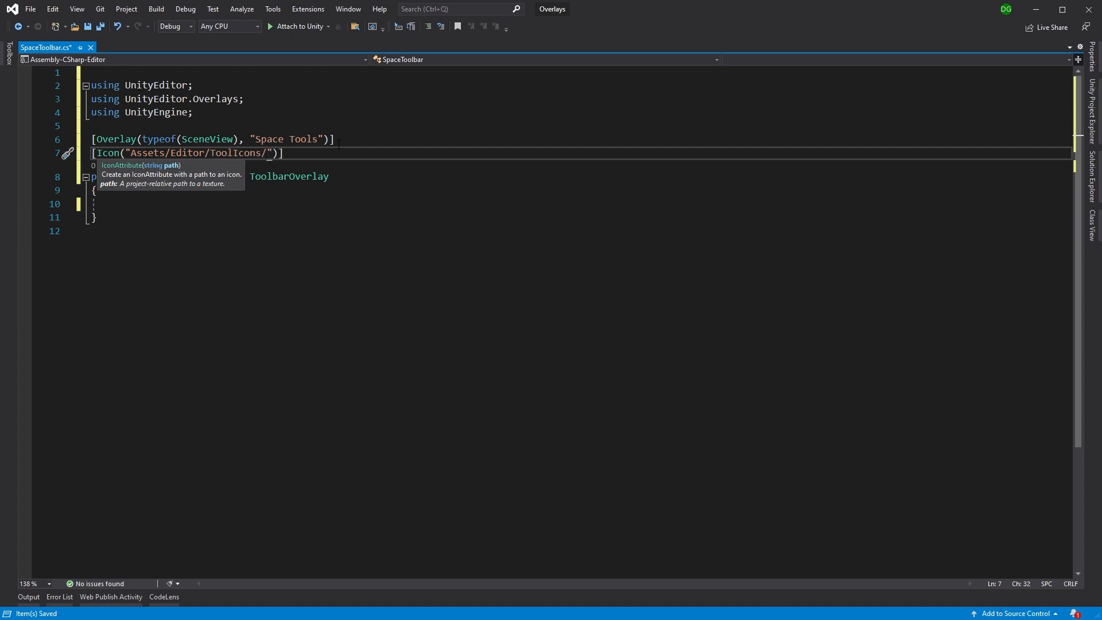
type("Spa")
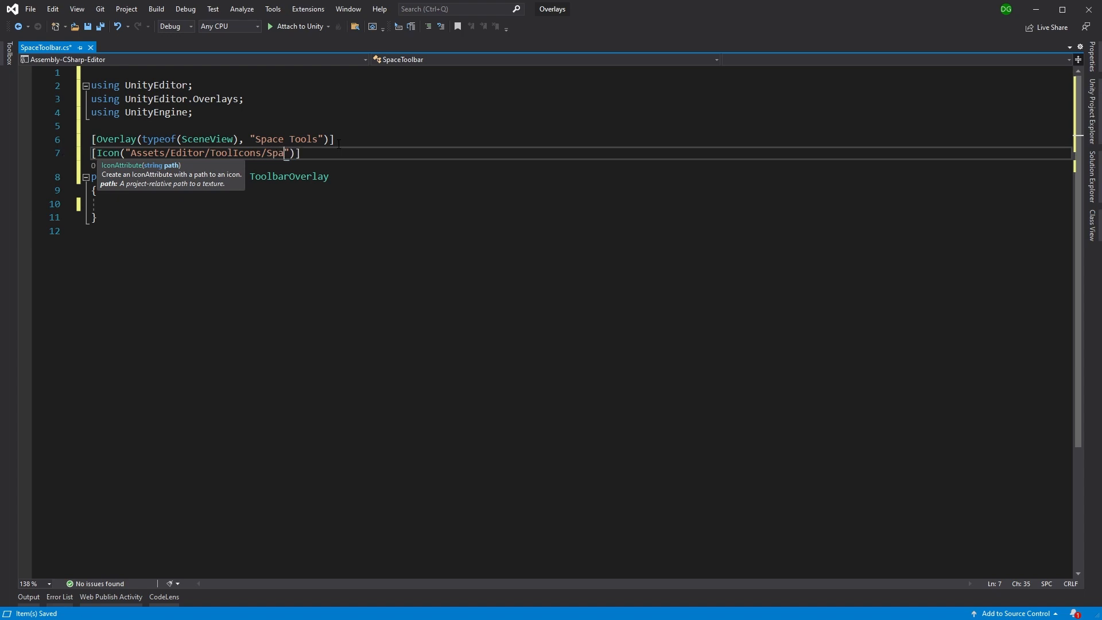
type("ceIcon")
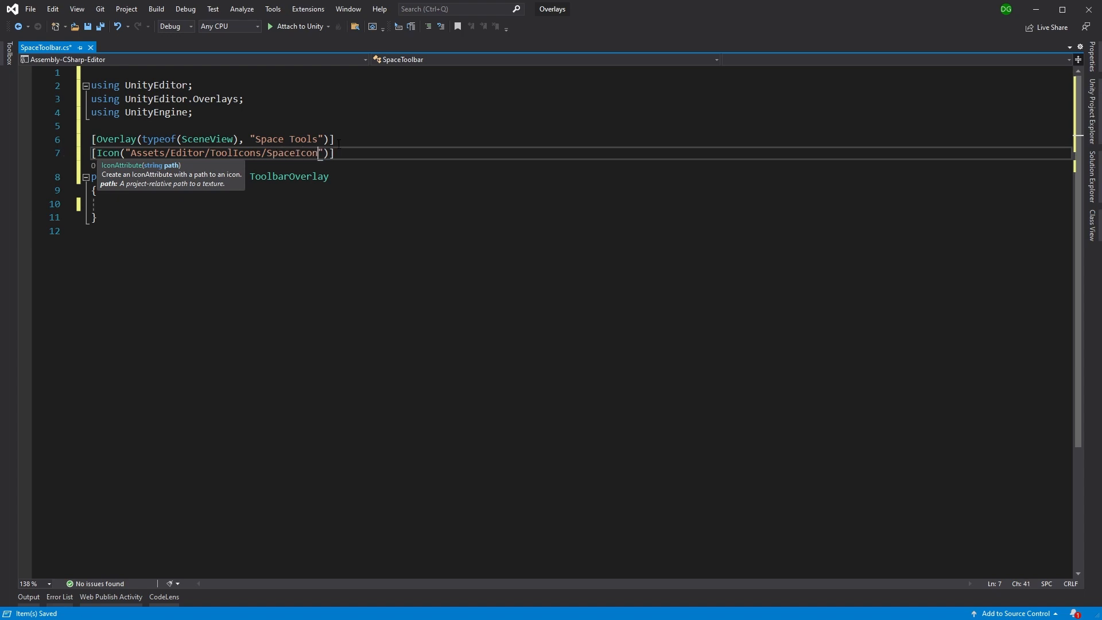
type(".png")
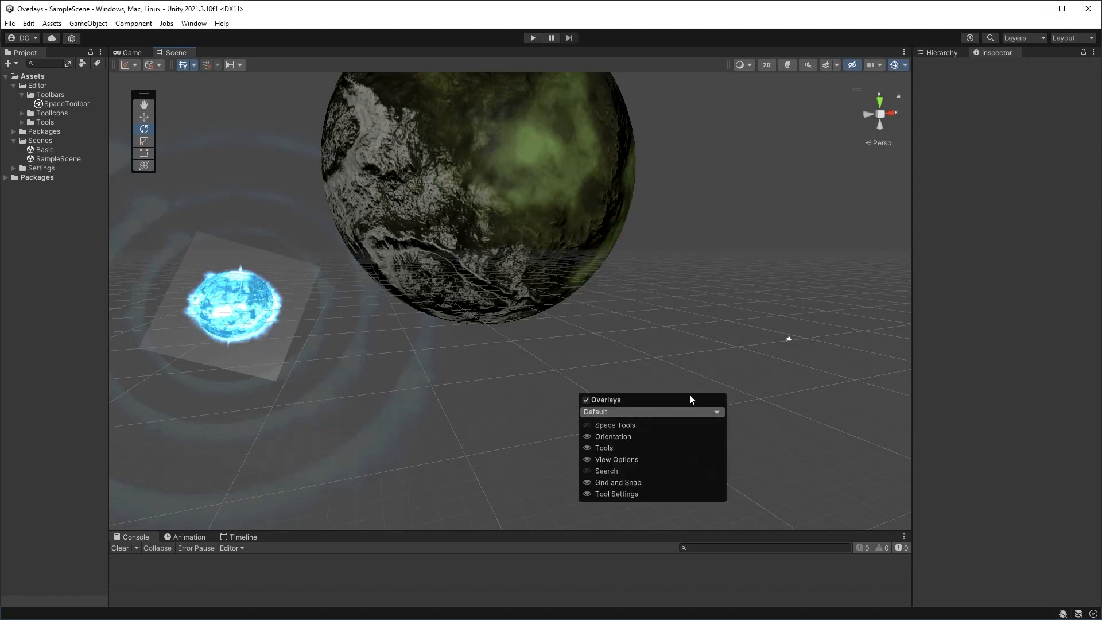
mouse_move(614, 425)
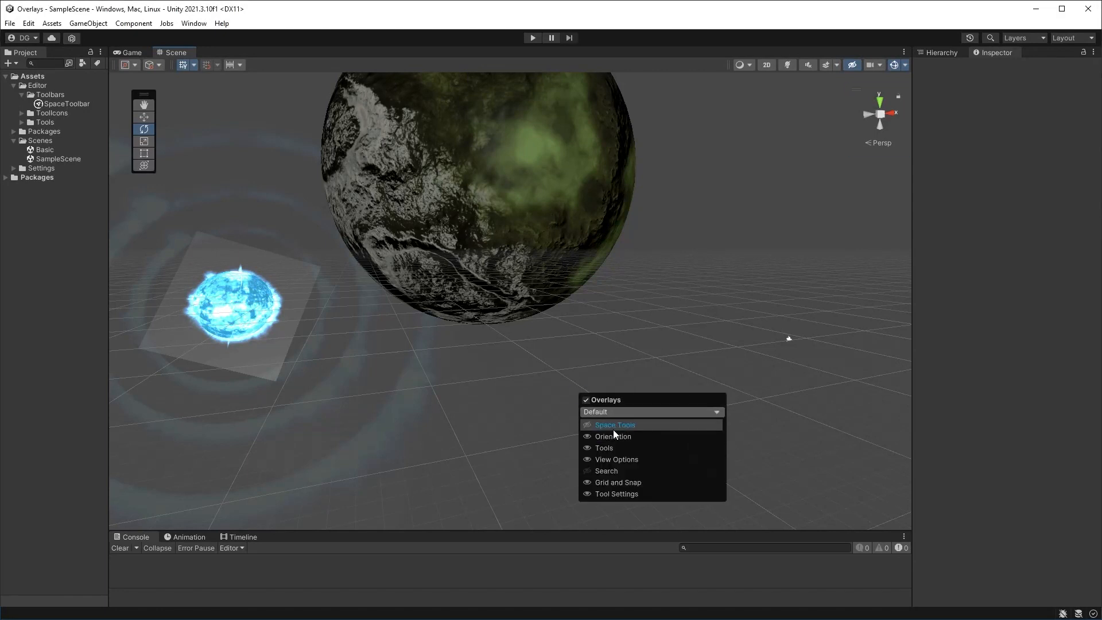
Enable the Space Tools entry in the scene view Overlays menu.
left_click(586, 424)
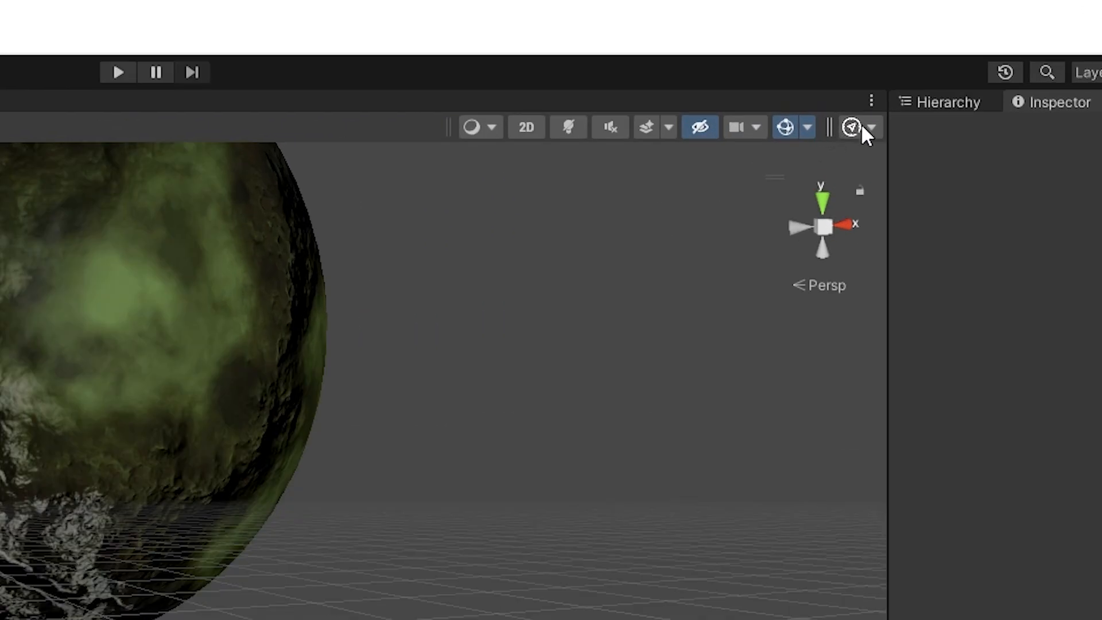
mouse_move(851, 127)
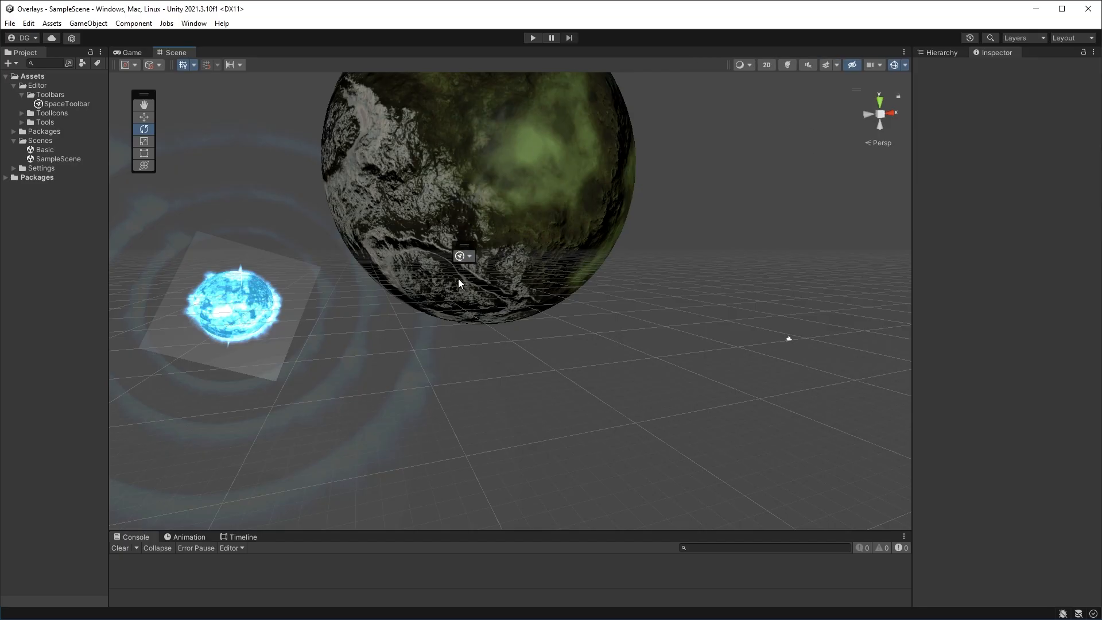
mouse_move(463, 254)
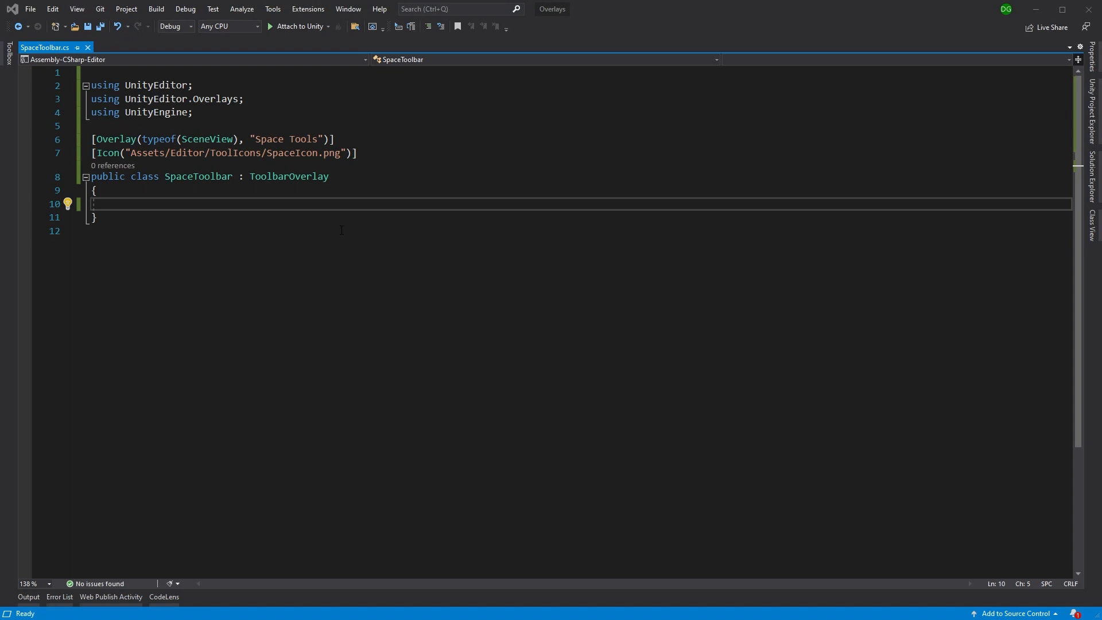
Declare a nested AddAsteroidButton class deriving from EditorToolbarButton.
double_click(288, 177)
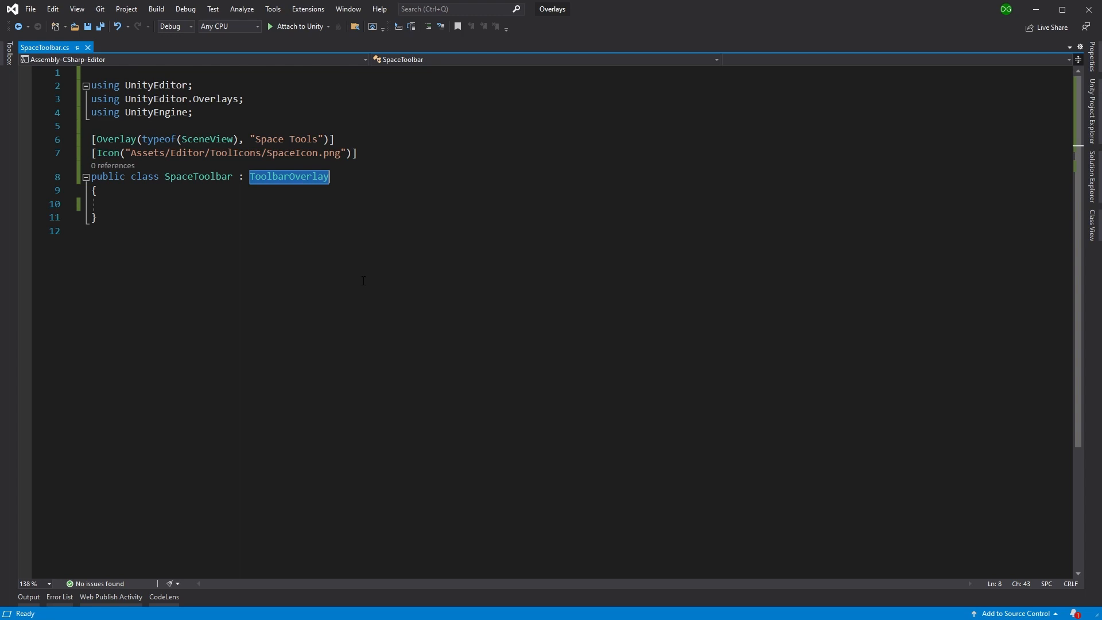
left_click(140, 204)
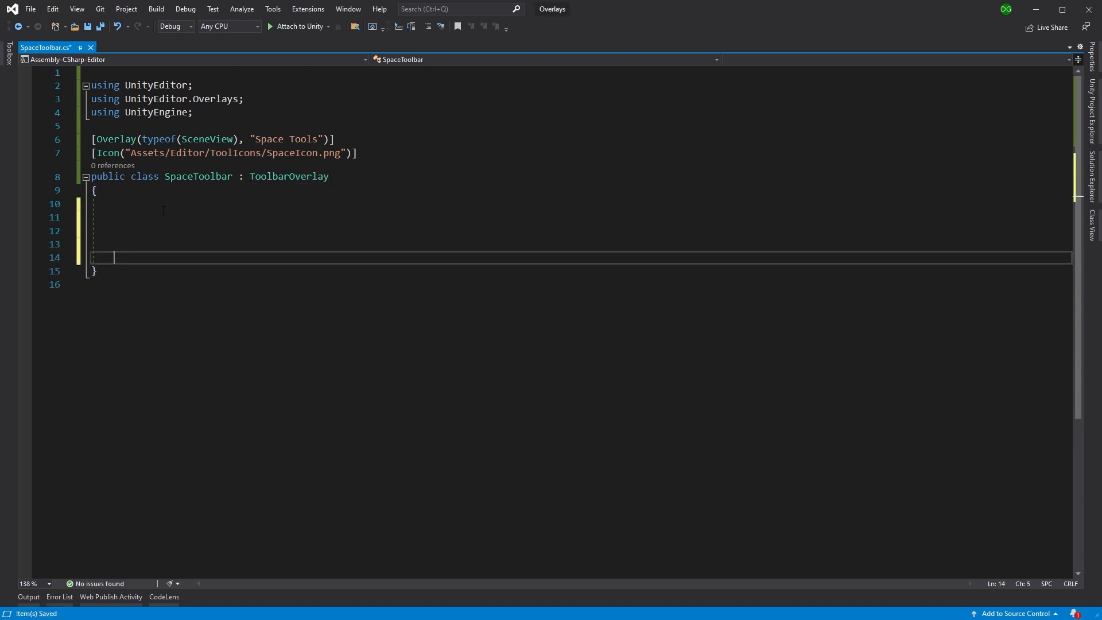
type("class AddAsteroid")
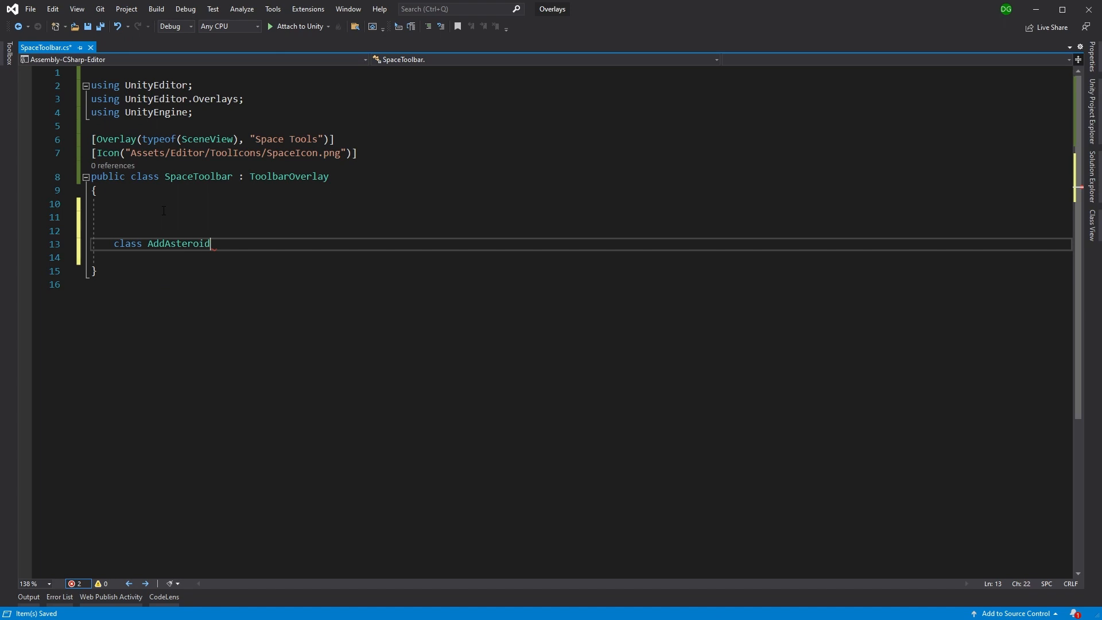
type("Button")
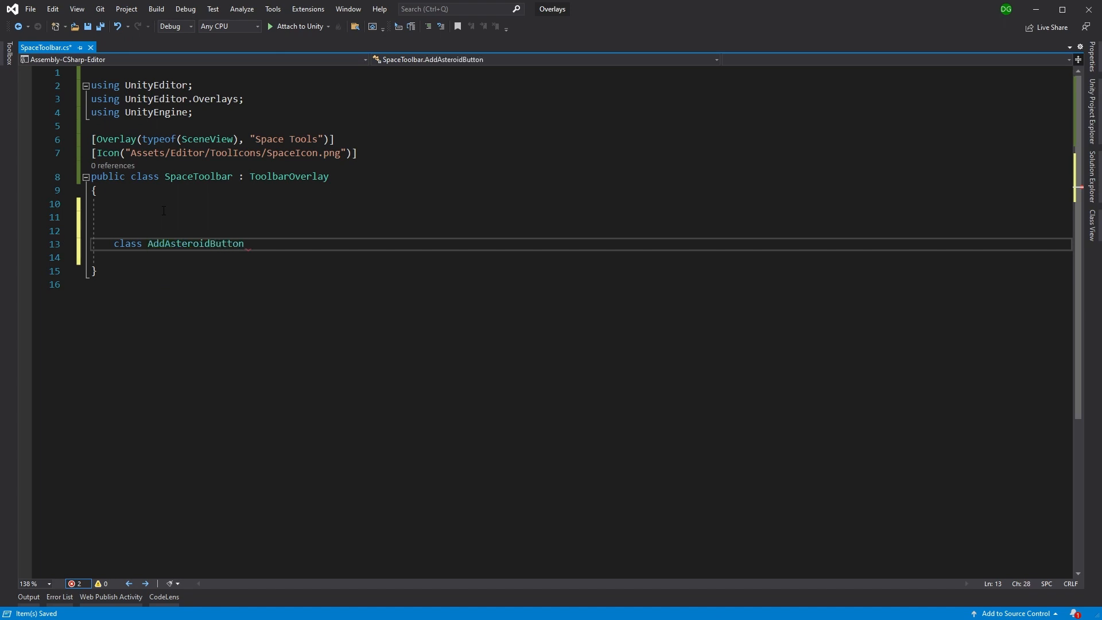
type(": Tool")
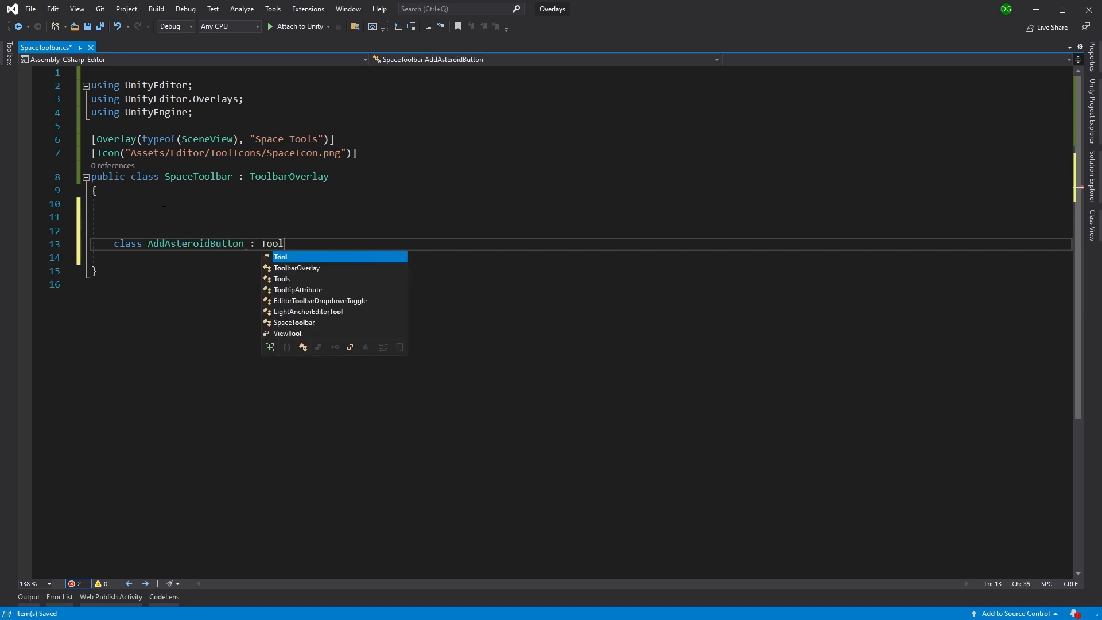
key("BackSpace")
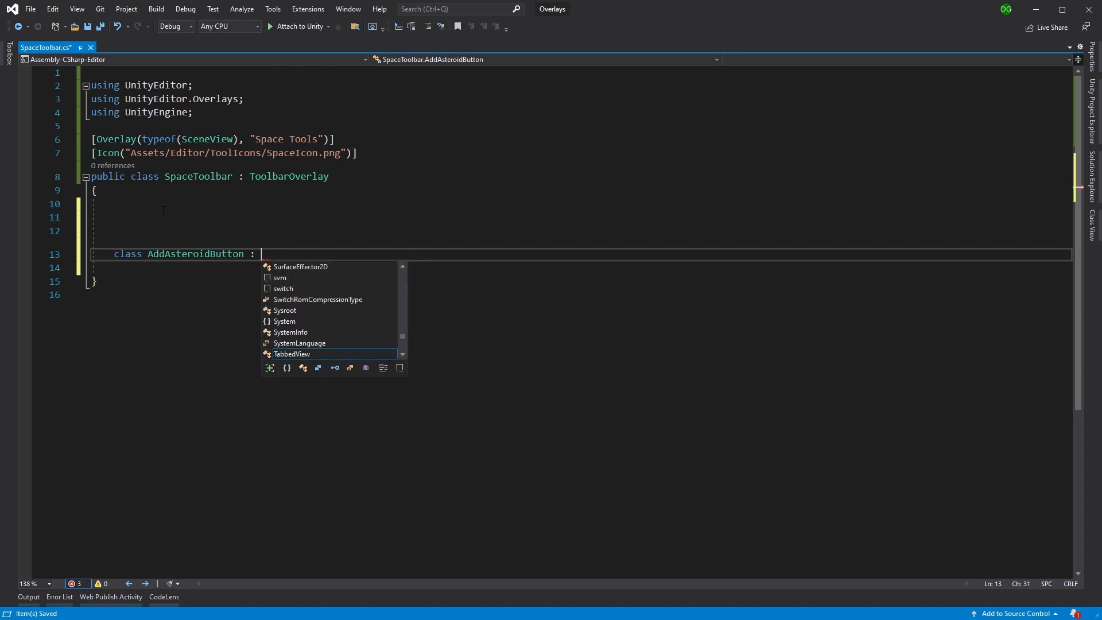
type("Edito")
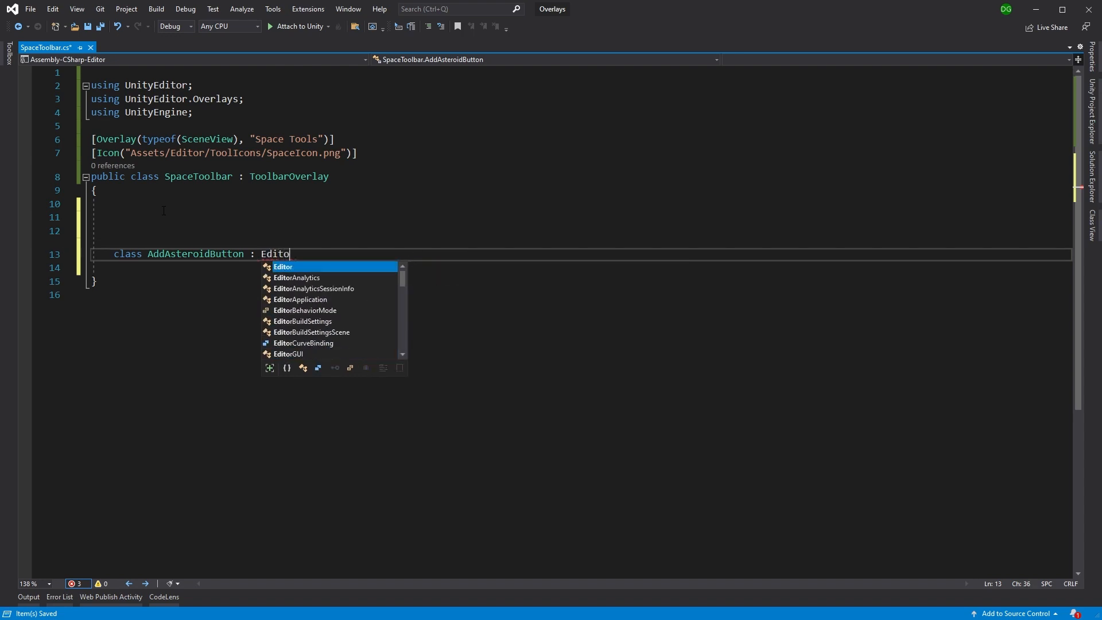
type("Toolbar")
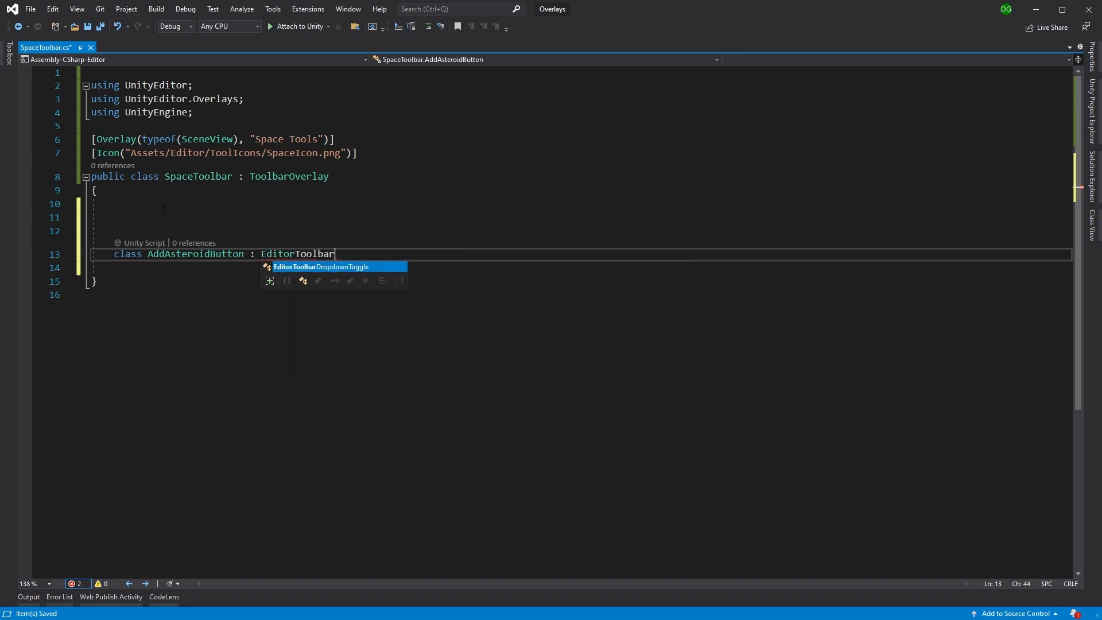
type("Button")
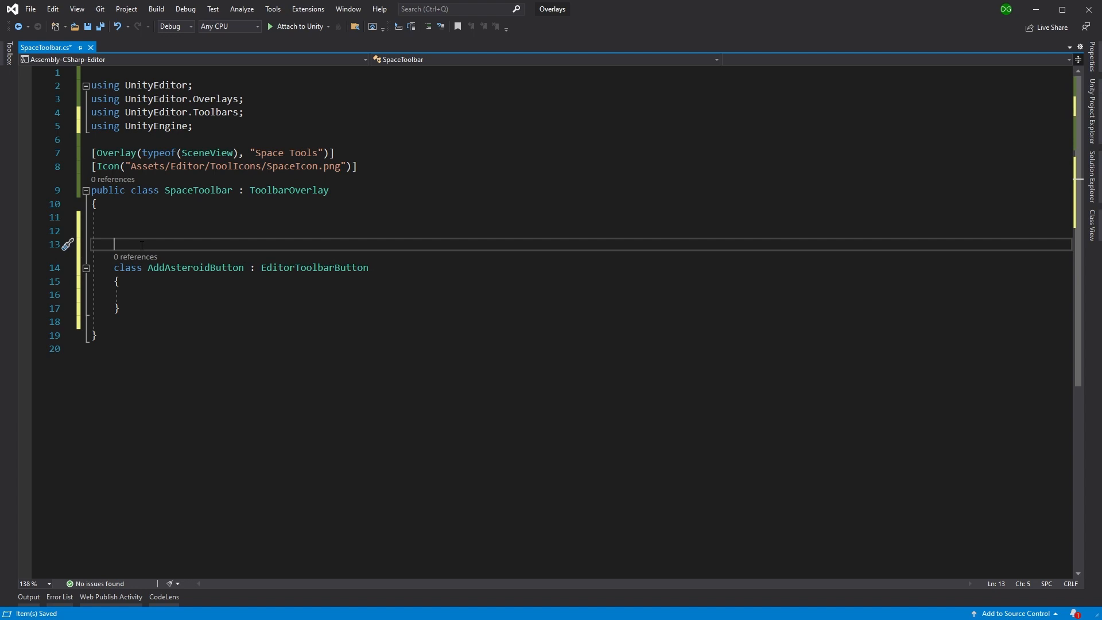
Give it Id = "SpaceTools/Add" and an [EditorToolbarElement(Id, typeof(SceneView))] attribute.
type("[")
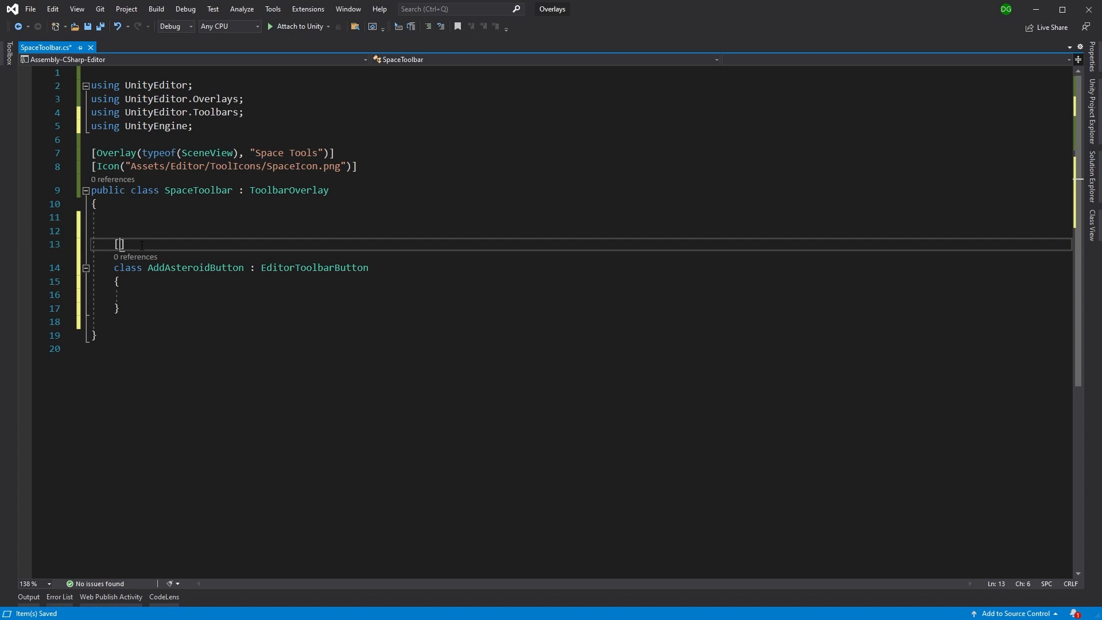
type("EditorToolbarElement")
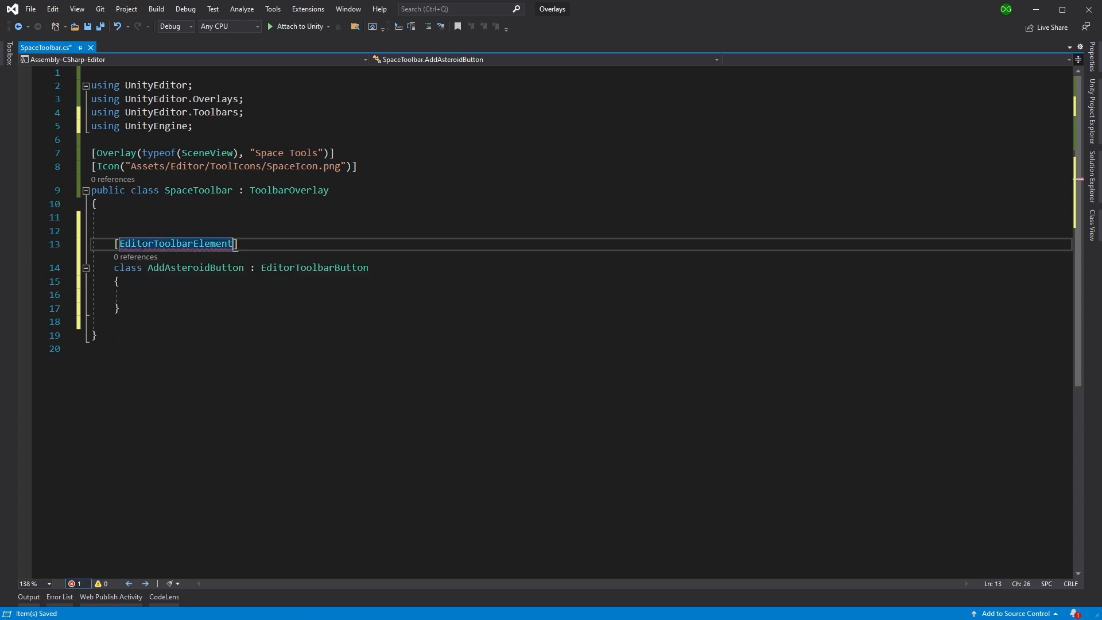
type("(")
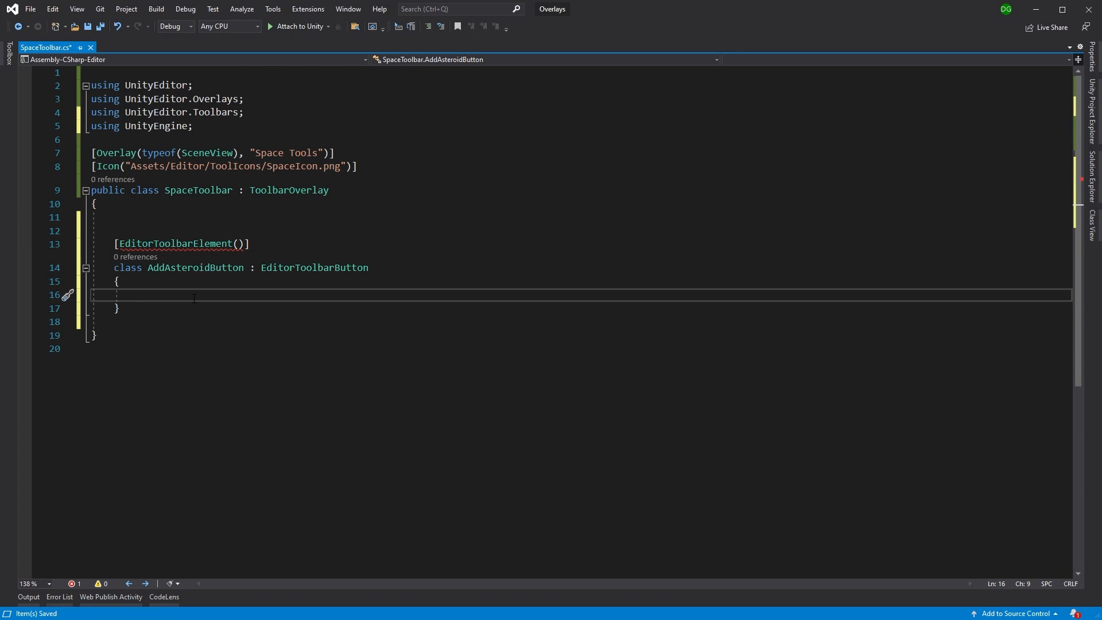
type("public")
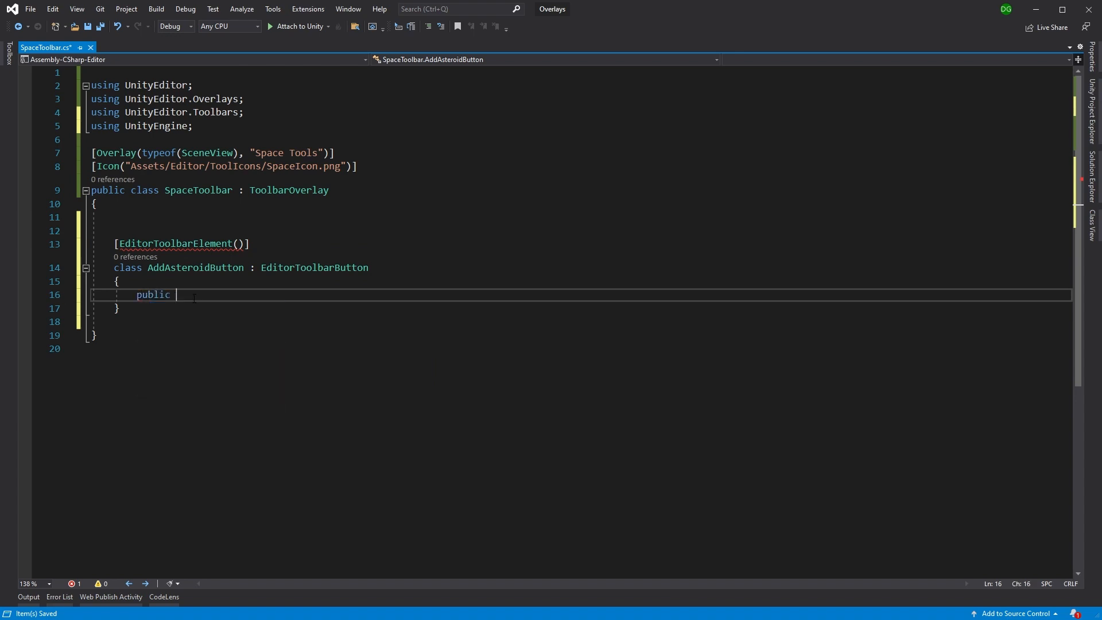
type("const string")
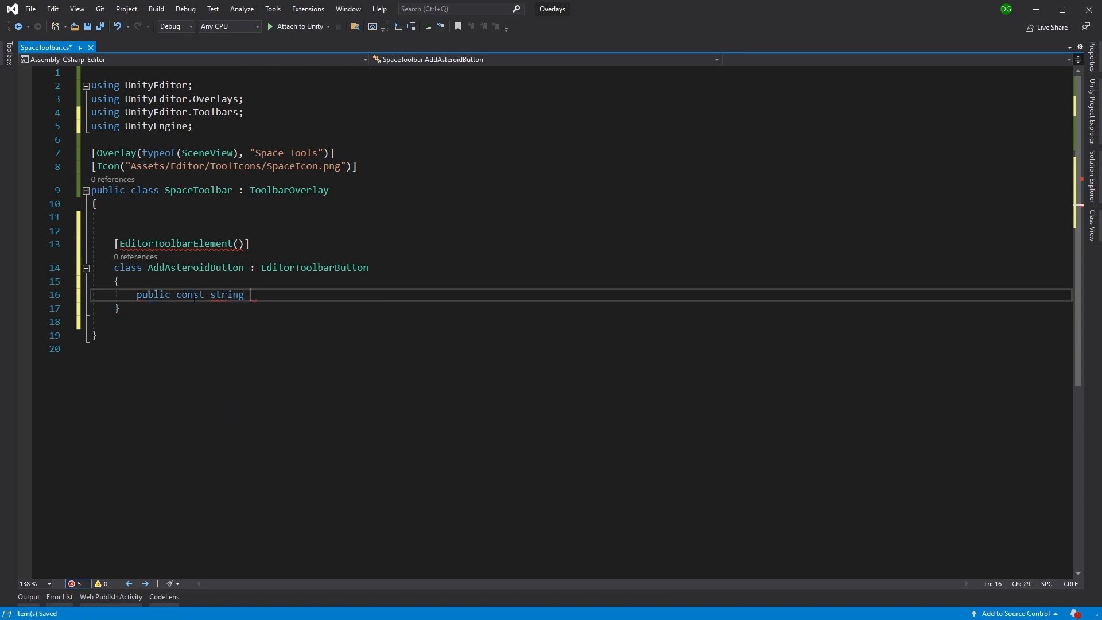
type("Id")
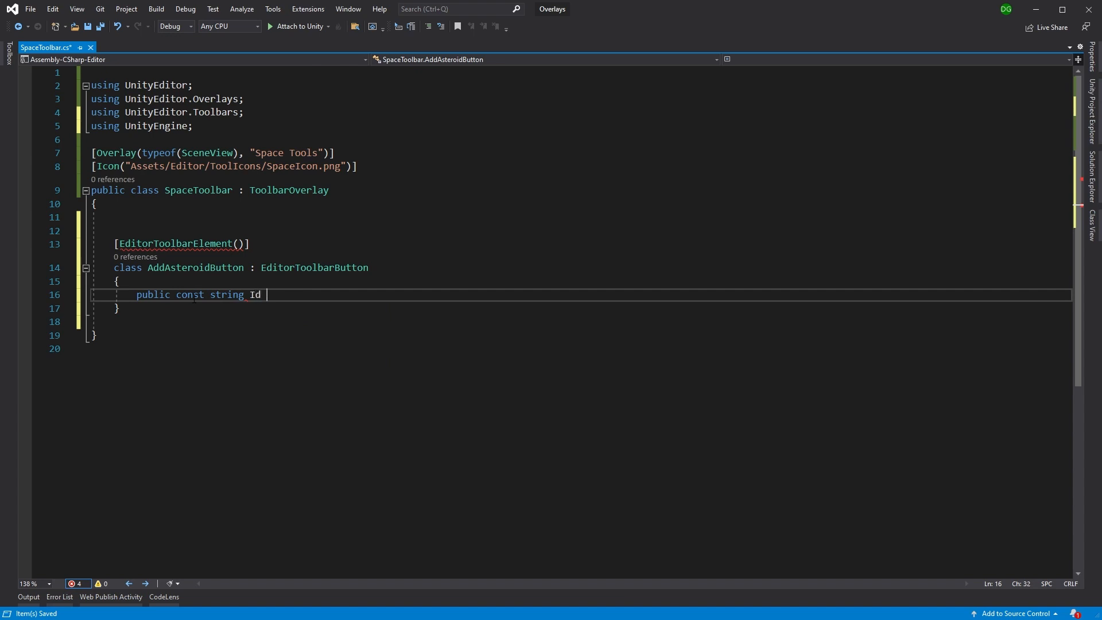
type("= \"s\"")
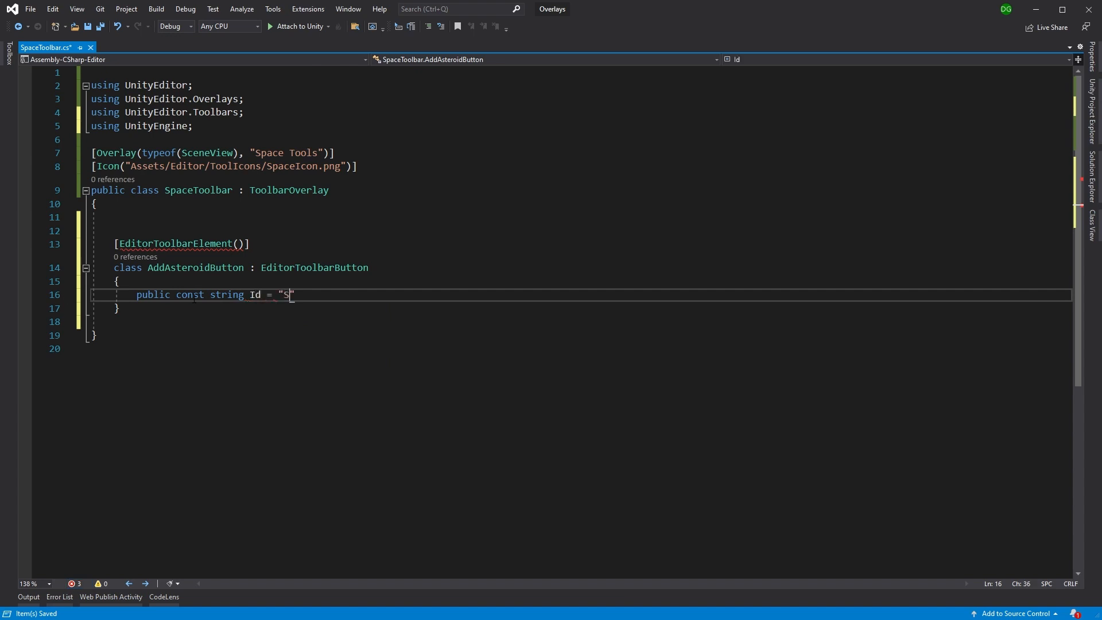
type("paceTools./")
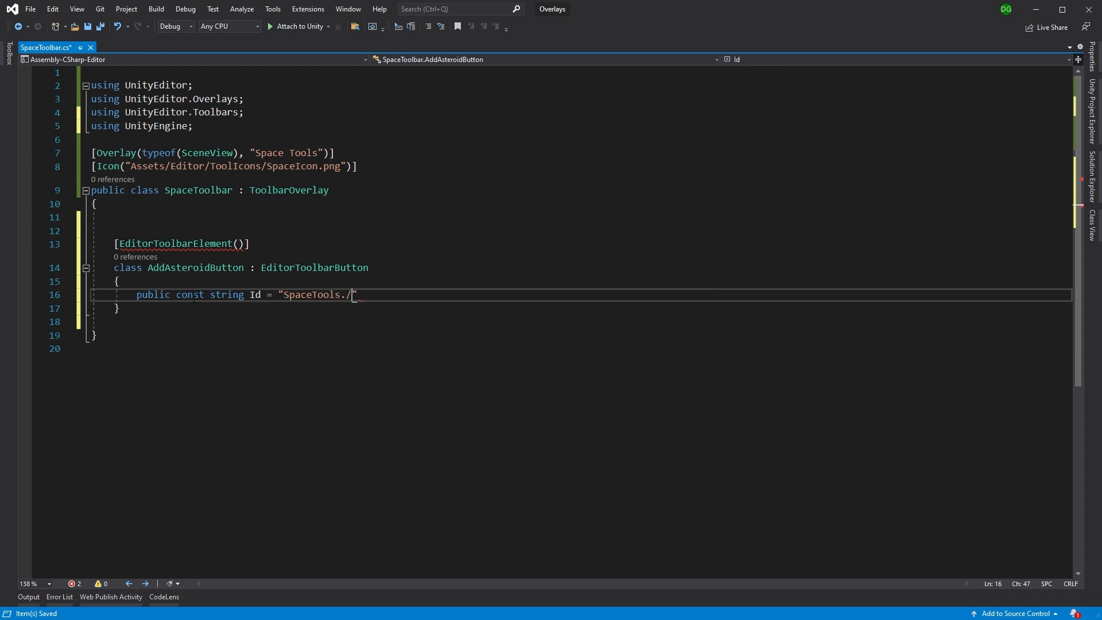
type("Add")
left_click(182, 243)
type("Id, ")
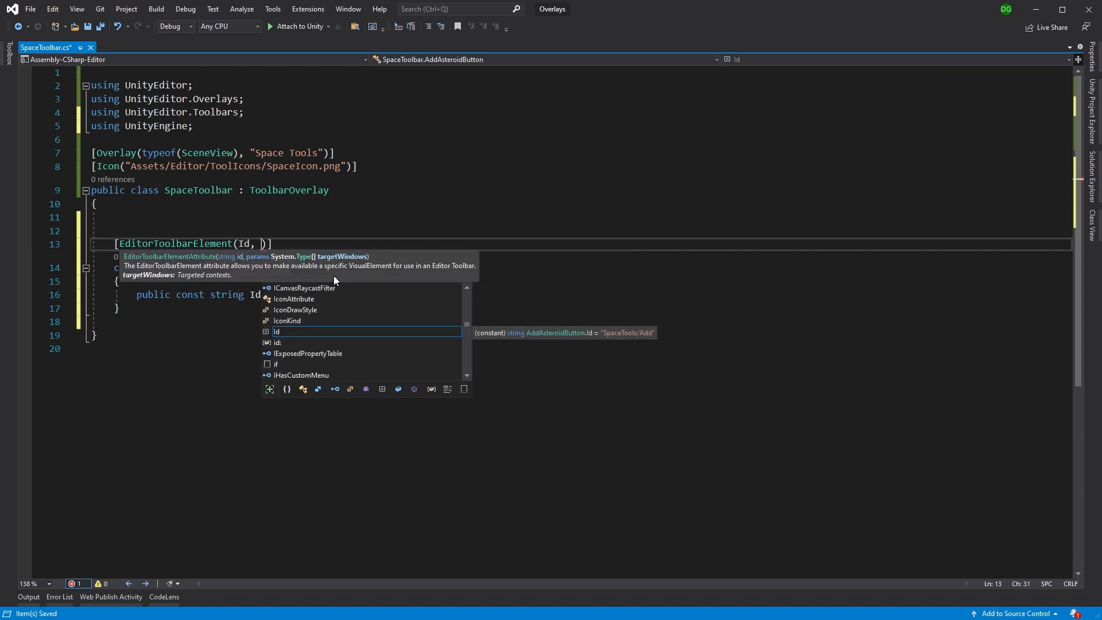
type("typeof")
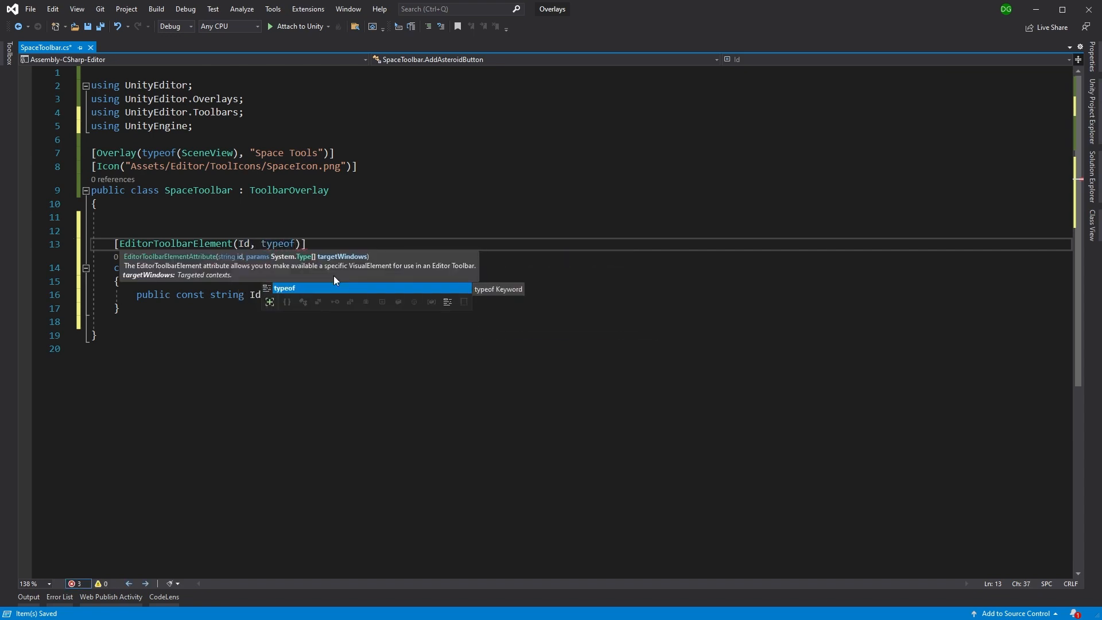
type("(SceneView")
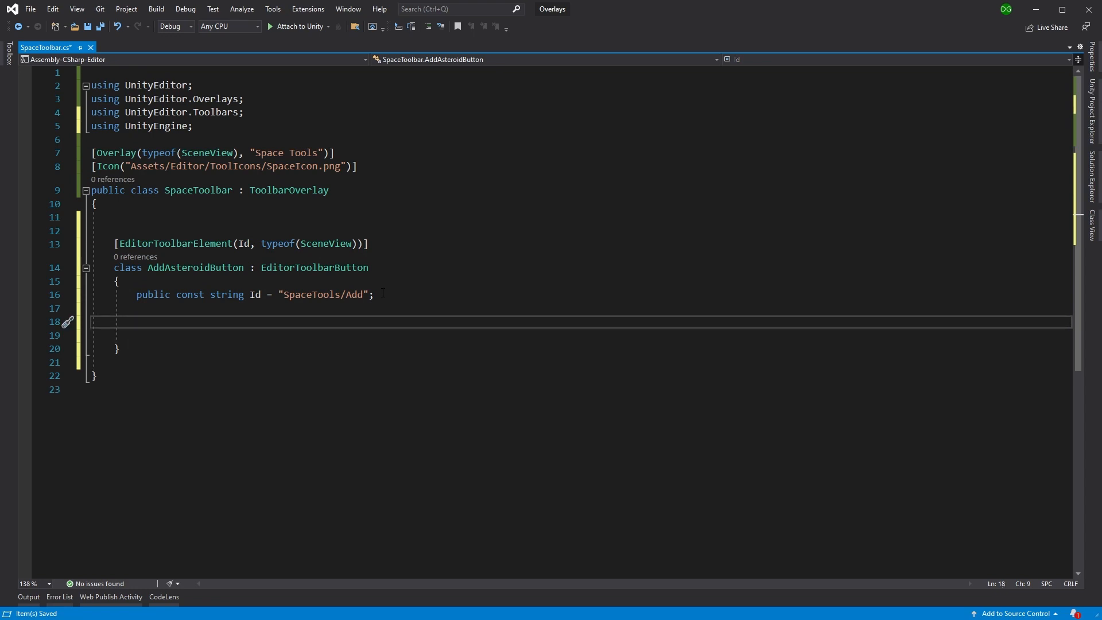
Add an AddAsteroidButton constructor setting this.text to "Add".
type("public AddAsteroidButton(")
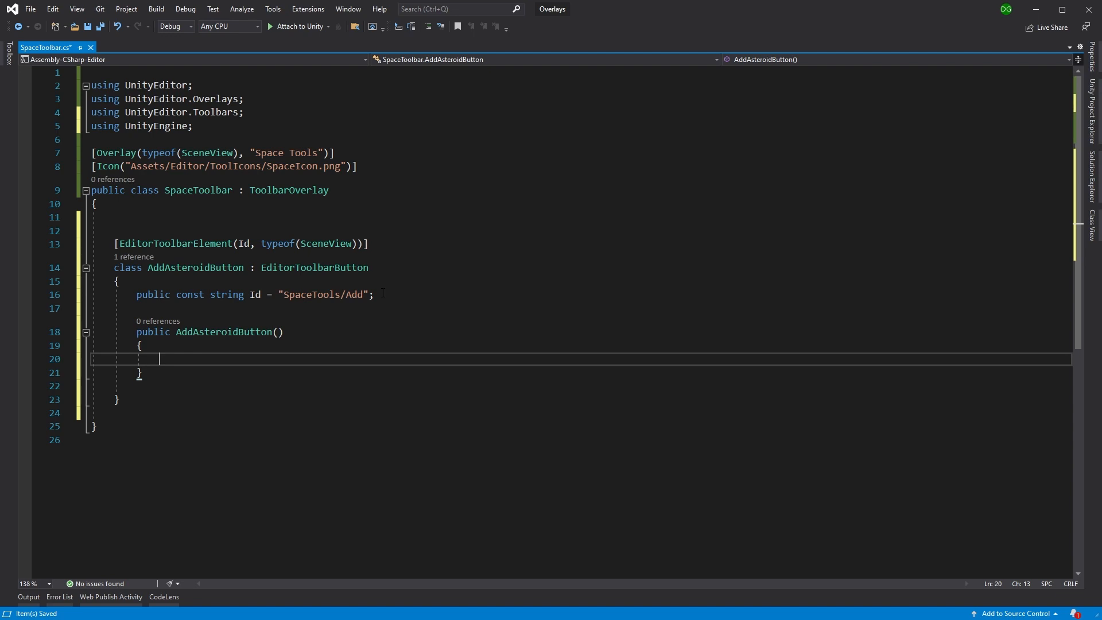
type("this")
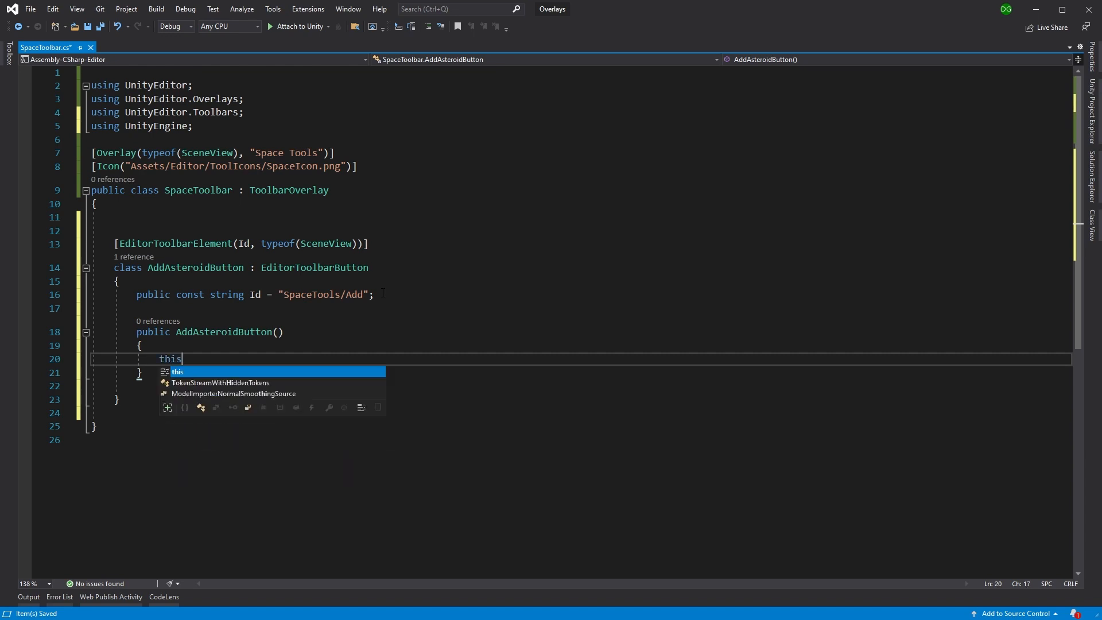
type(".text")
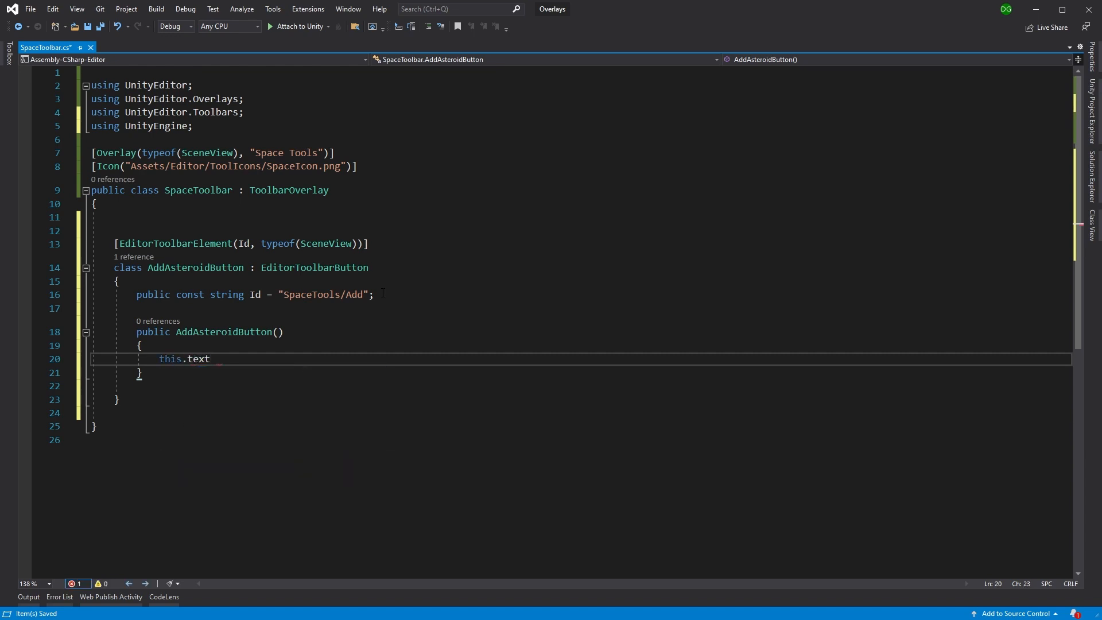
type("= \"AD\"")
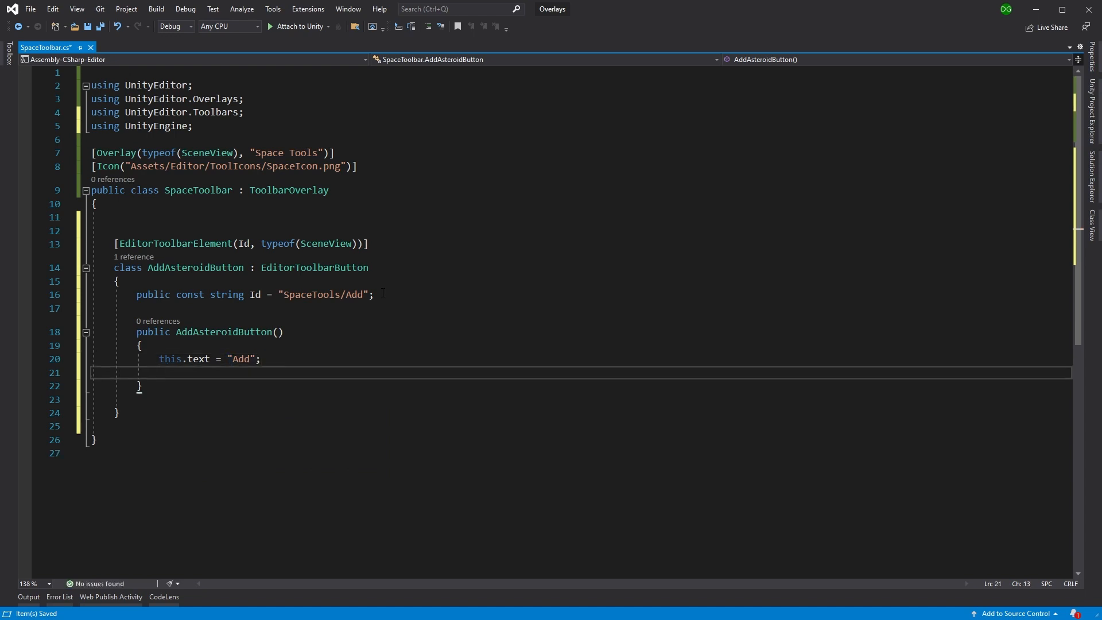
left_click(160, 372)
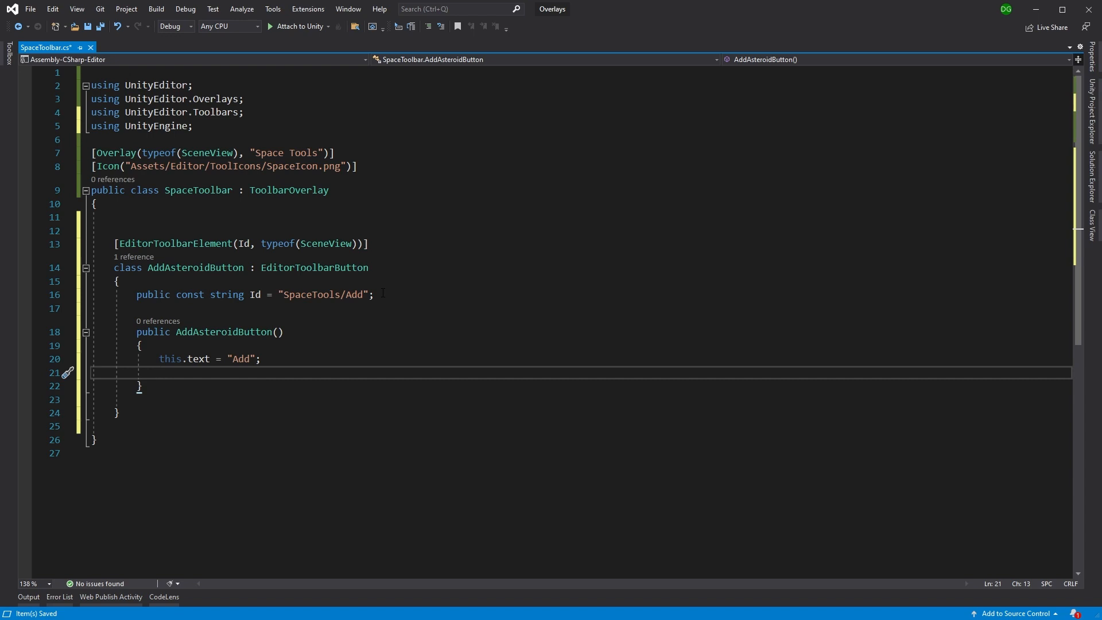
Begin assigning this.icon via AssetDatabase.LoadAssetAtPath<Texture2D>.
type("thi")
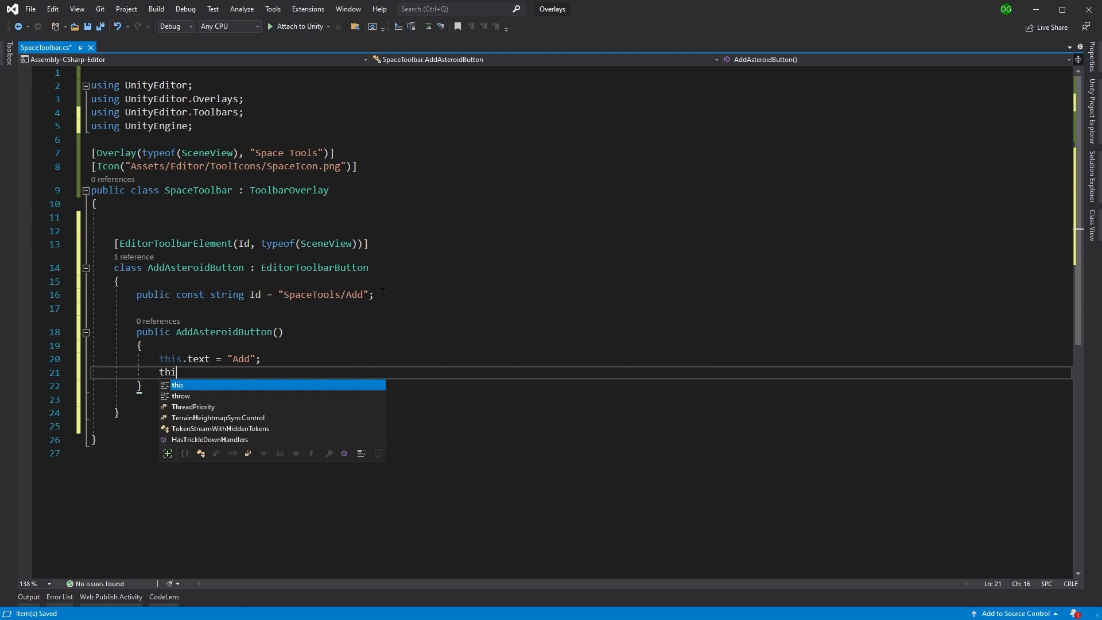
type("s.icon =")
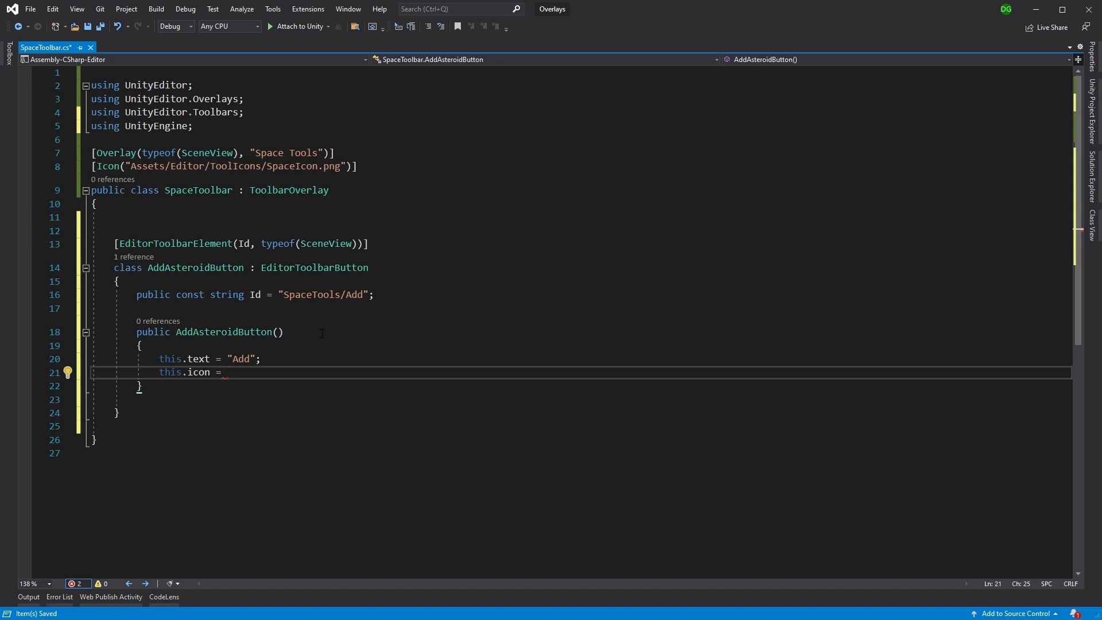
type("Asset")
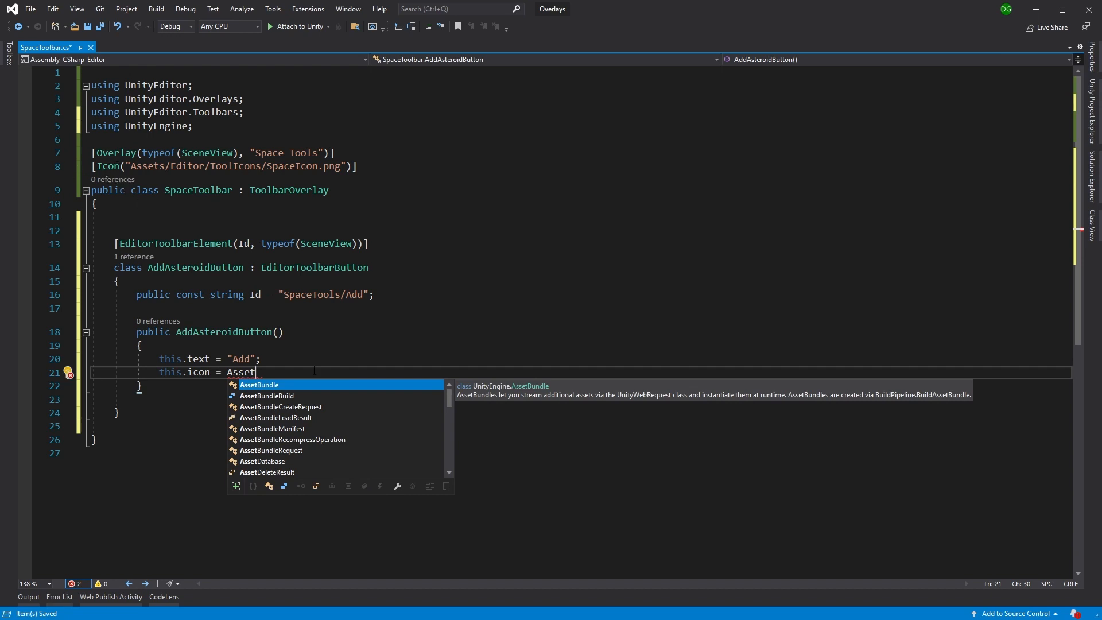
type("Databa")
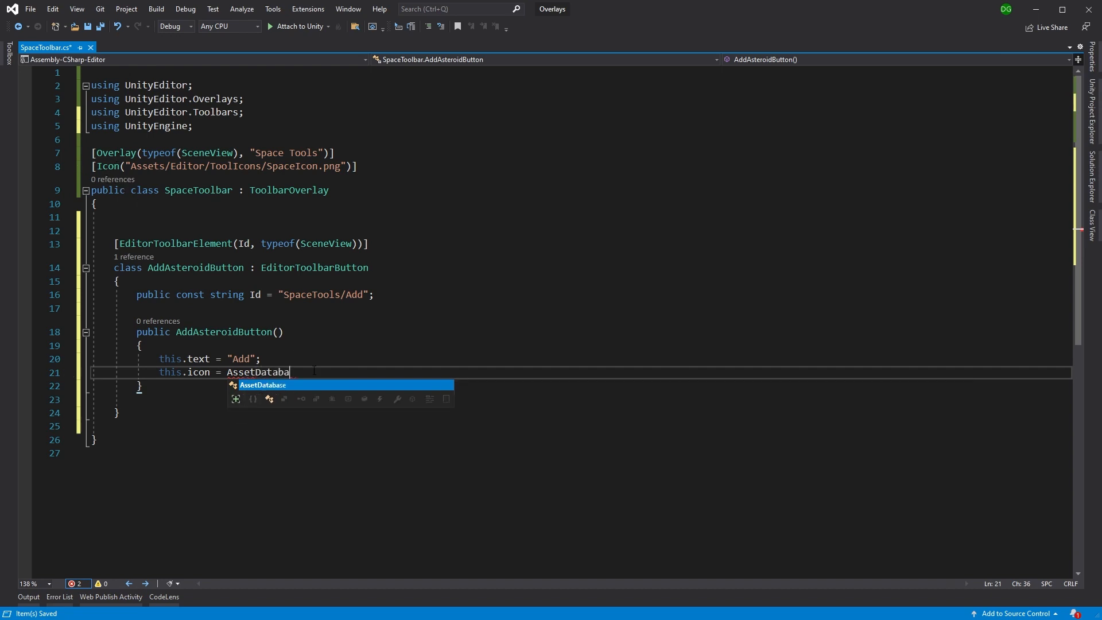
type(".L")
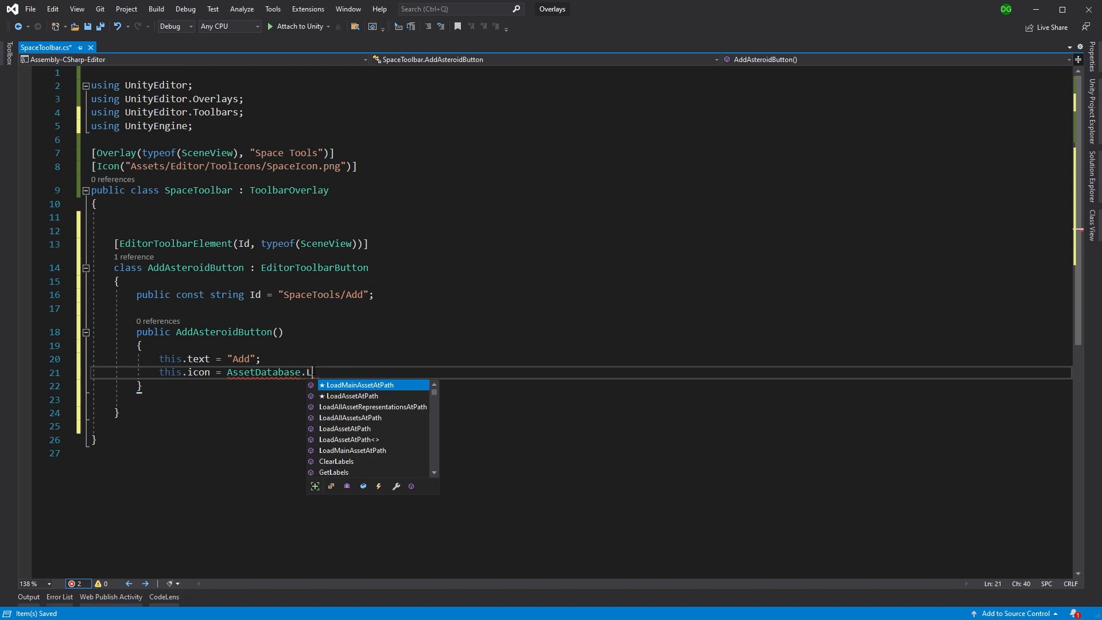
type("oa")
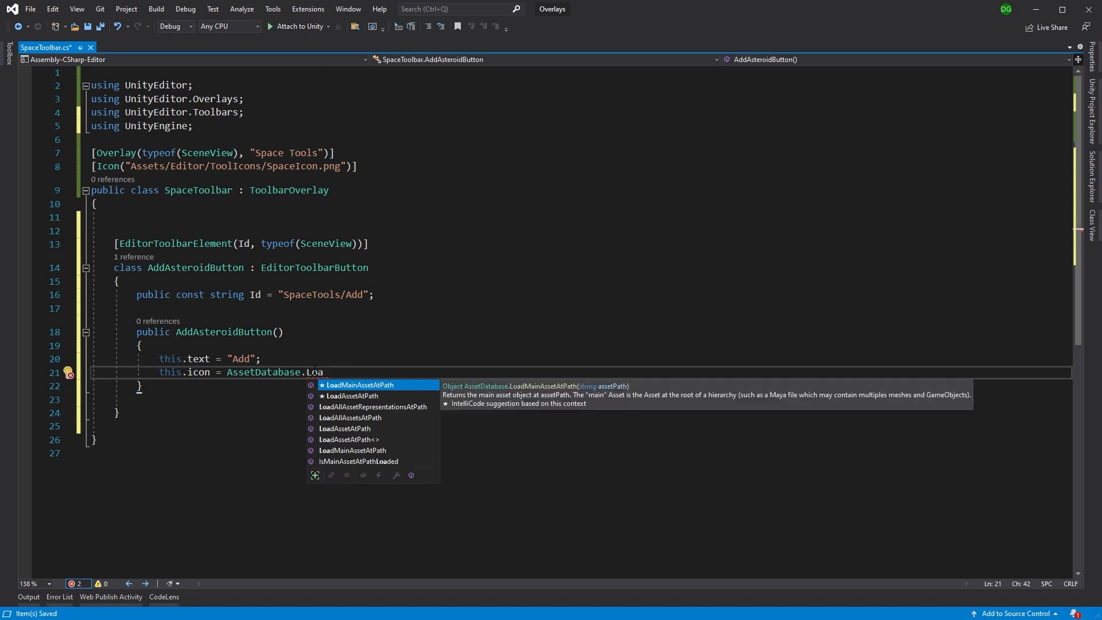
left_click(348, 396)
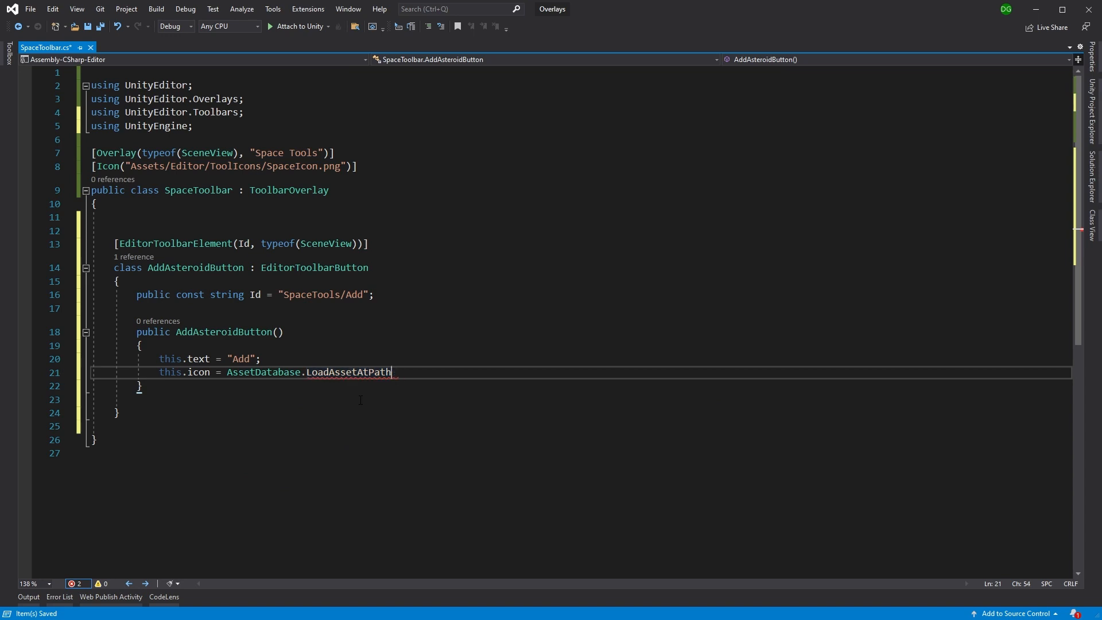
type("<Texture2D>")
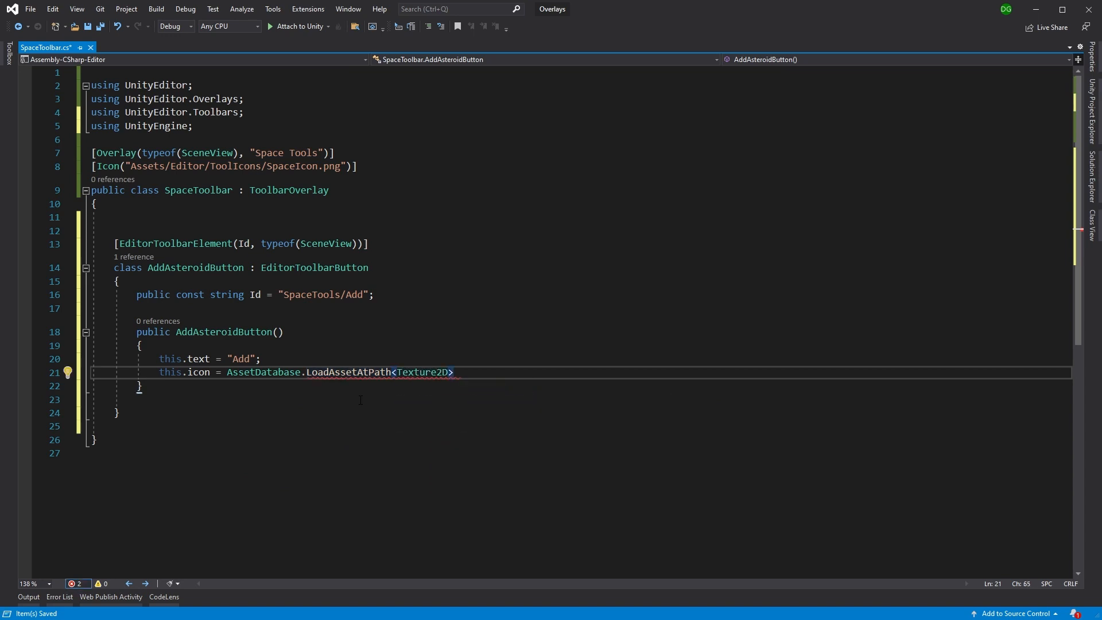
Declare const string k_iconPath = "Assets/Editor/ToolIcons/".
type("()")
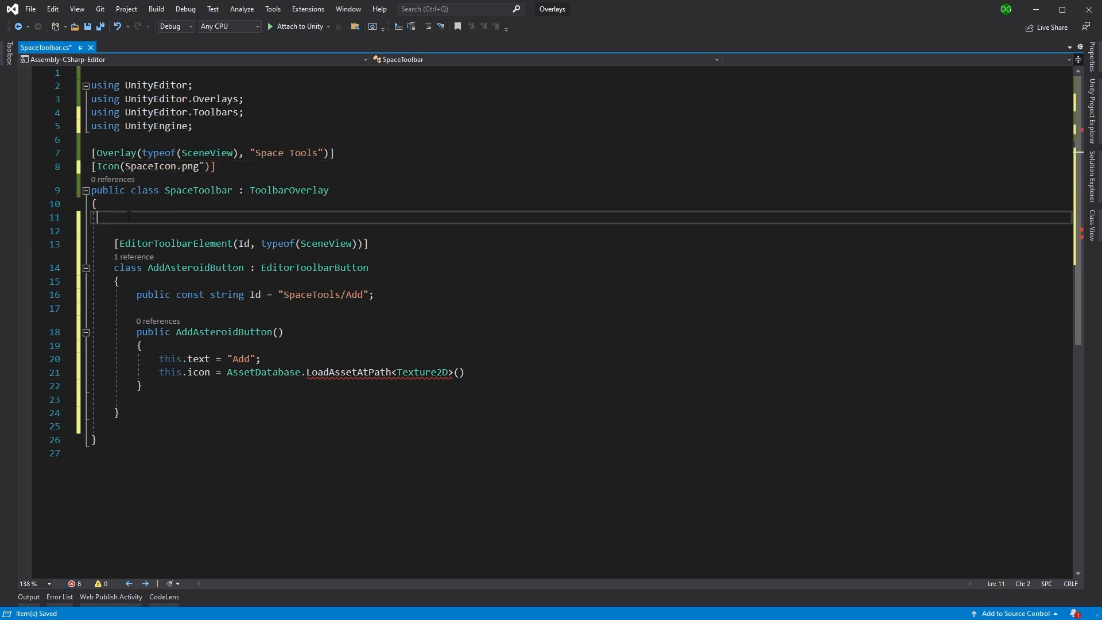
type("const")
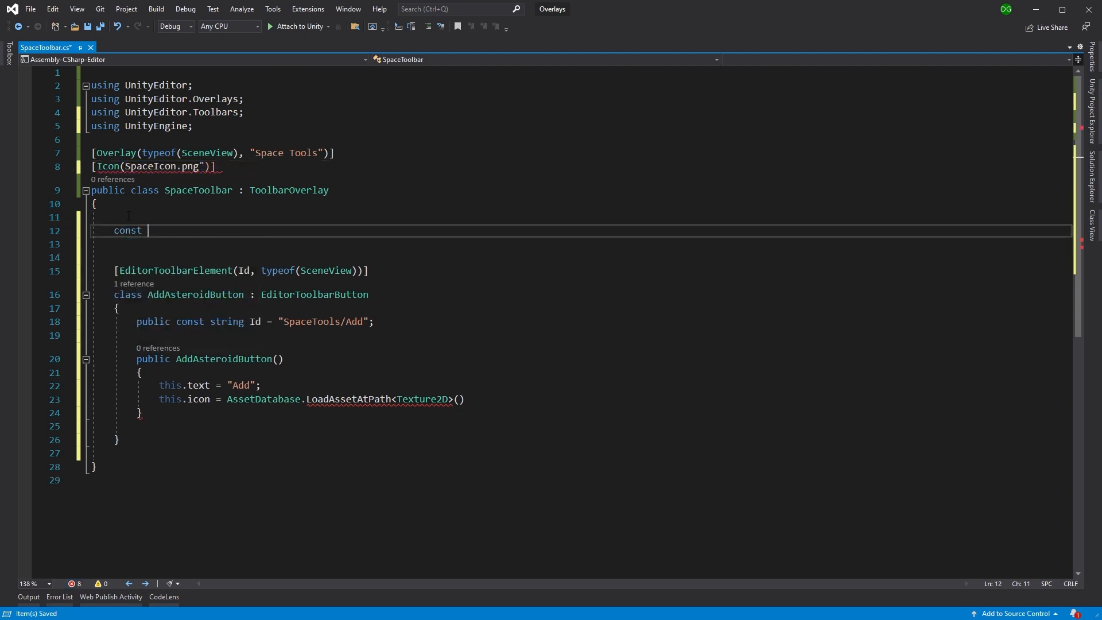
type("string")
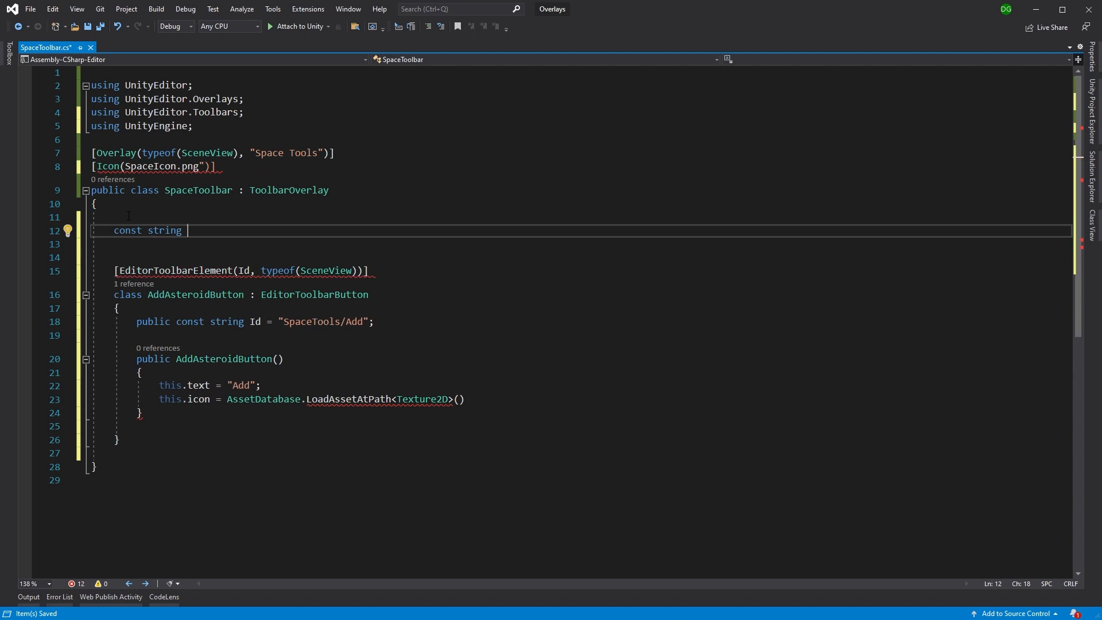
type("k_iconPath")
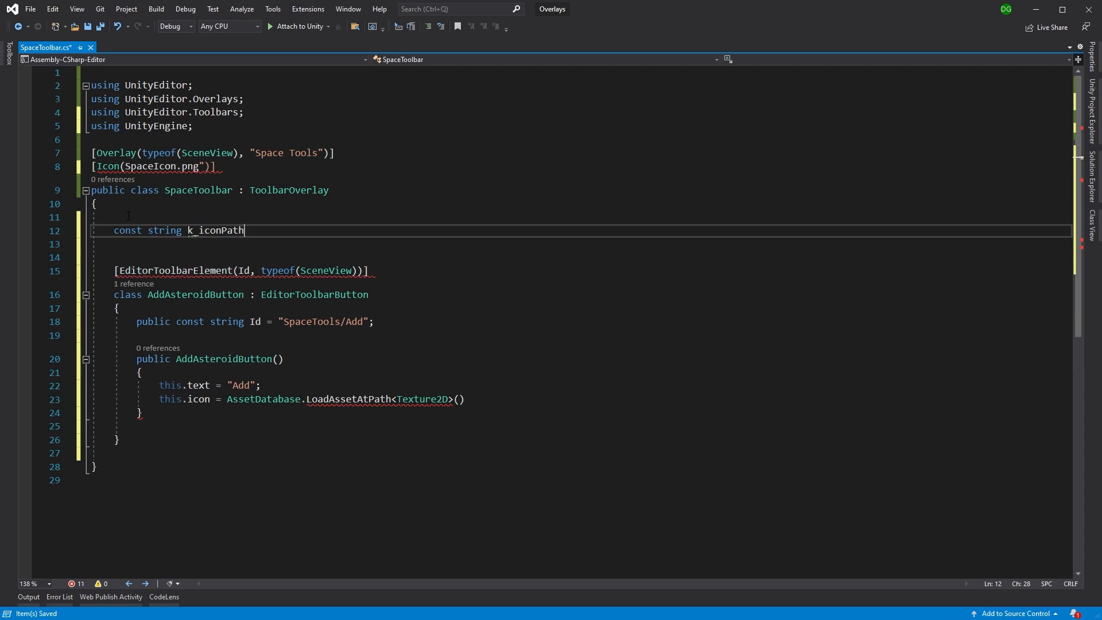
type("= \"Assets/Editor/ToolIcons/")
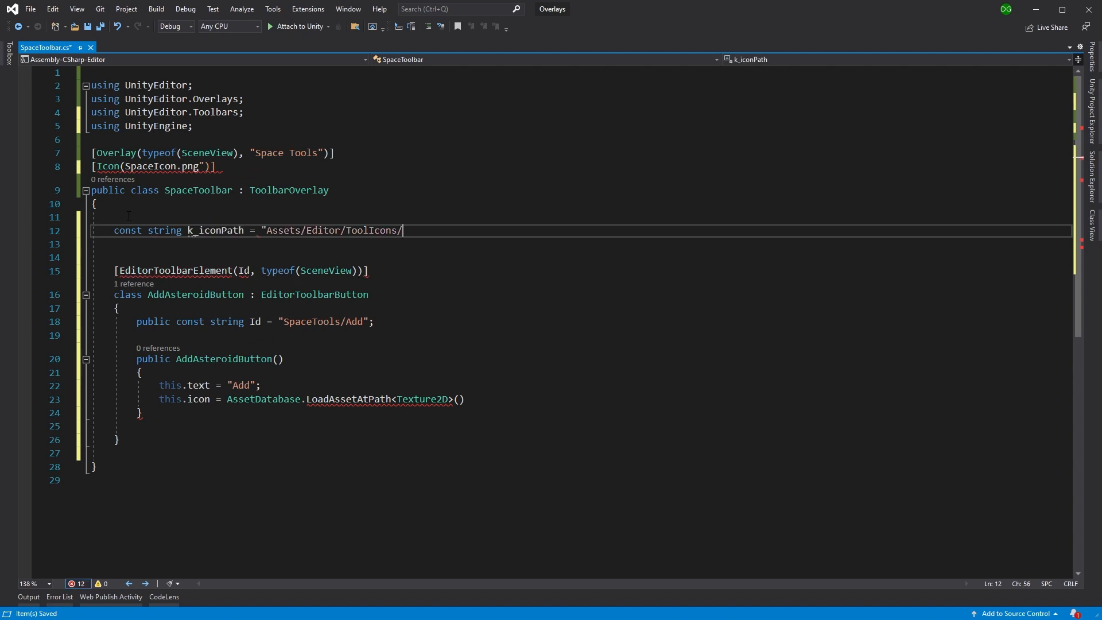
type("\";")
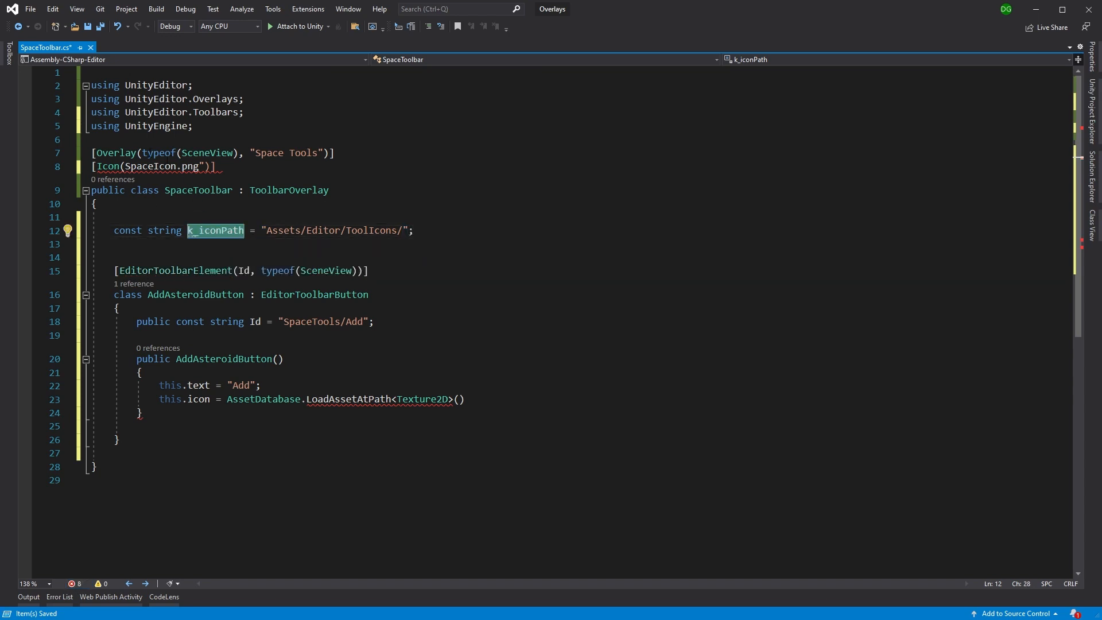
Load the button icon from k_iconPath + "Asteroids.png".
type("k_iconPath + \"")
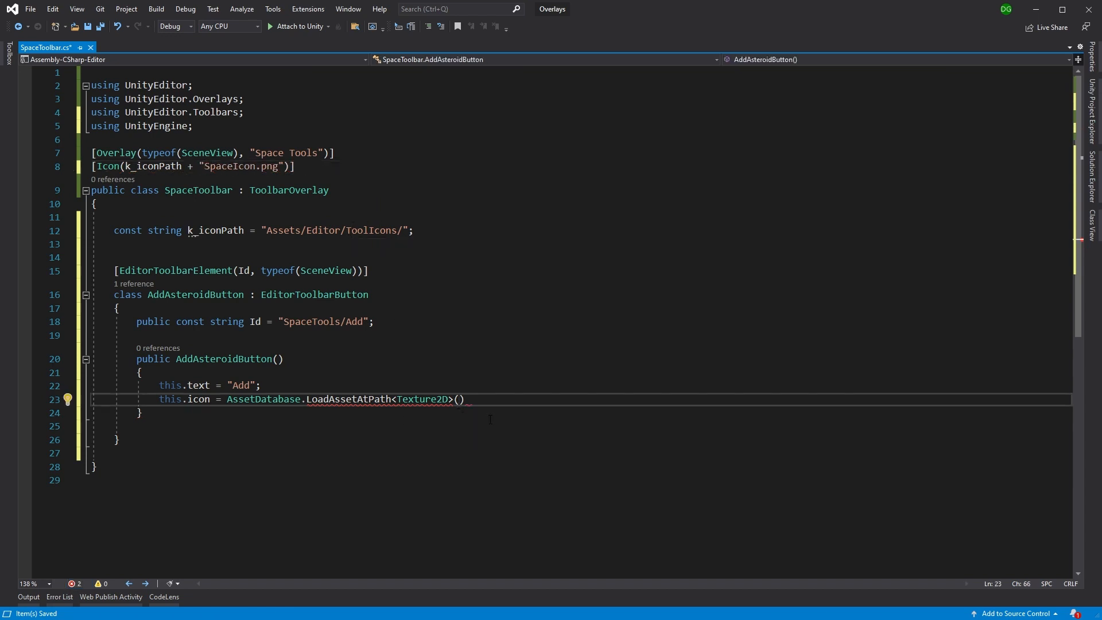
type("k_iconPath +")
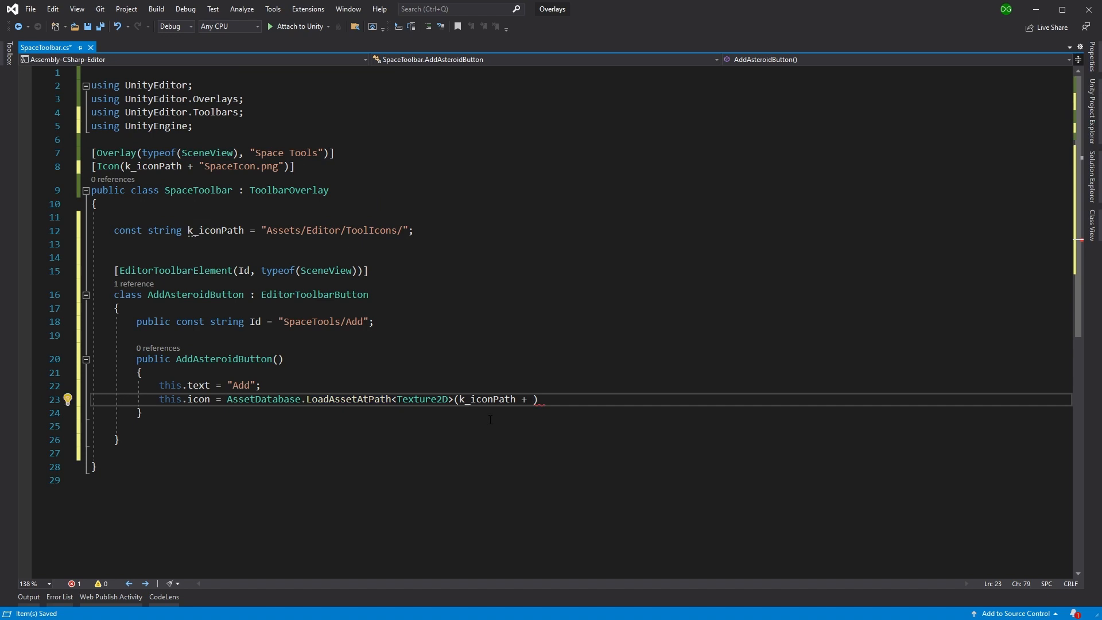
type("\"\\\"\"")
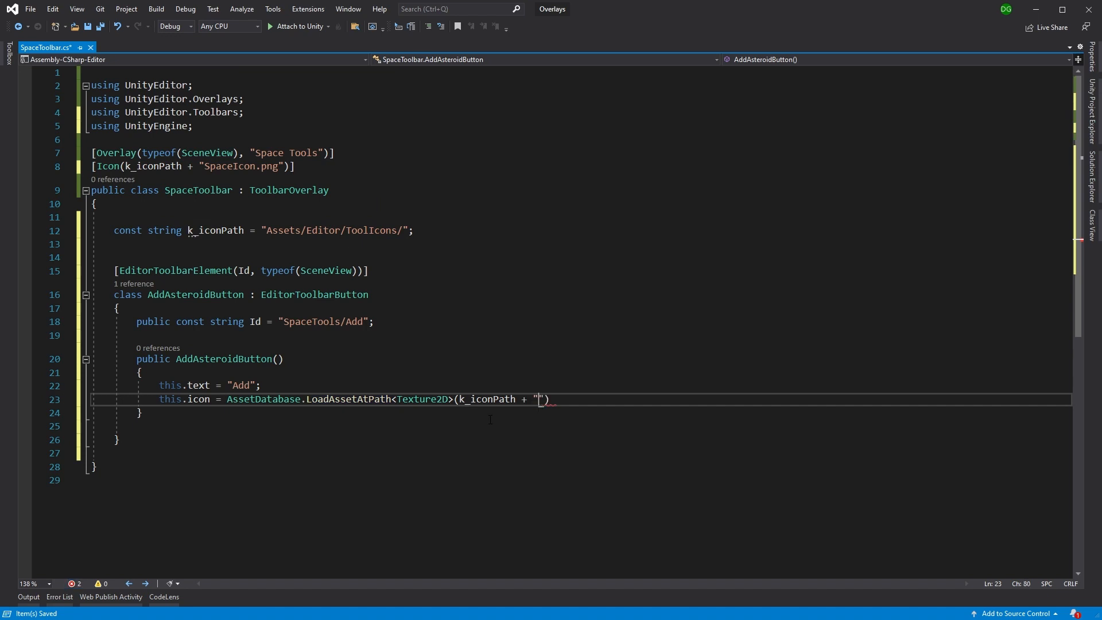
type("Asteroids")
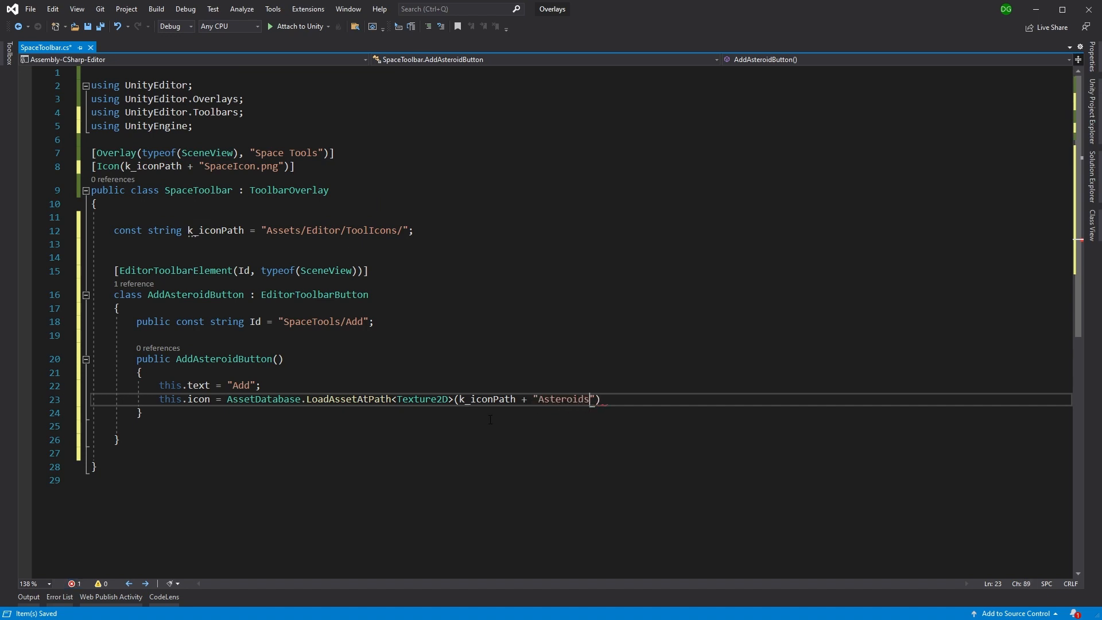
type(".png")
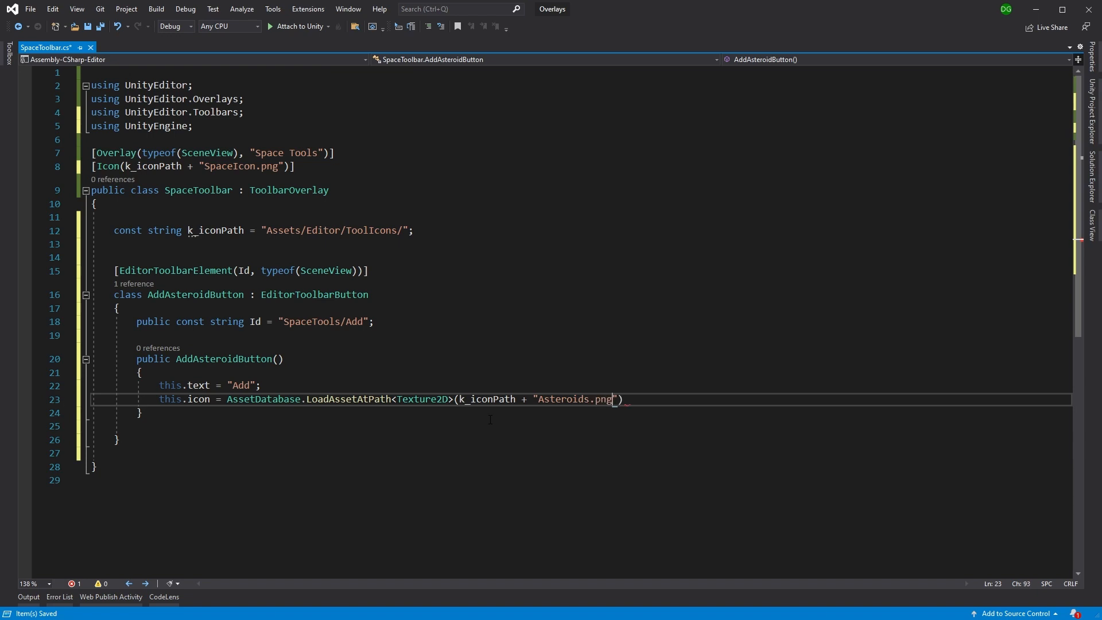
type(");")
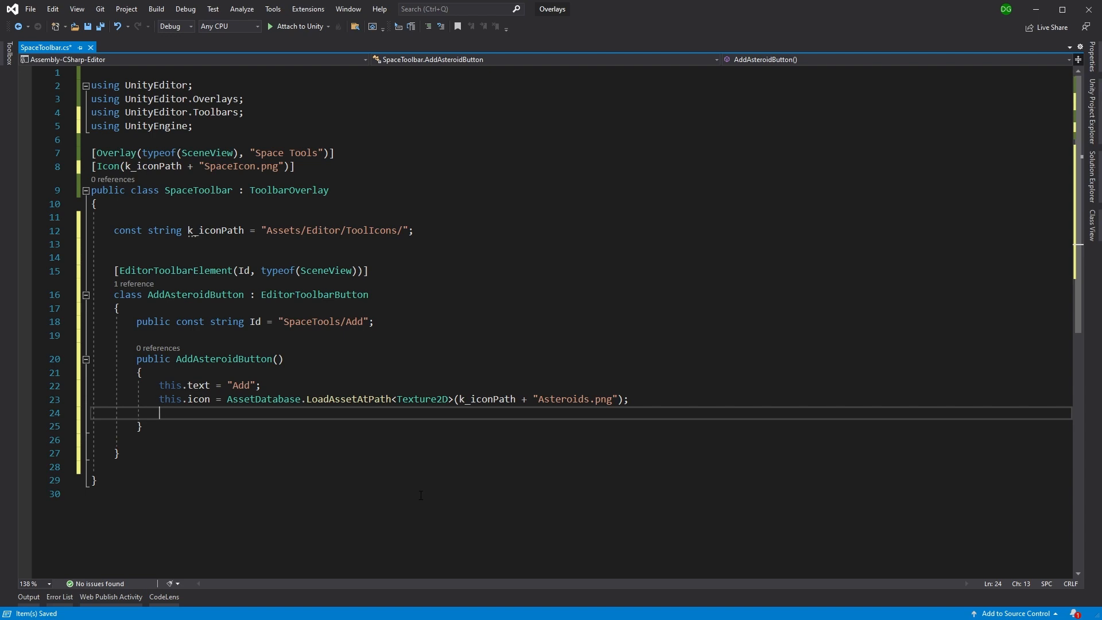
Set this.tooltip to "Add Asteroids to scene".
type("this.tooltip")
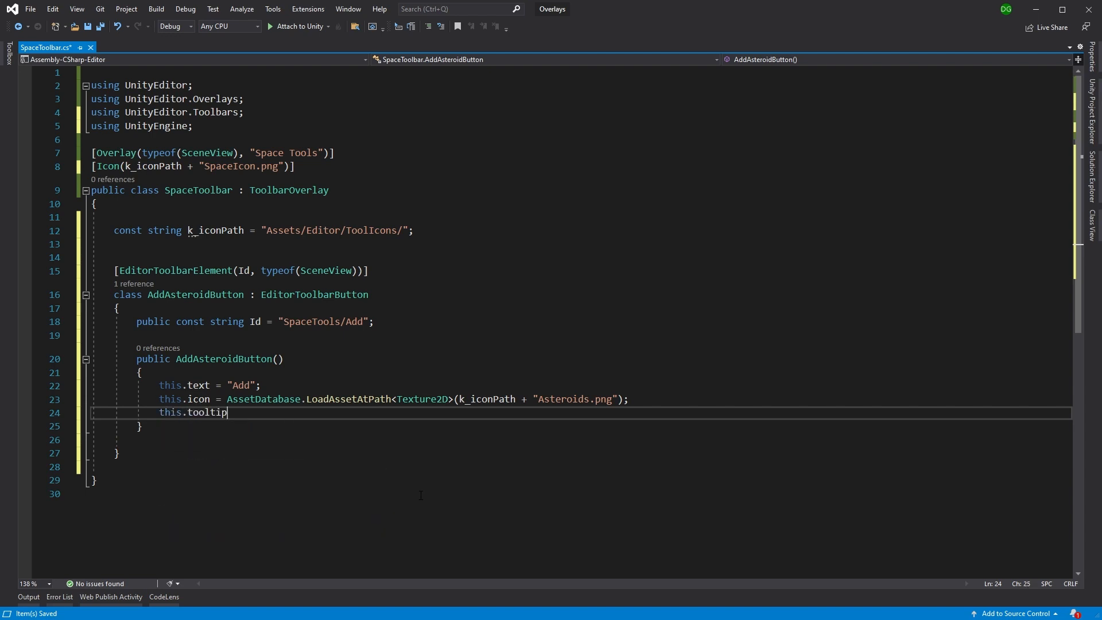
type("=\"\"")
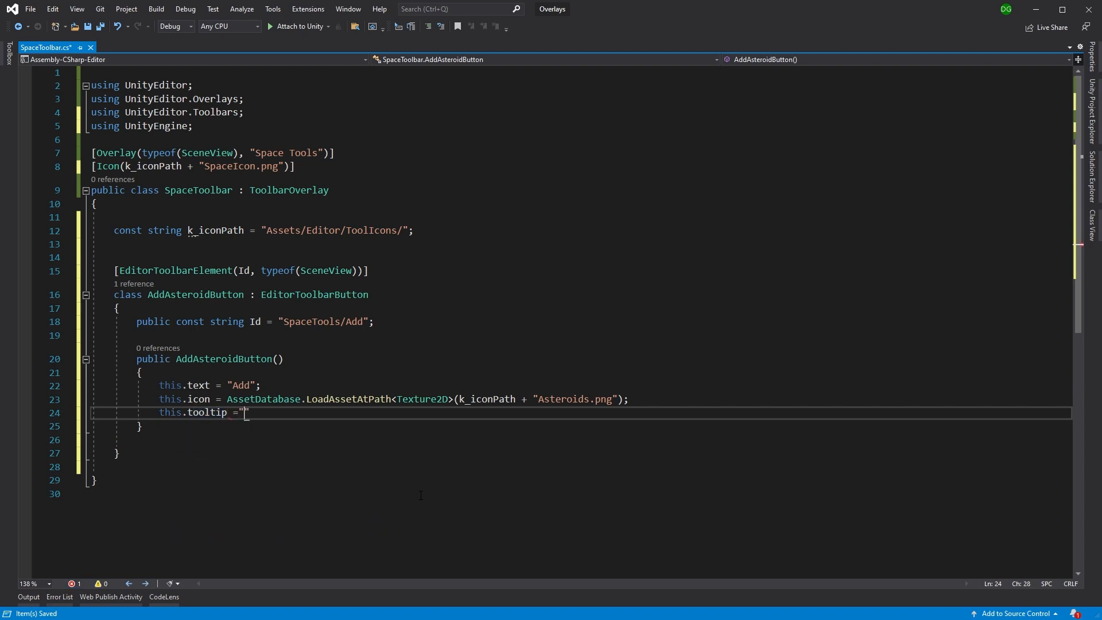
type("Add Ast")
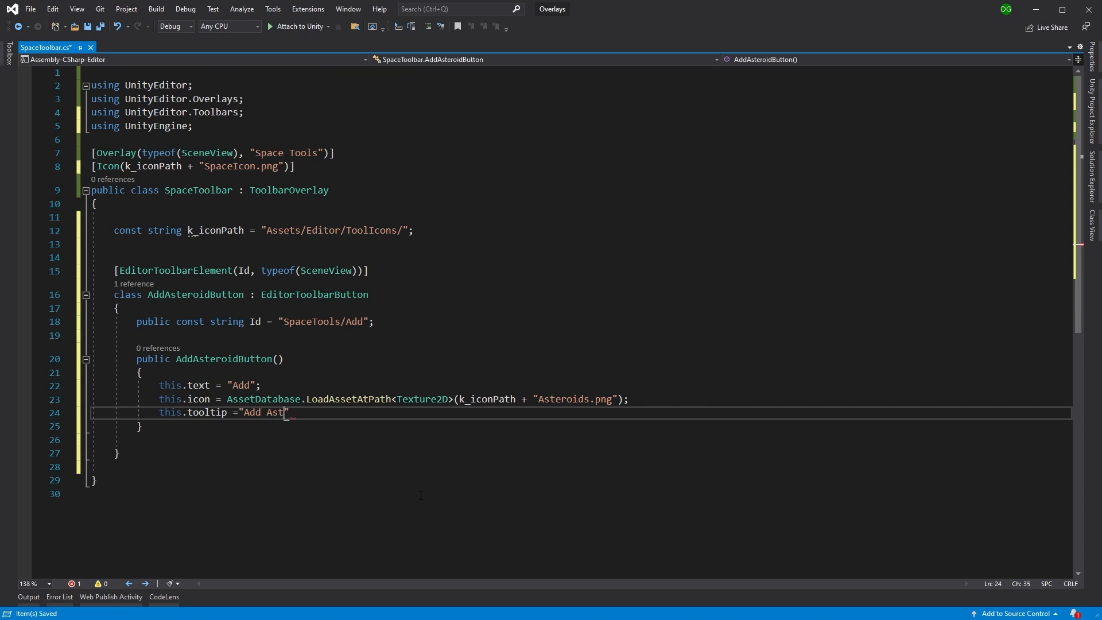
type("eroids to")
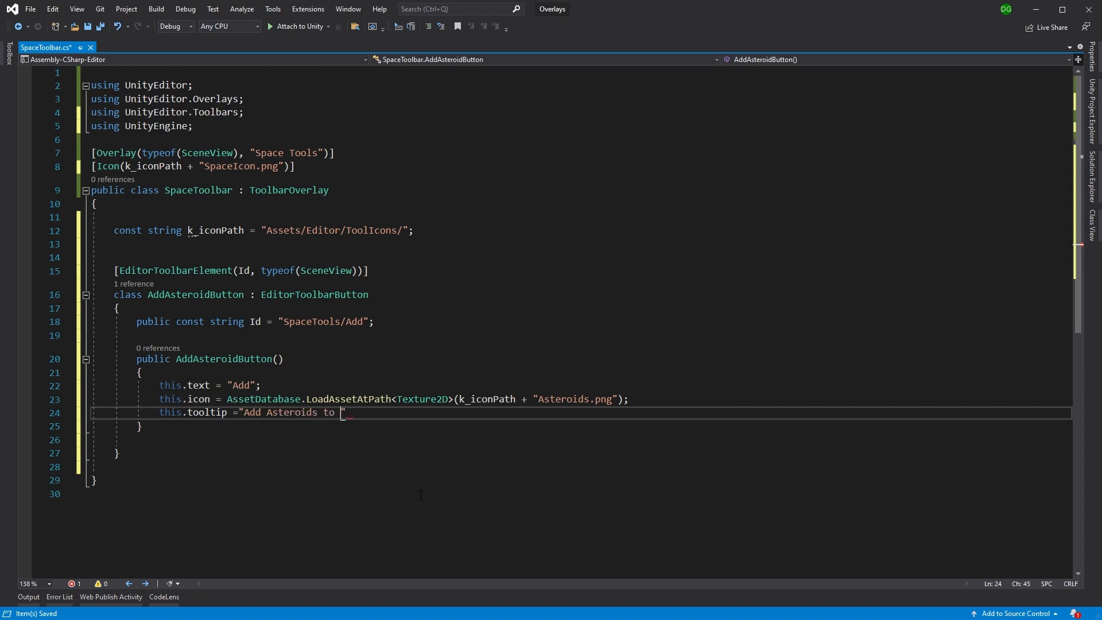
type("scene")
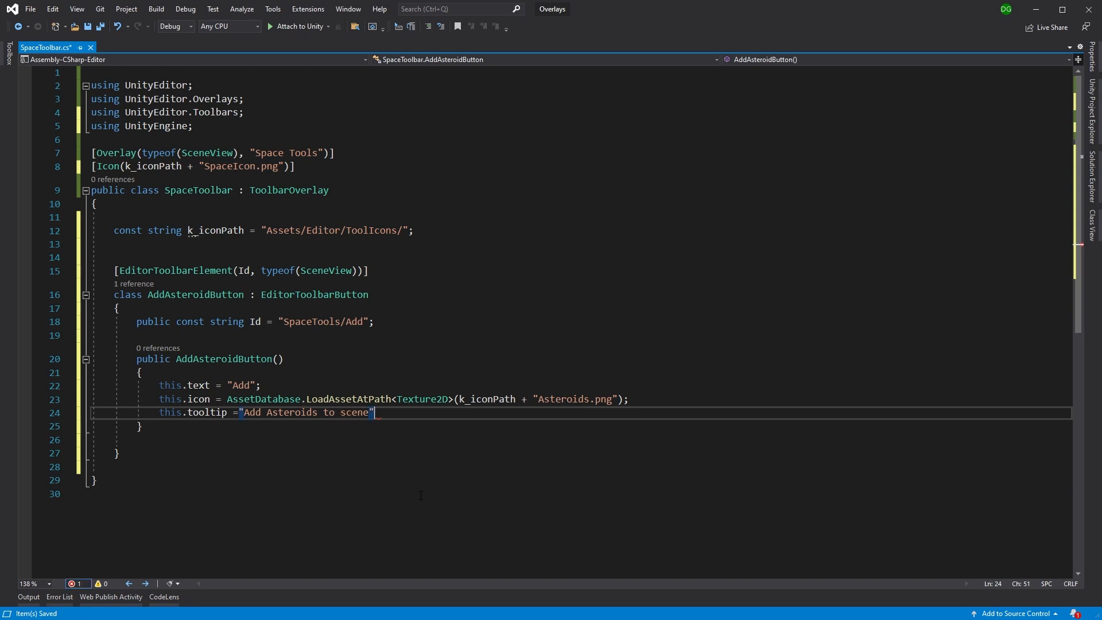
type(";")
key("enter")
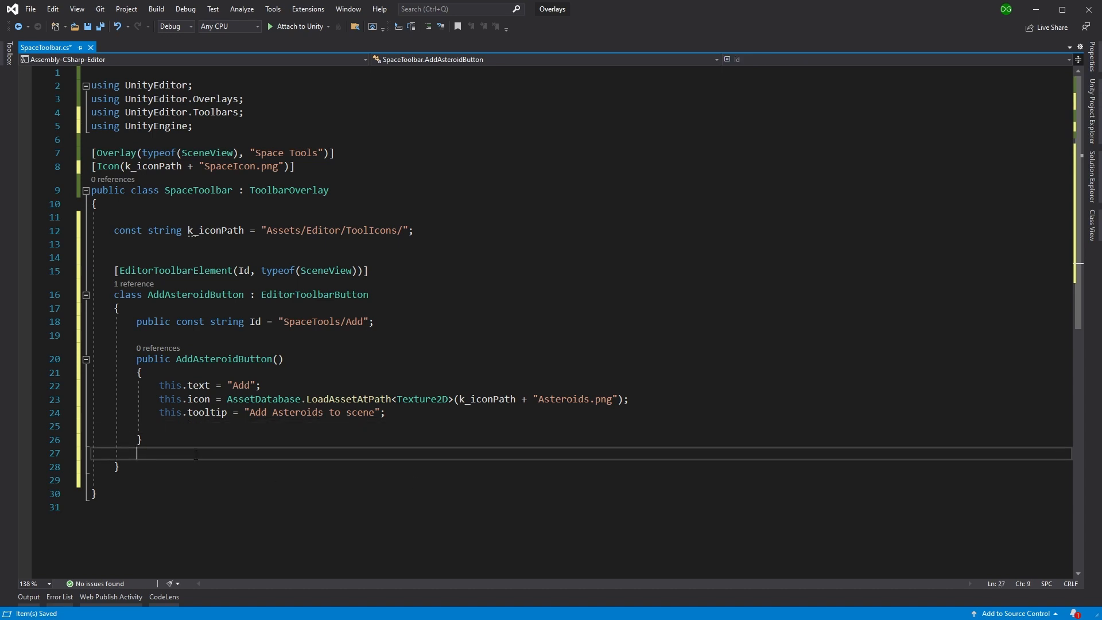
Add an OnClick handler calling AsteroidGenerator.CreateAsteroidField() and subscribe it to this.clicked.
type("void O")
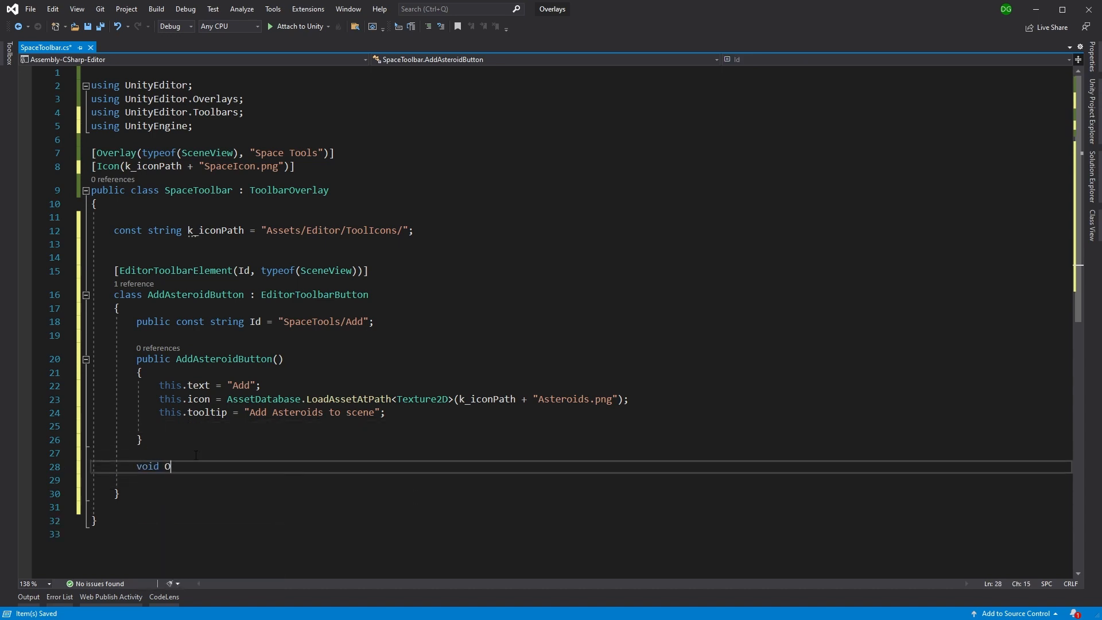
type("nClick(")
type("{")
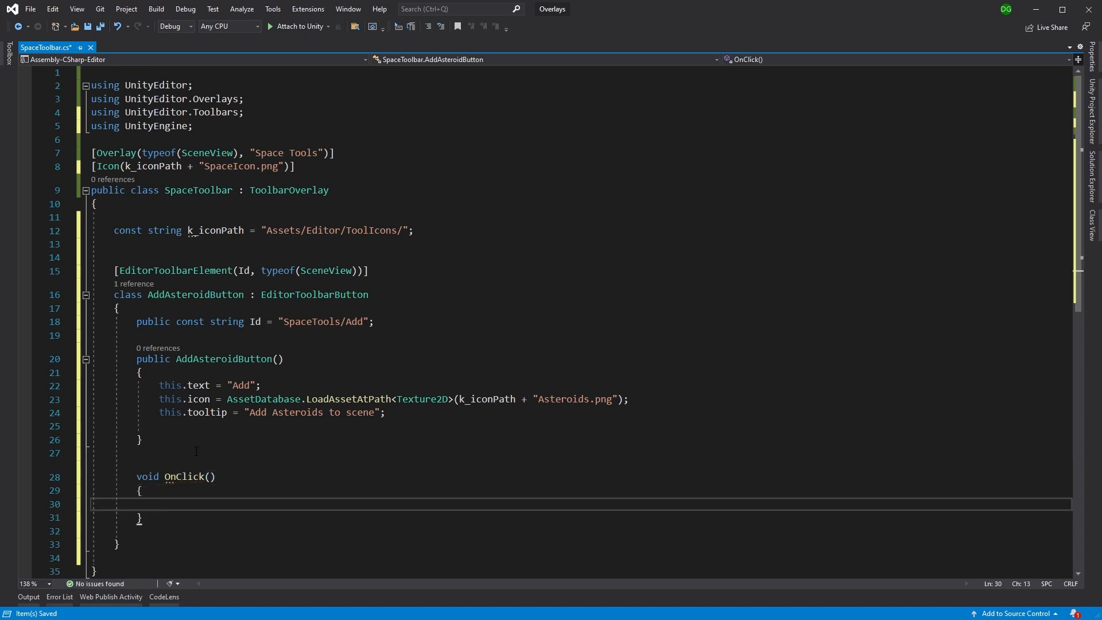
type("t")
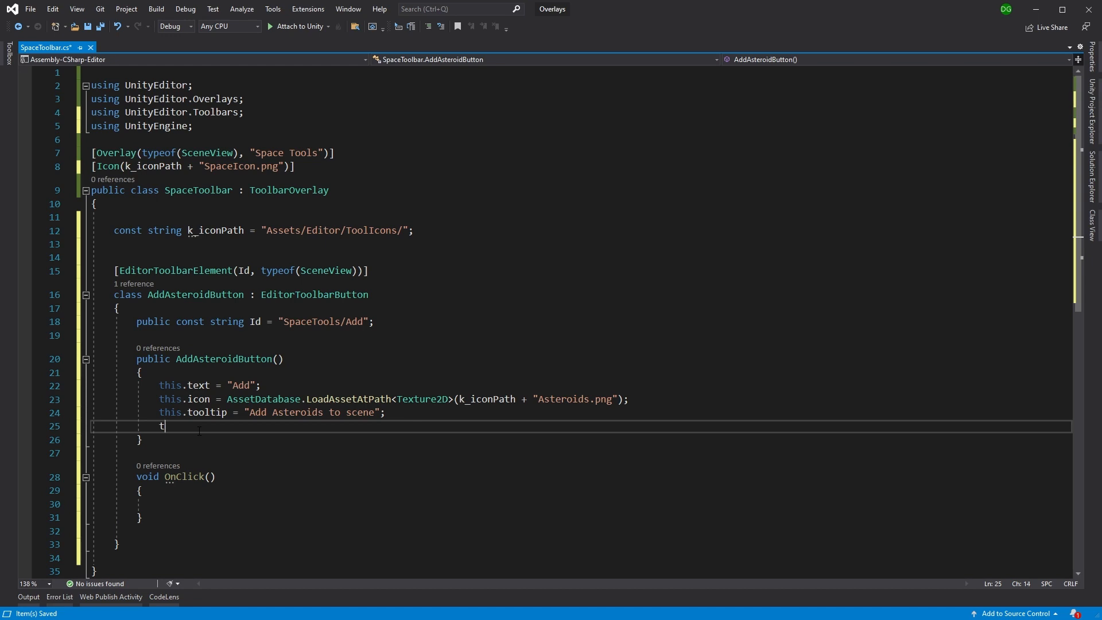
type("his.")
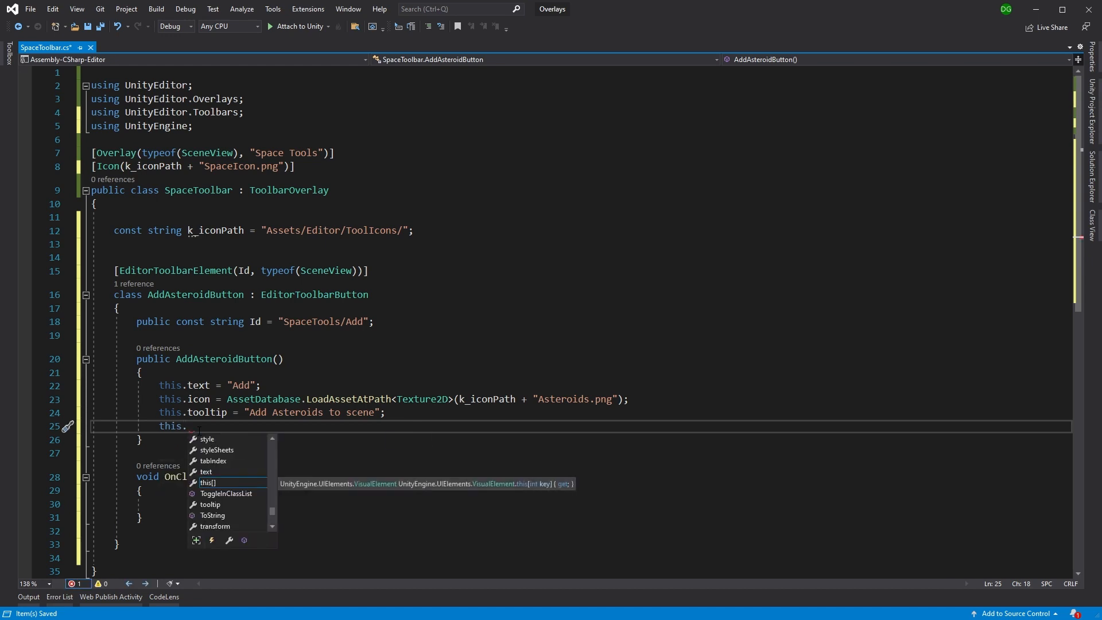
type("clicked += OnClick")
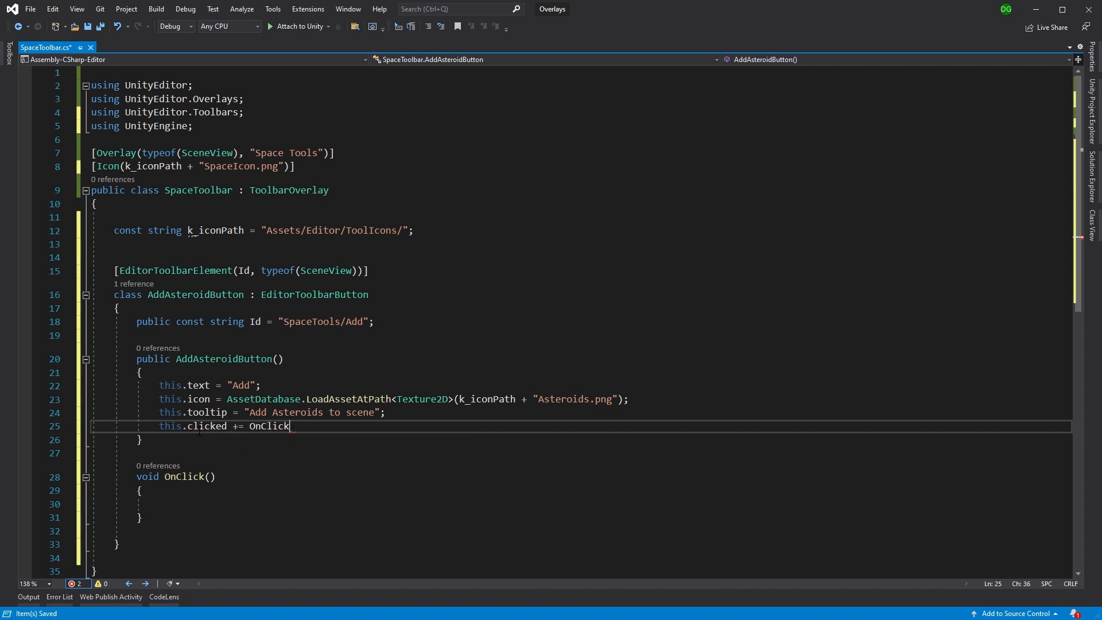
type(";")
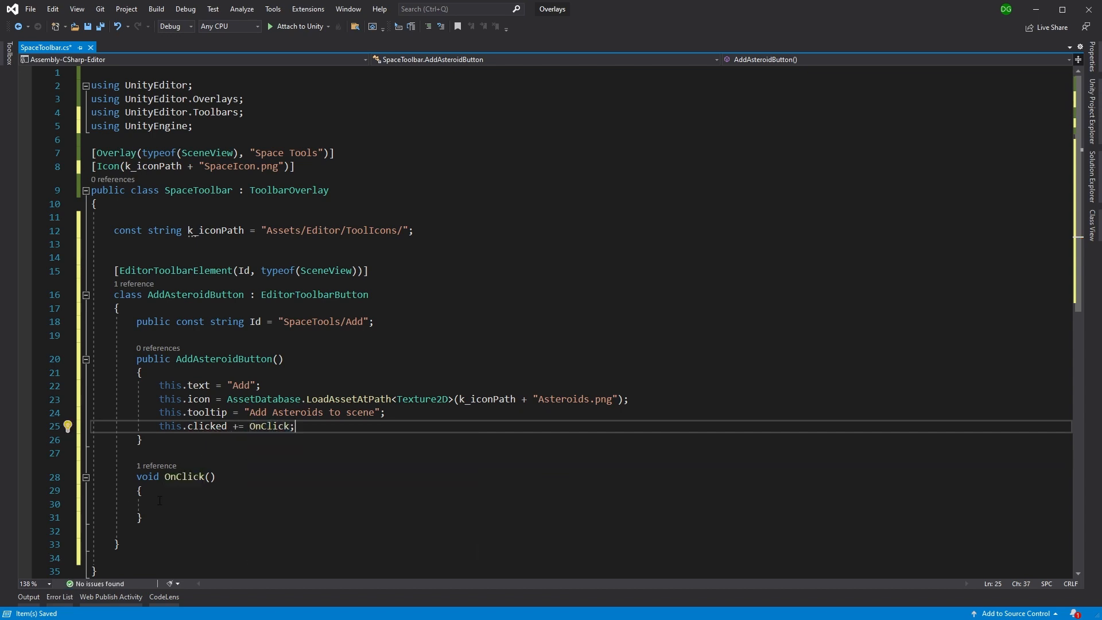
type("AsteroidGenerator.")
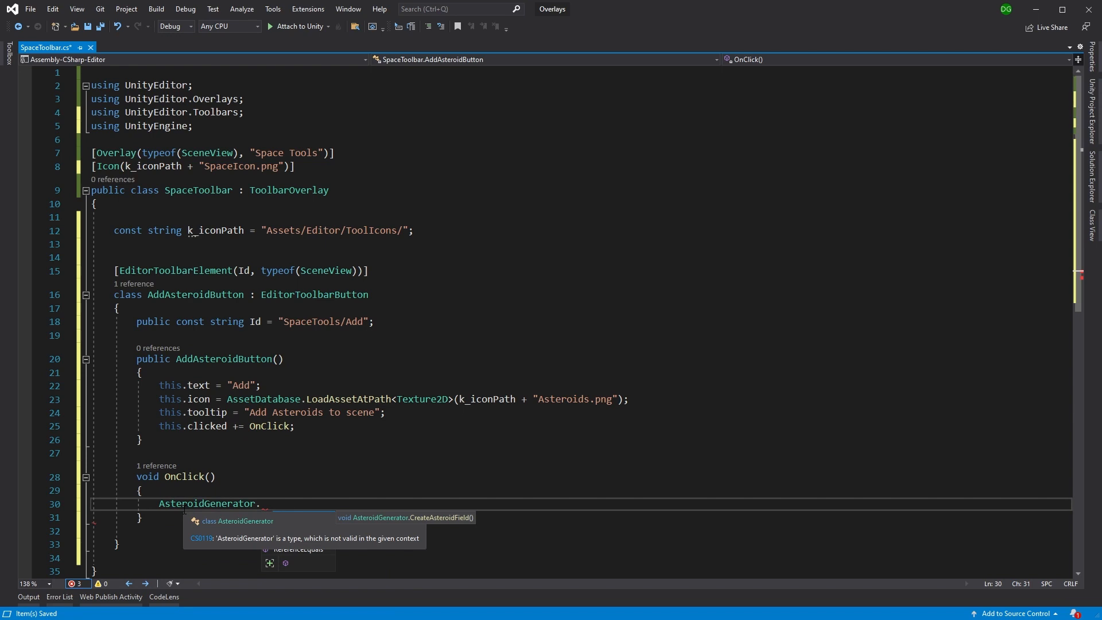
type("CreateAsteroidField")
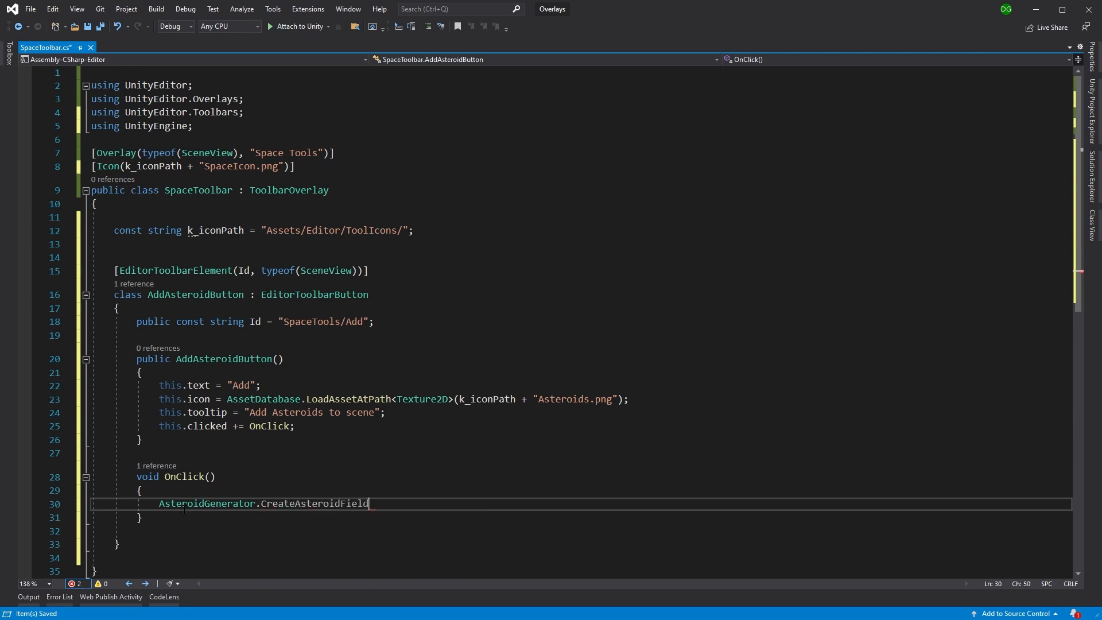
type("();")
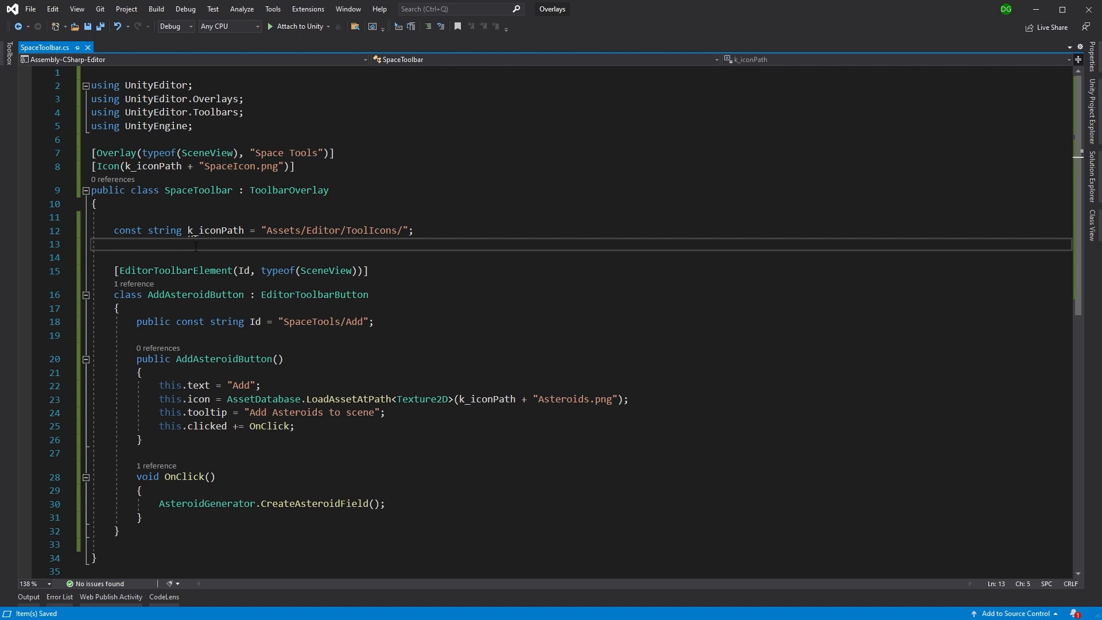
Add SpaceToolbar() : base(AddAsteroidButton.Id) and save the script.
key("Return")
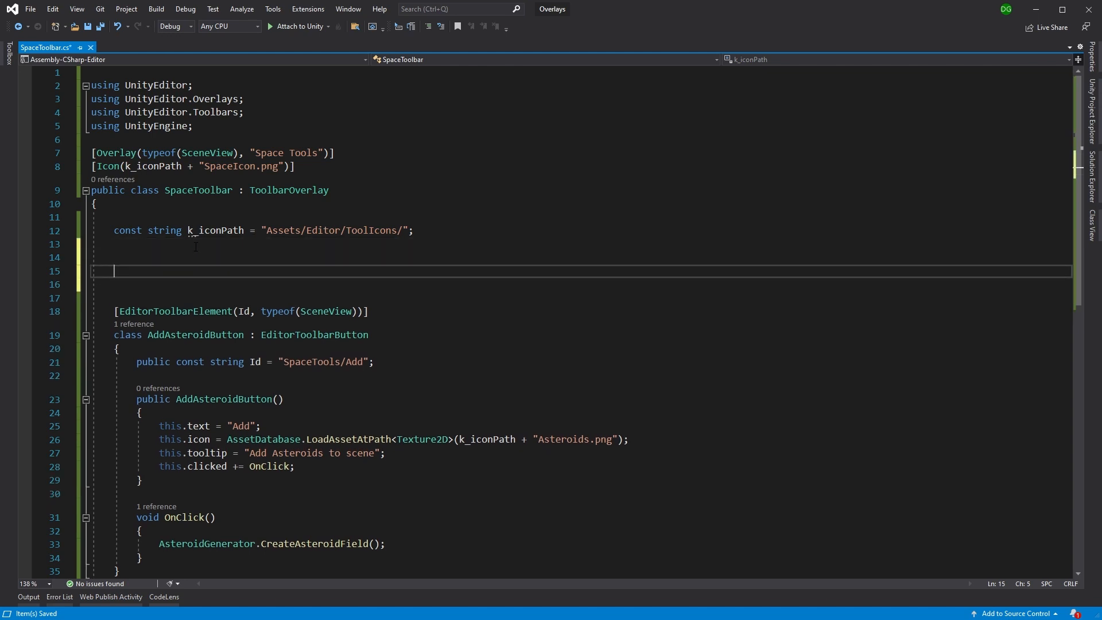
type("SpaceToolbar")
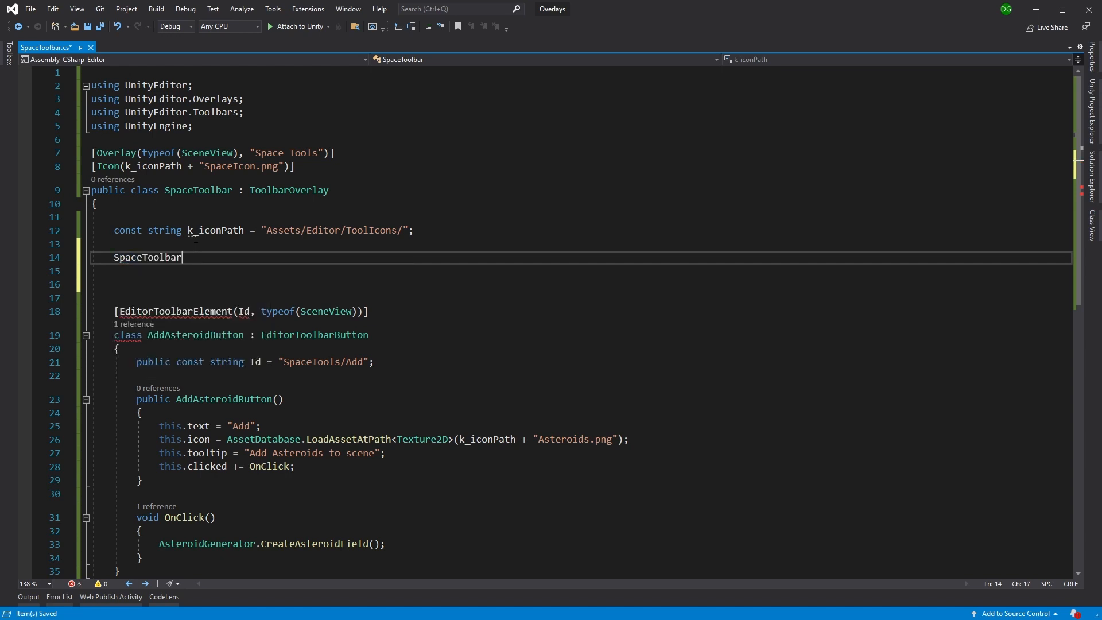
type("()")
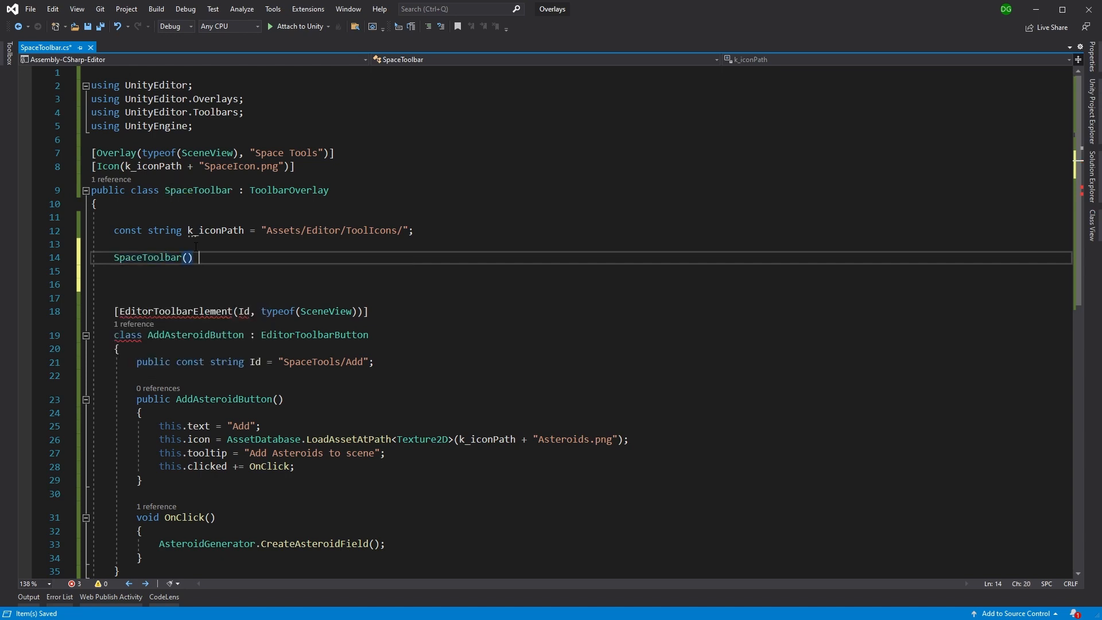
type(": ba")
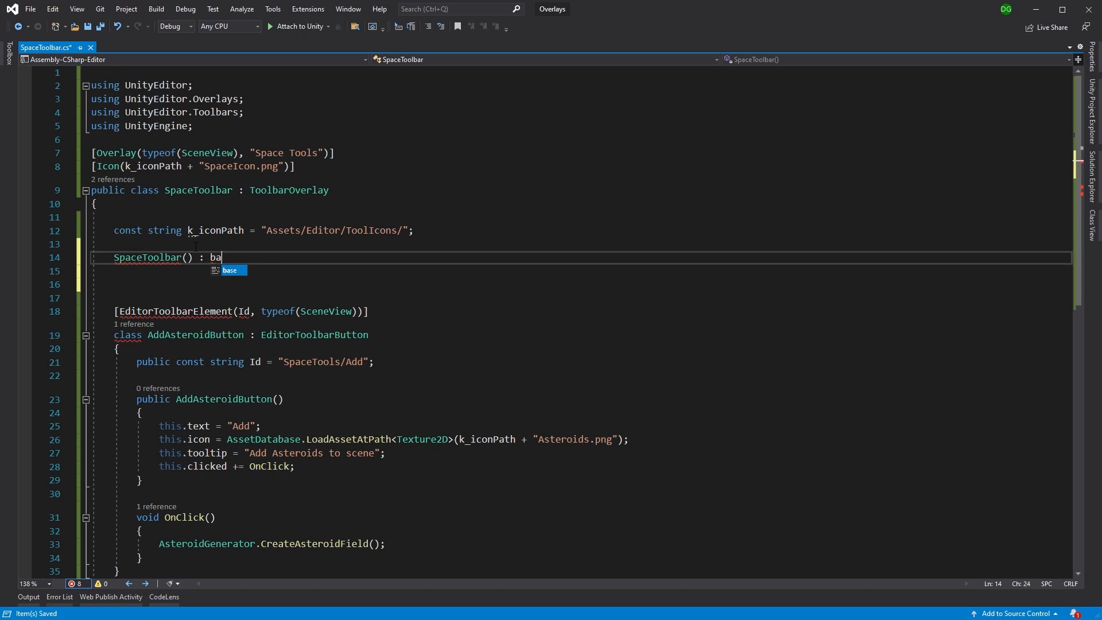
type("se()")
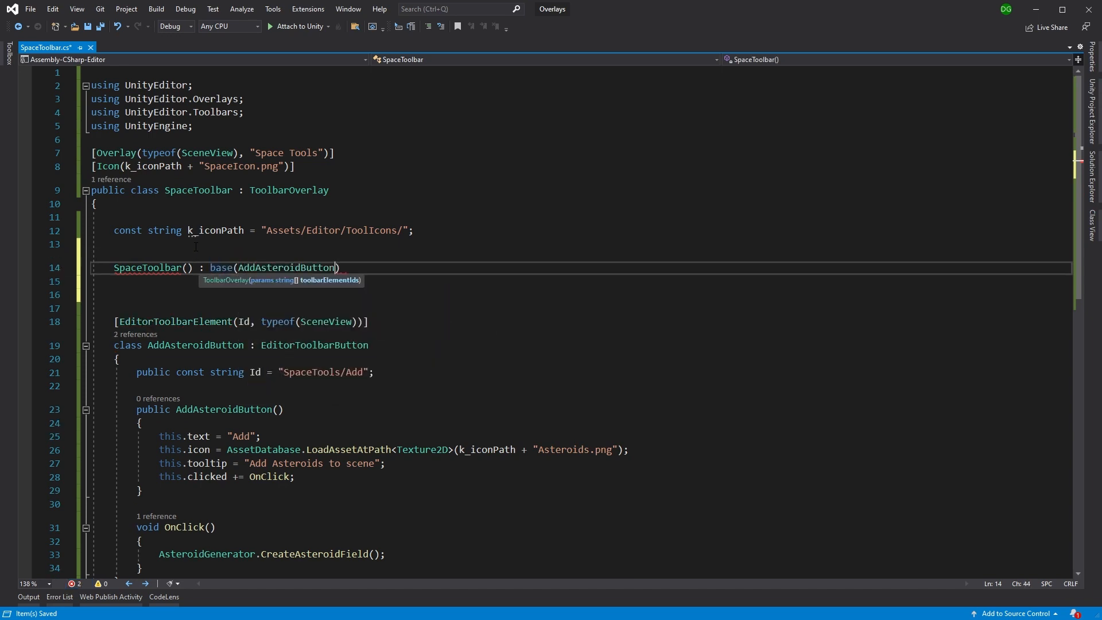
type(".id")
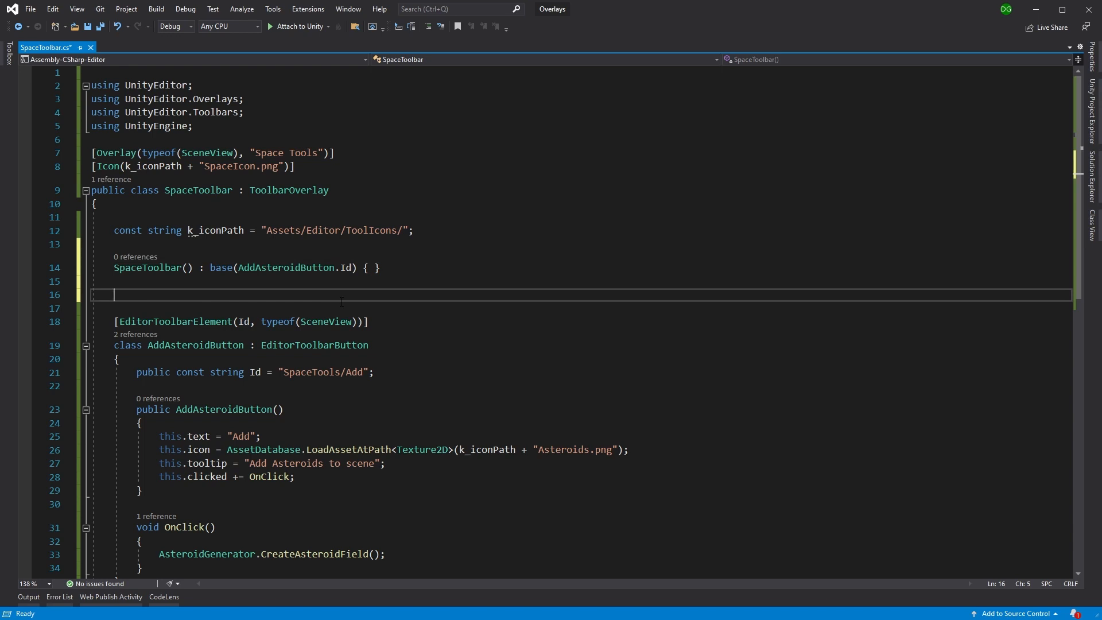
mouse_move(304, 288)
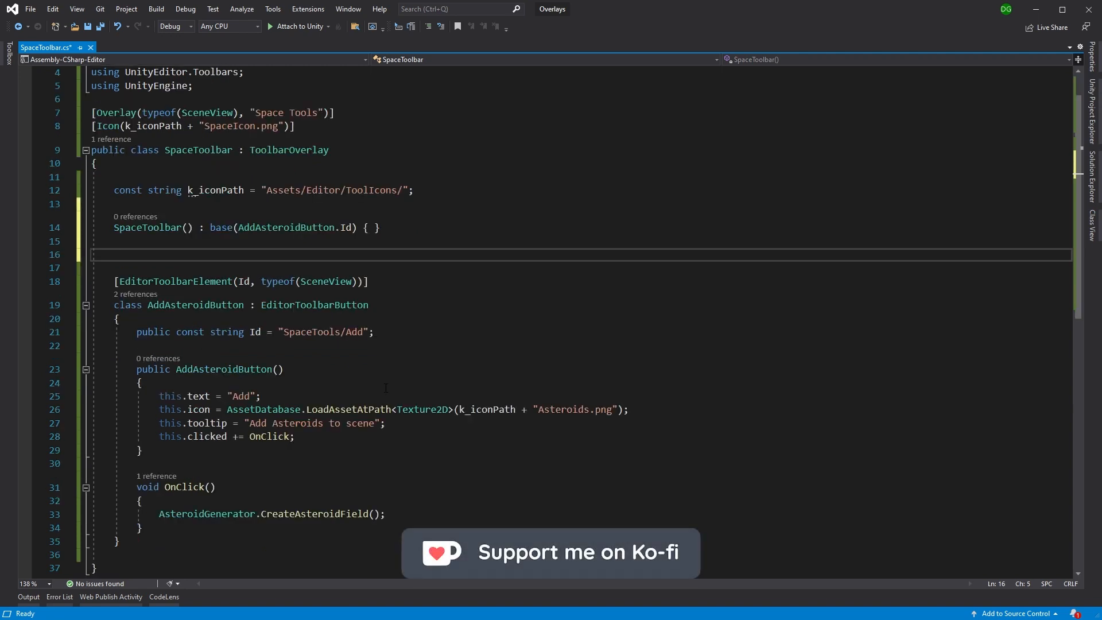
key("ctrl+s")
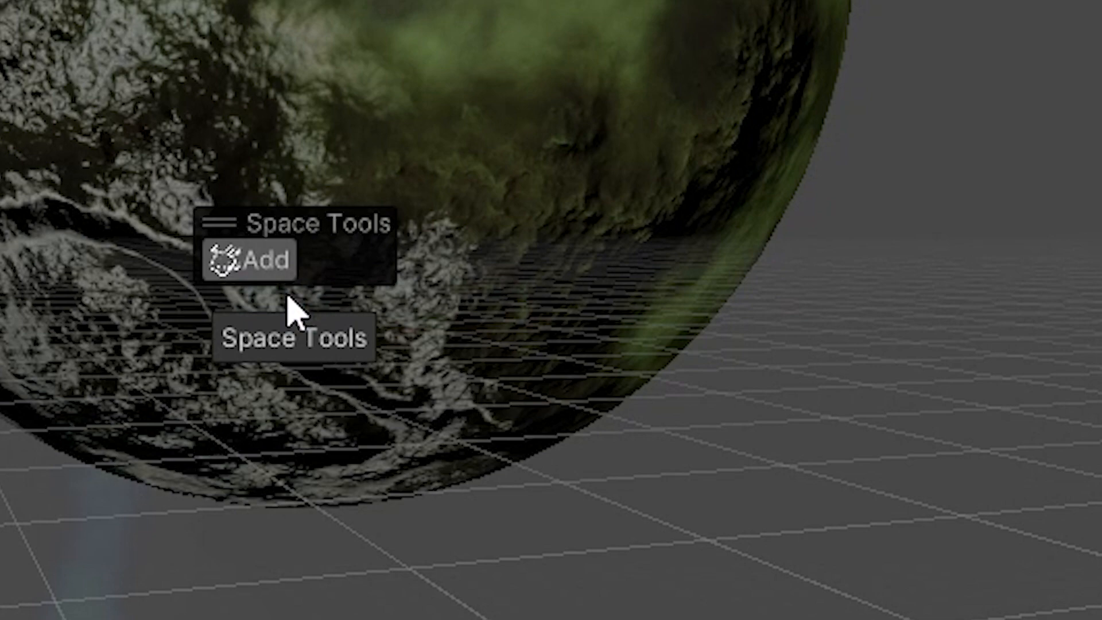
mouse_move(260, 258)
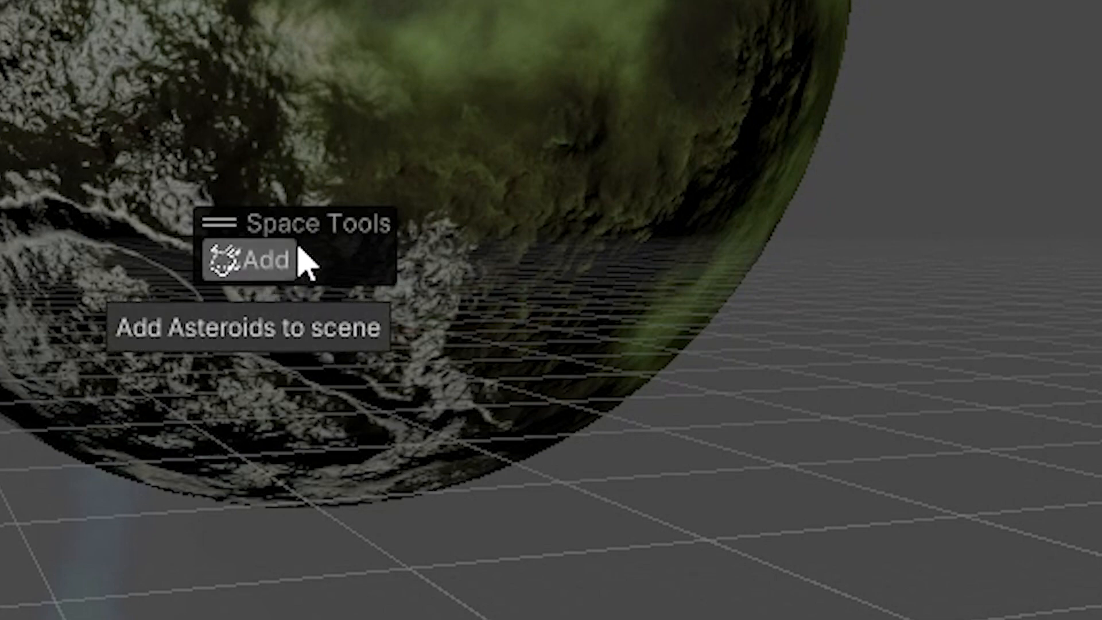
Spawn an asteroid field around the planet with the Space Tools Add action and preview it in the Game view.
left_click(261, 258)
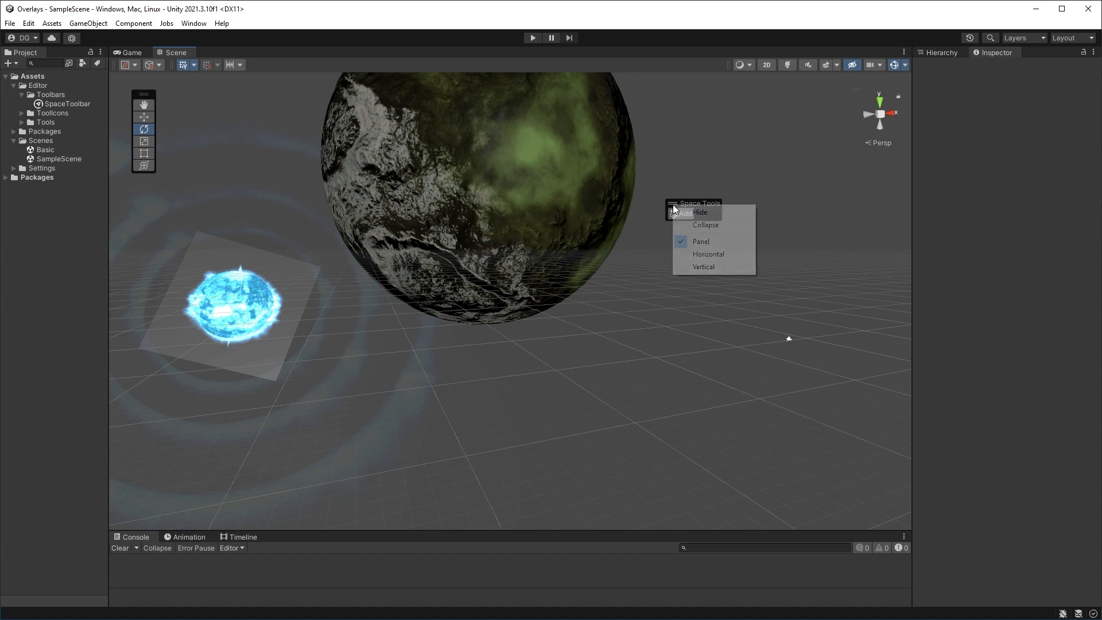
left_click(699, 211)
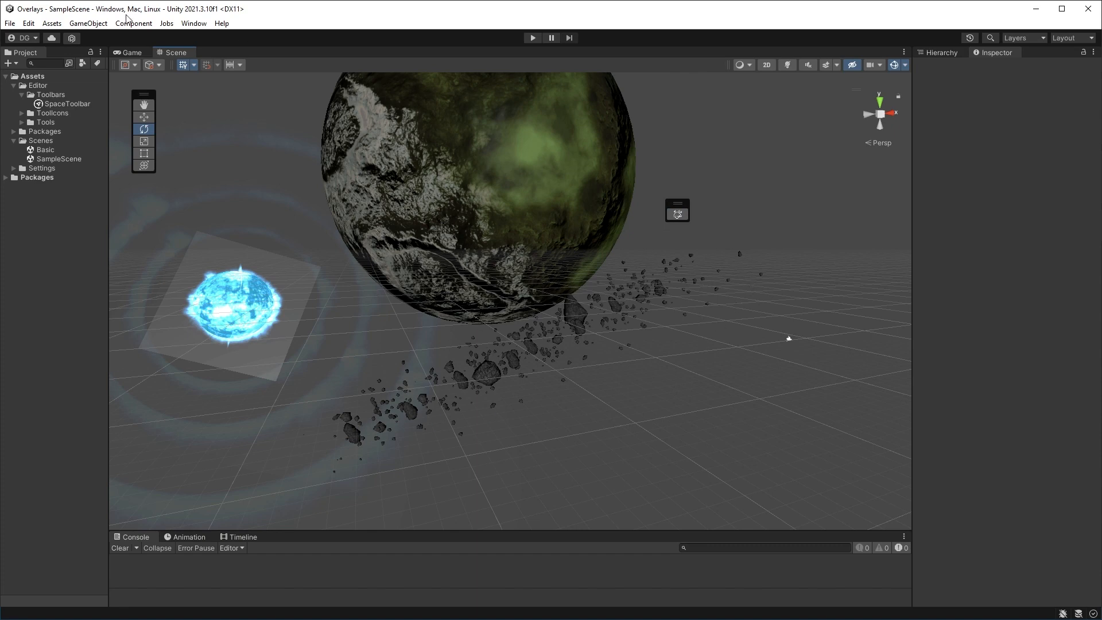
left_click(131, 51)
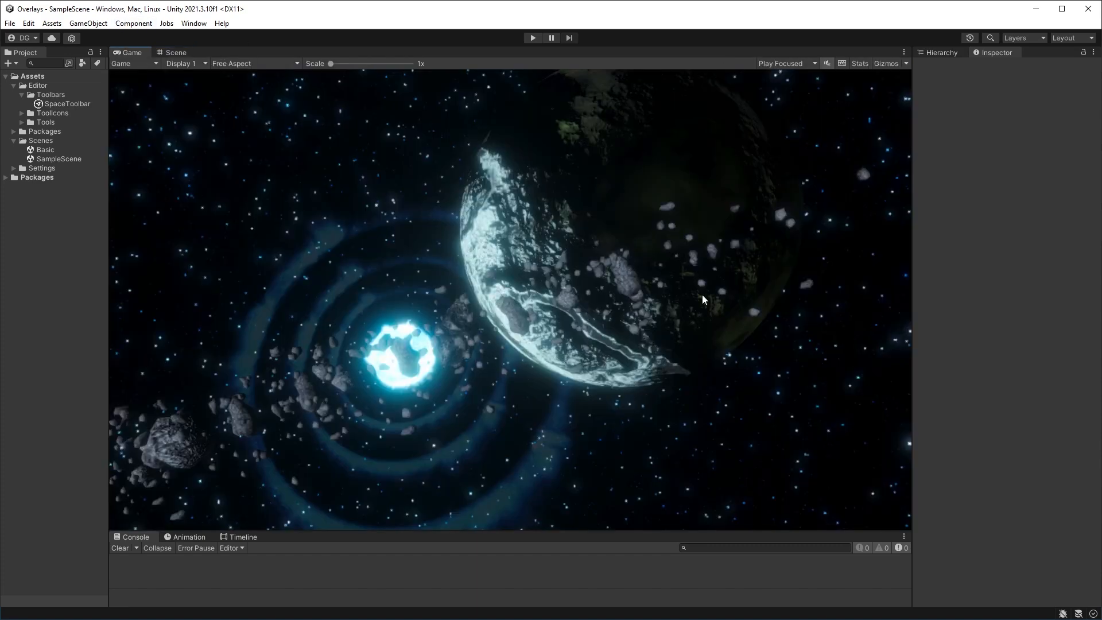
left_click(174, 52)
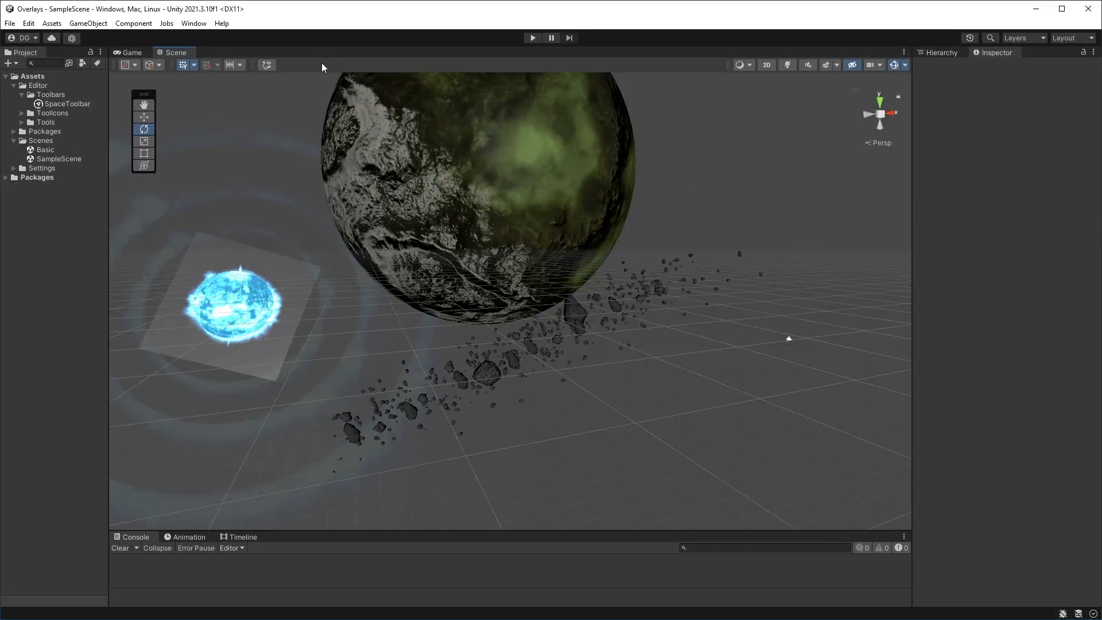
mouse_move(475, 323)
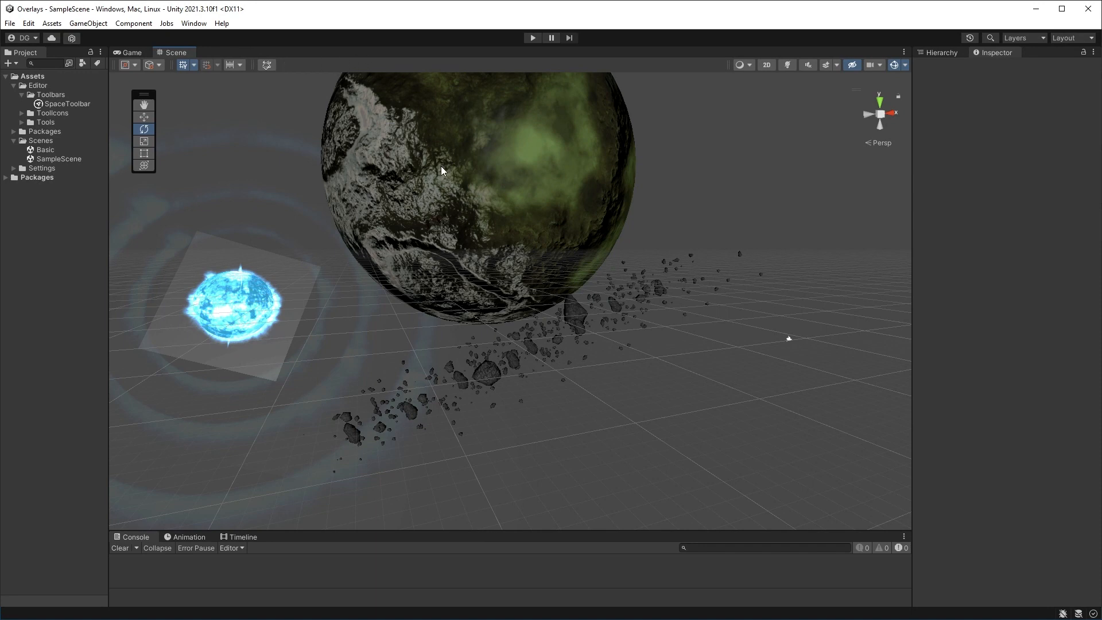
mouse_move(587, 470)
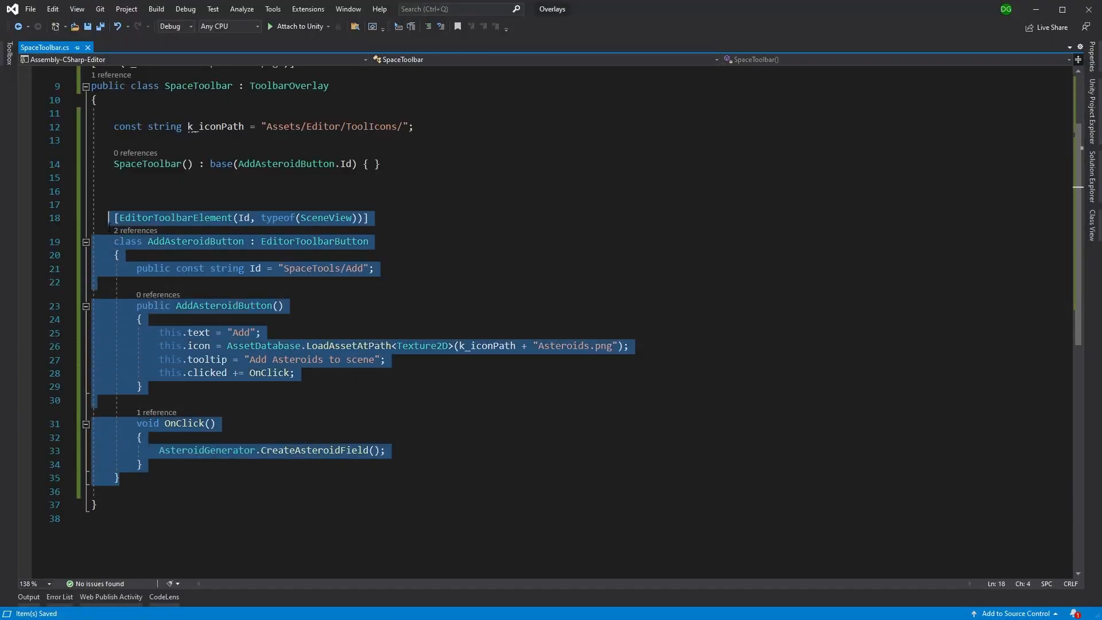
Paste a DeleteAsteroidButton class and append DeleteAsteroidButton.Id to the base(...) constructor call.
left_click(130, 490)
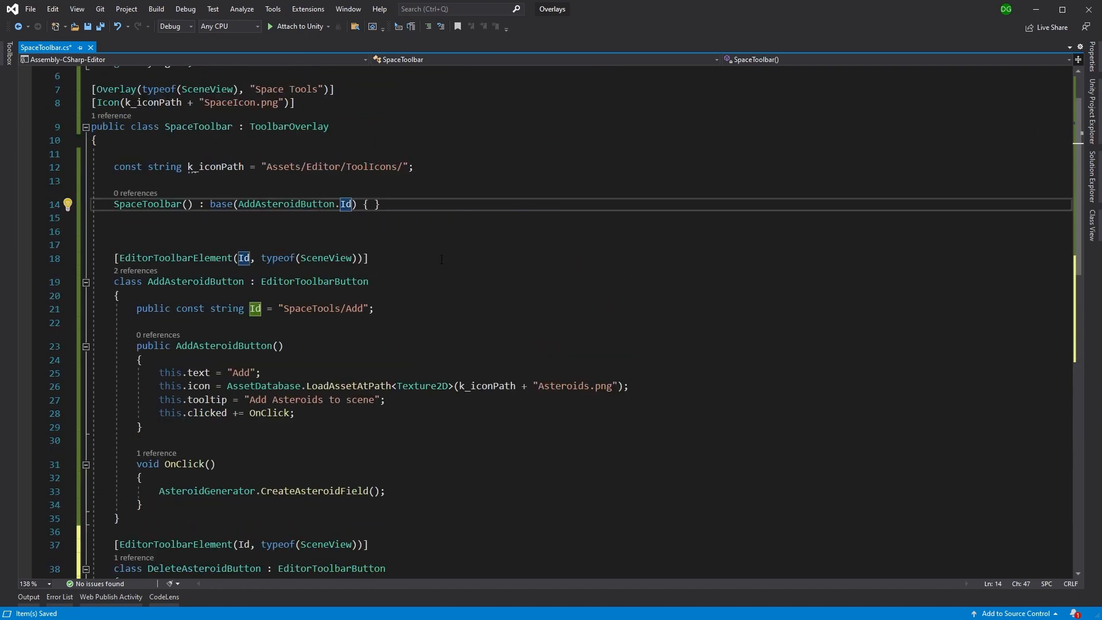
type(", D")
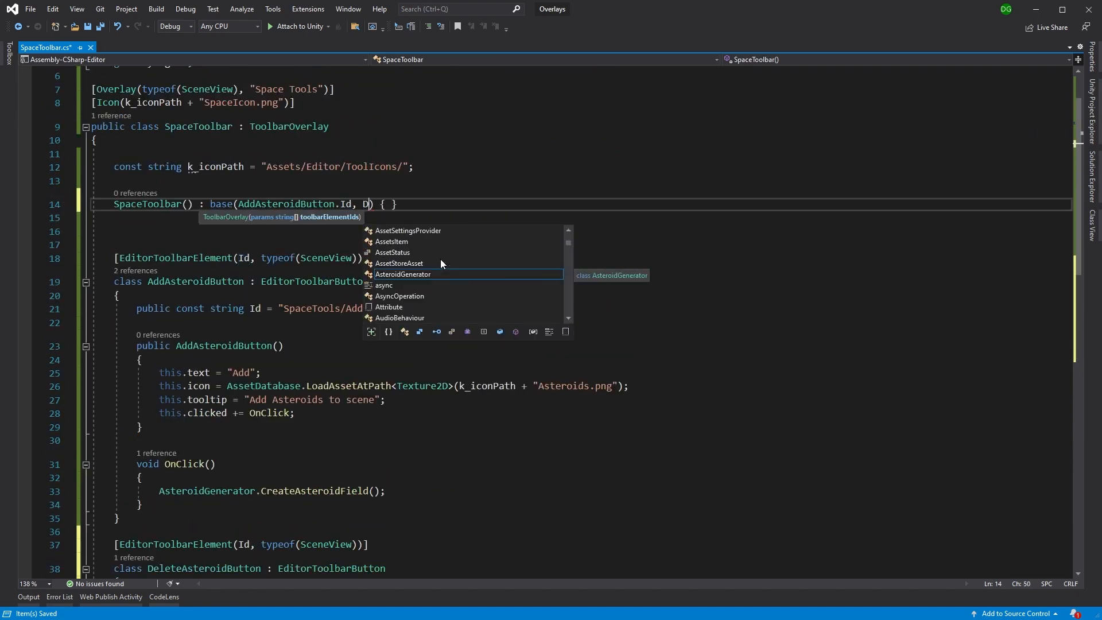
type("DeleteAsteroidButton")
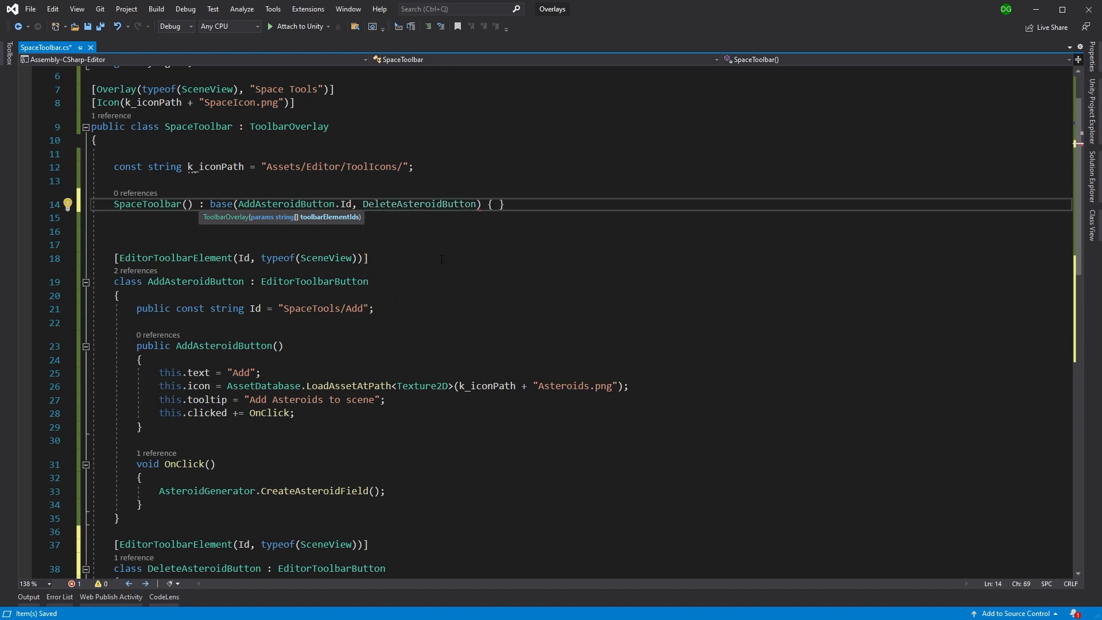
type(".Id")
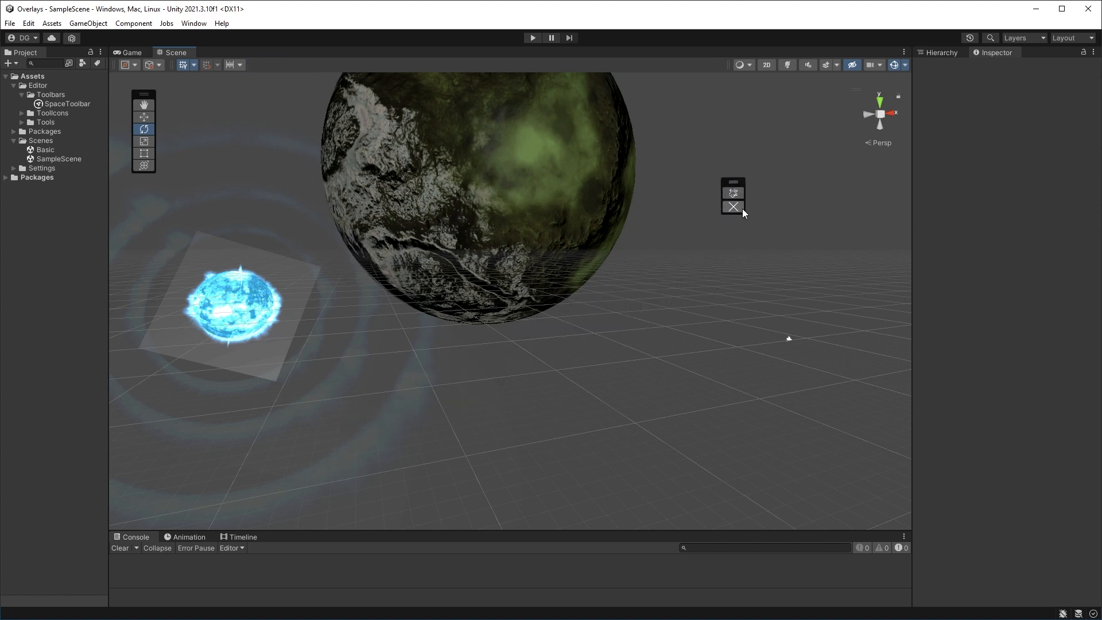
Add an asteroid field with the overlay's Add button, then clear it with Delete.
left_click(732, 205)
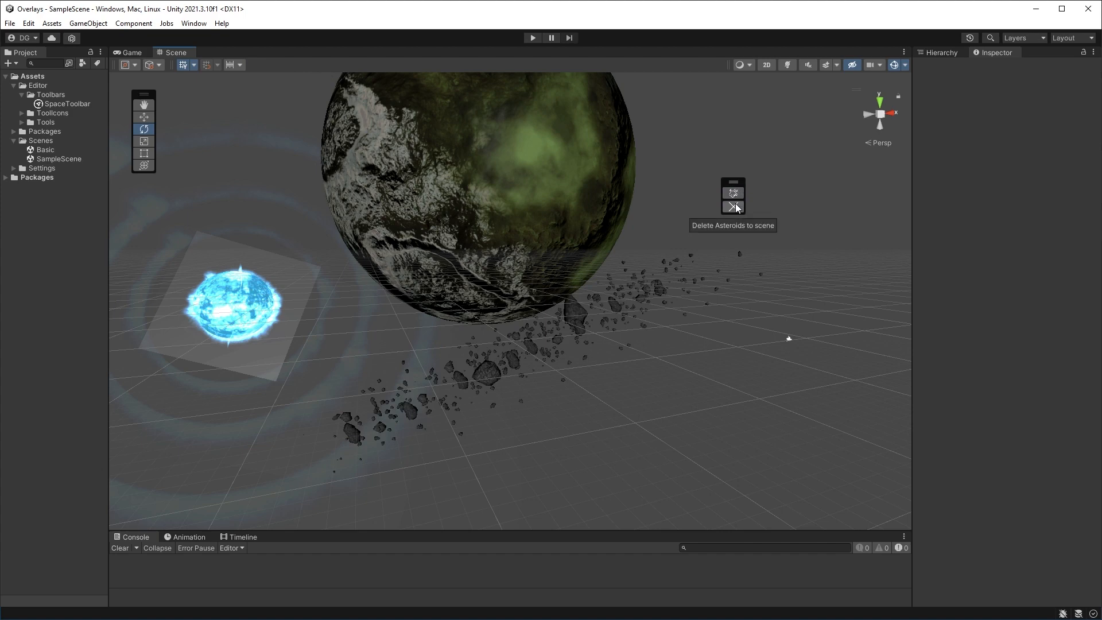
left_click(732, 206)
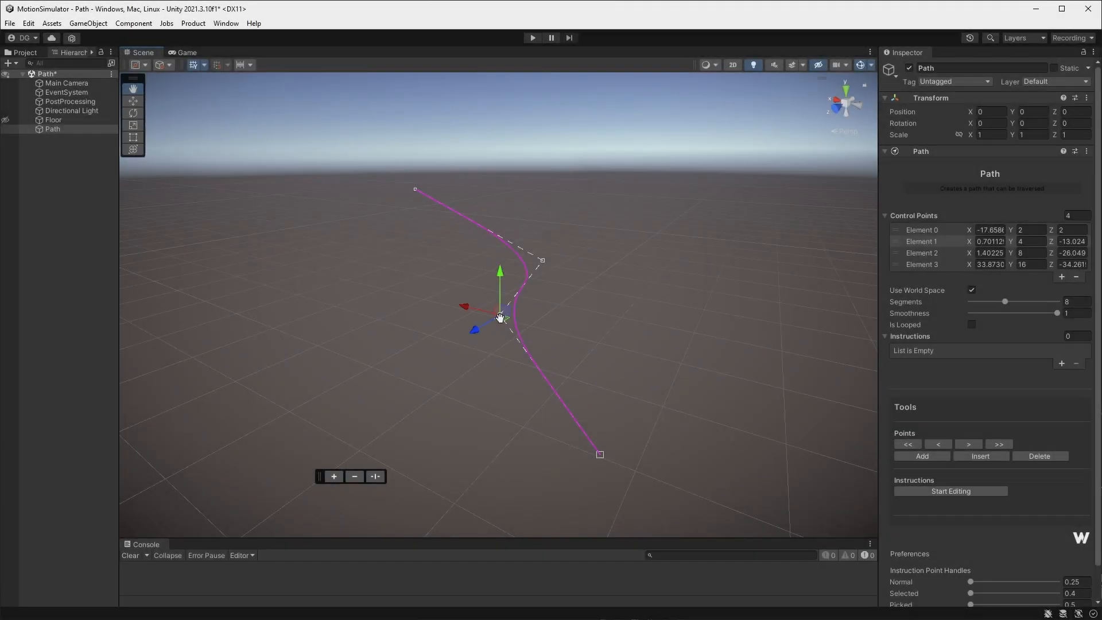
Insert a fifth control point on the purple path from its scene-view overlay.
left_click(979, 455)
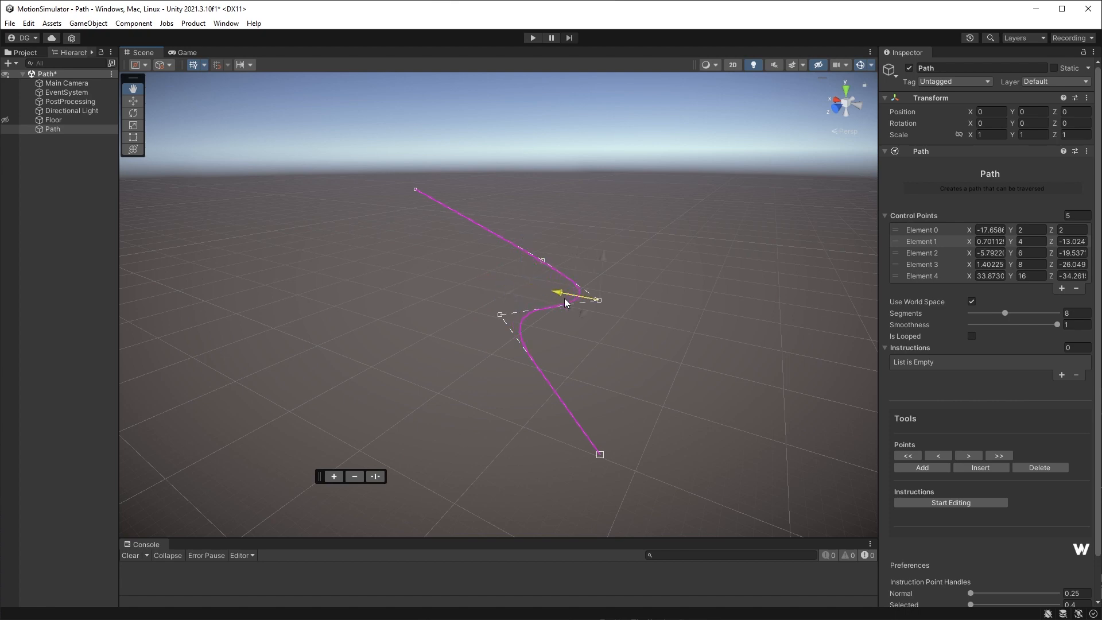
left_click(1038, 467)
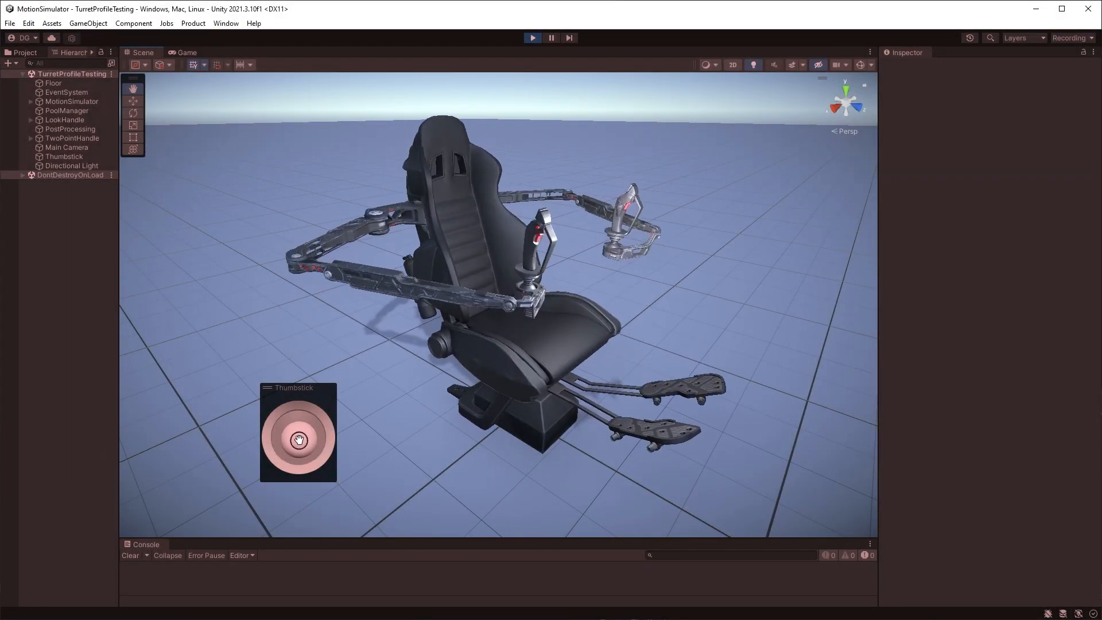
Tilt the turret chair in several directions by dragging inside the Thumbstick overlay.
left_click_drag(299, 440, 296, 458)
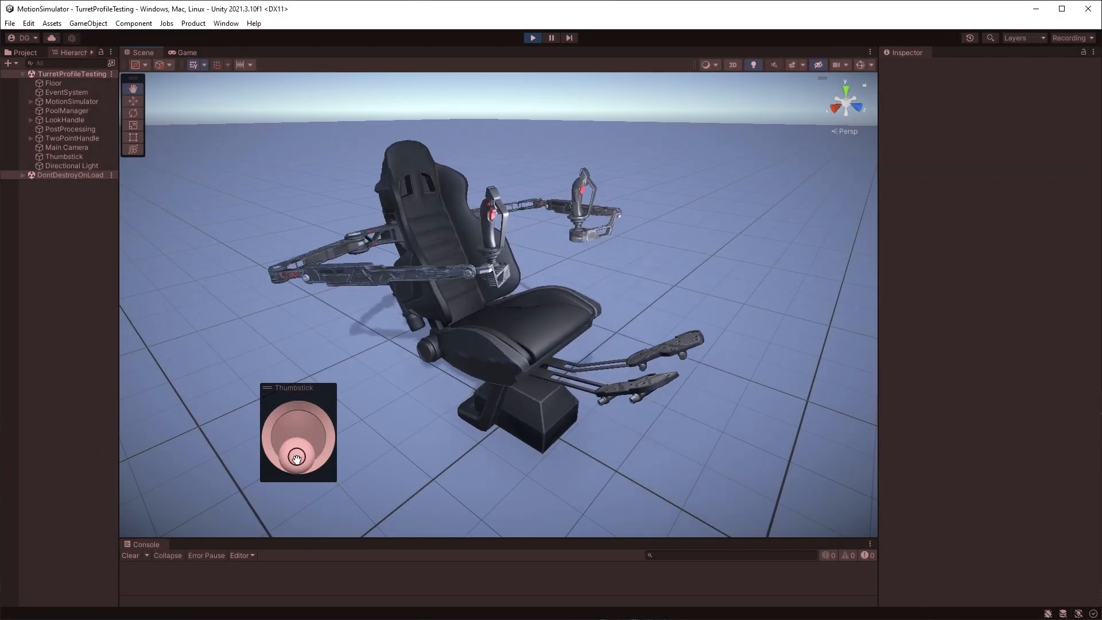
left_click_drag(296, 458, 319, 436)
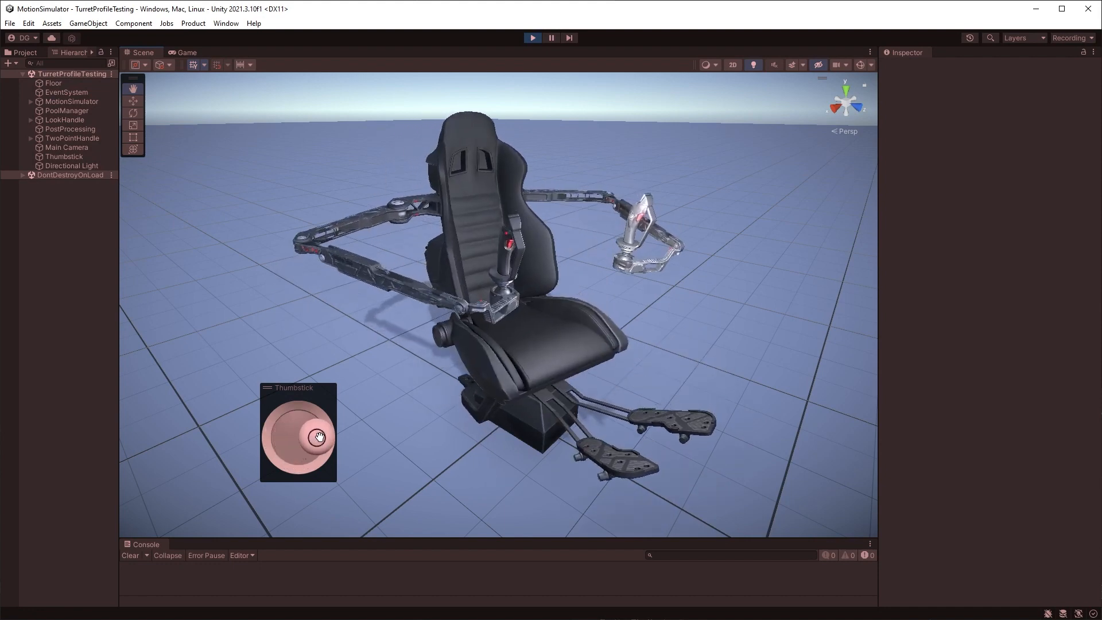
left_click_drag(318, 436, 282, 451)
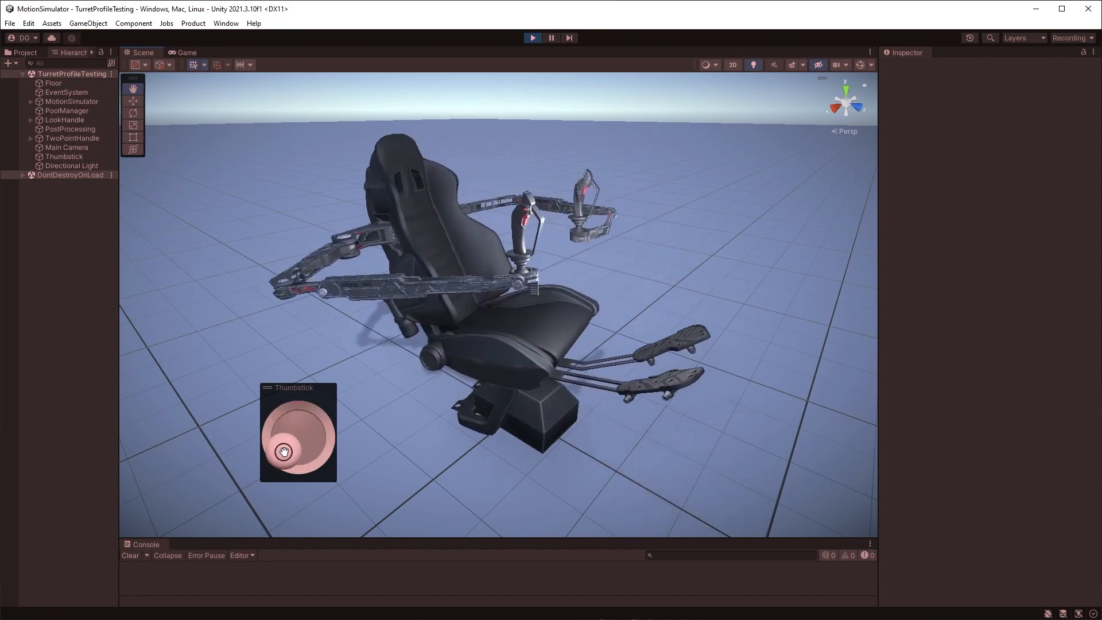
left_click_drag(285, 452, 301, 434)
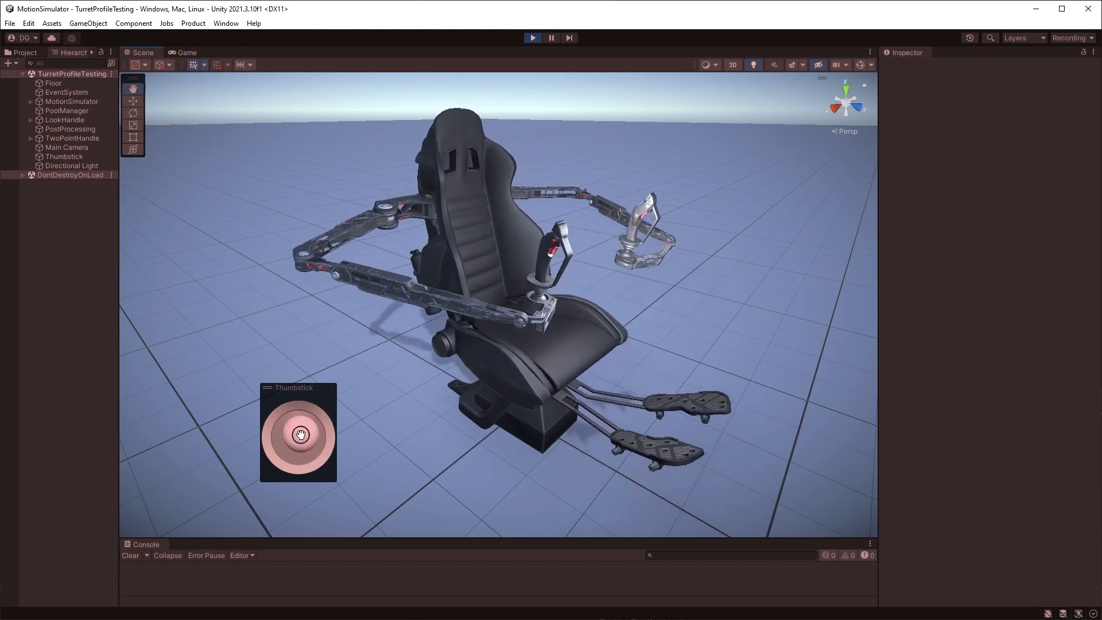
left_click_drag(300, 434, 298, 437)
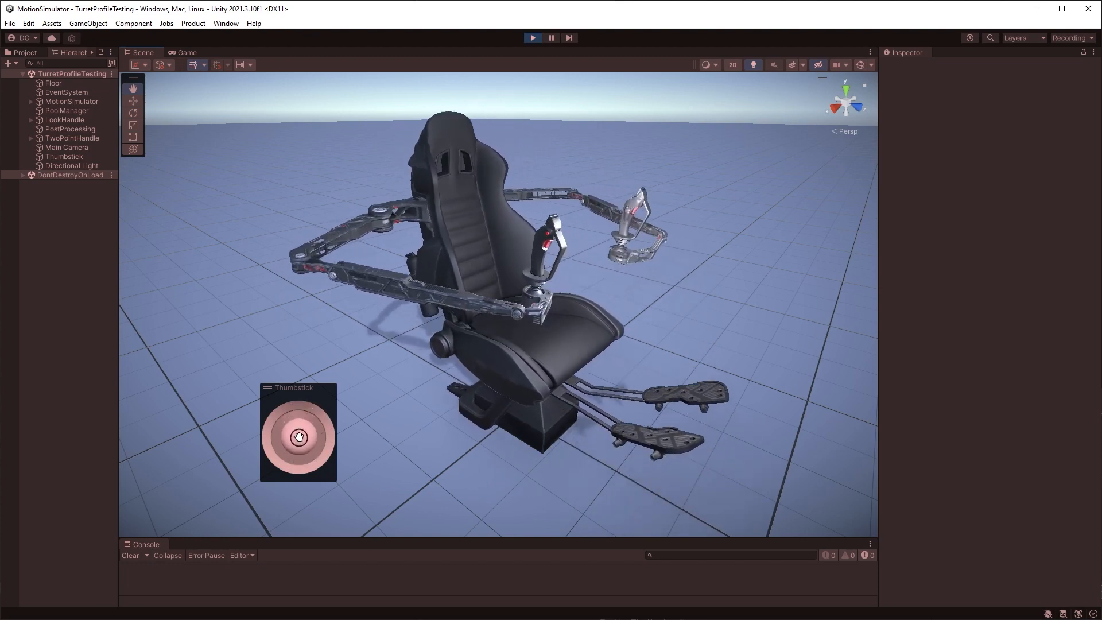
left_click_drag(298, 436, 286, 433)
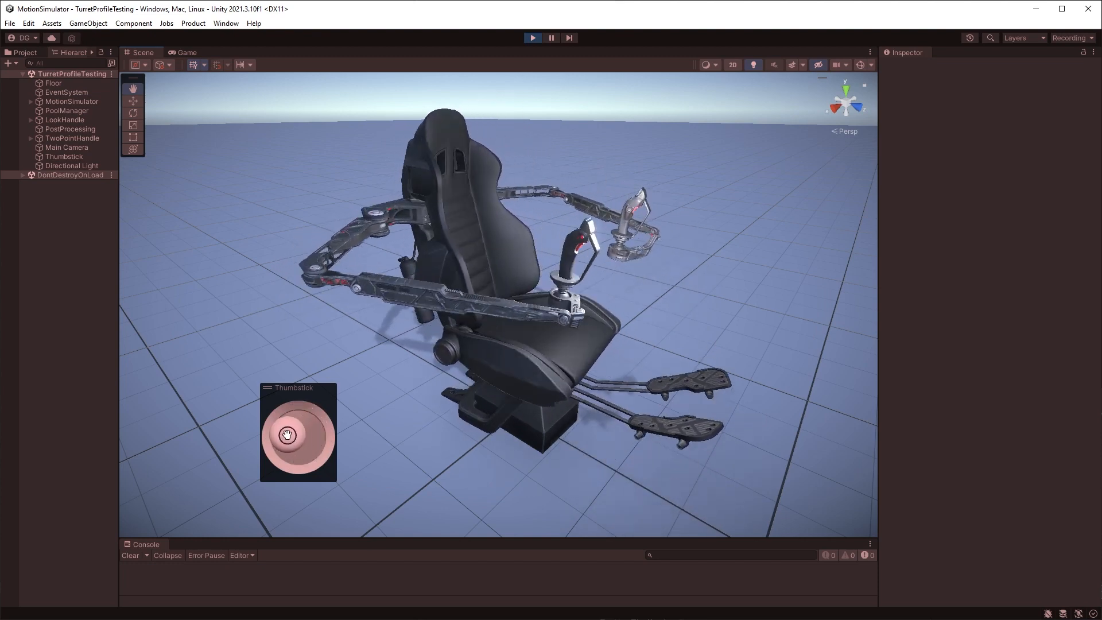
left_click_drag(285, 434, 284, 440)
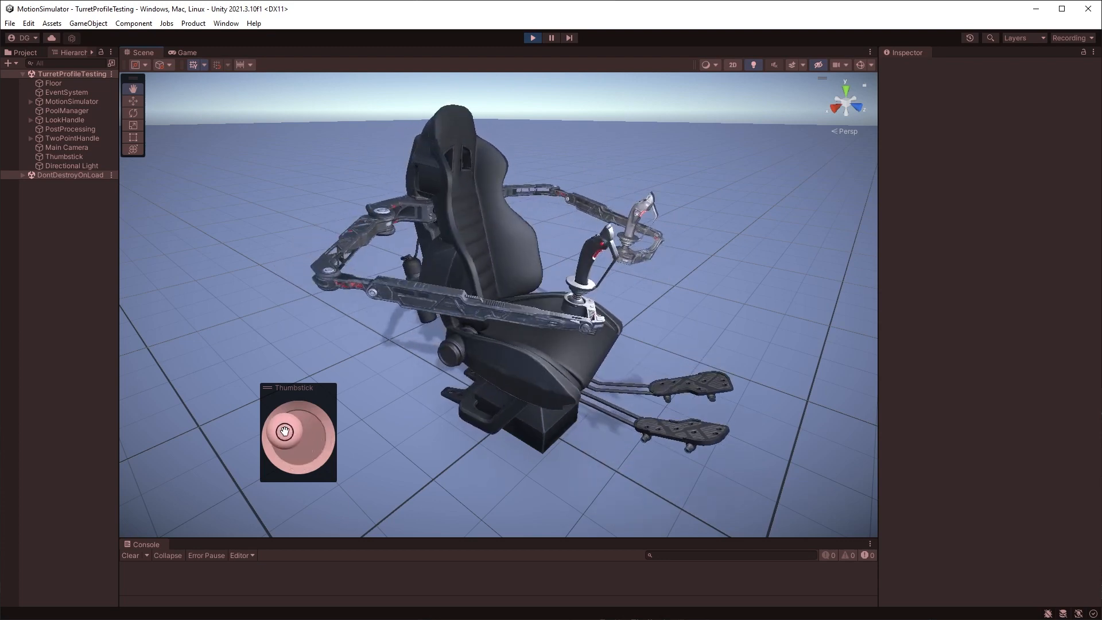
left_click_drag(284, 430, 277, 428)
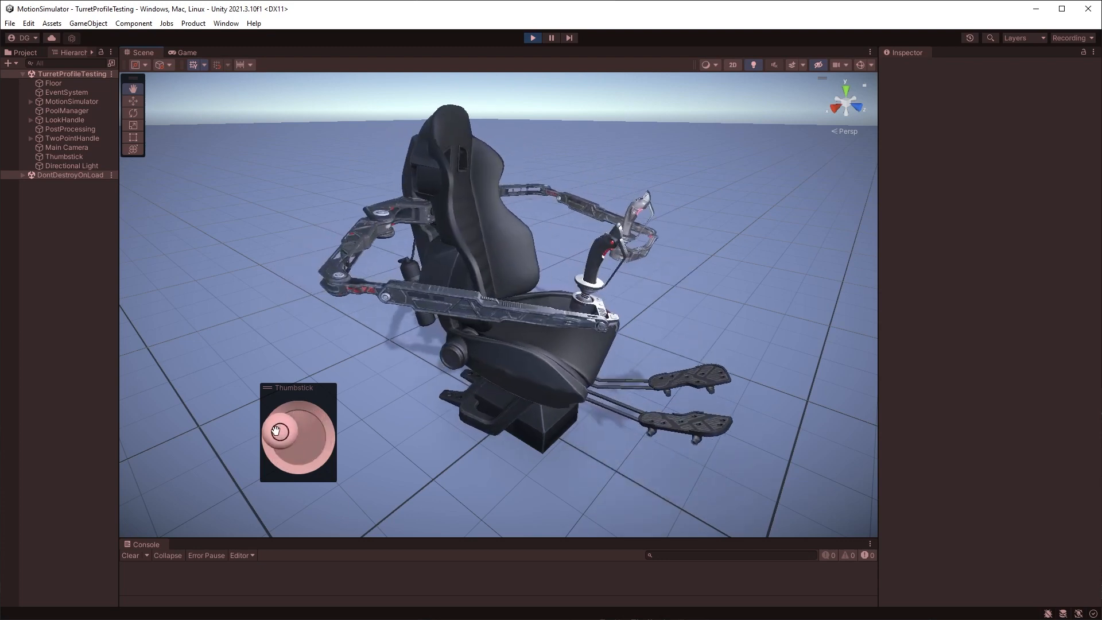
left_click_drag(277, 430, 299, 434)
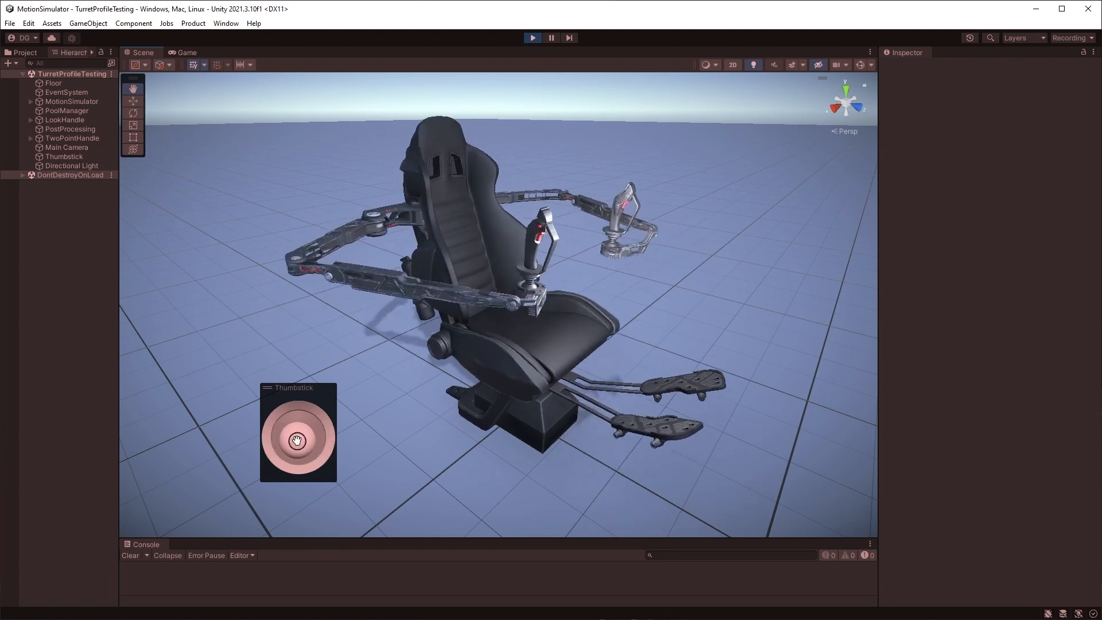
Select the Thumbstick object, move its overlay up the left side, steer again and show its Hide/Panel display options.
left_click(63, 156)
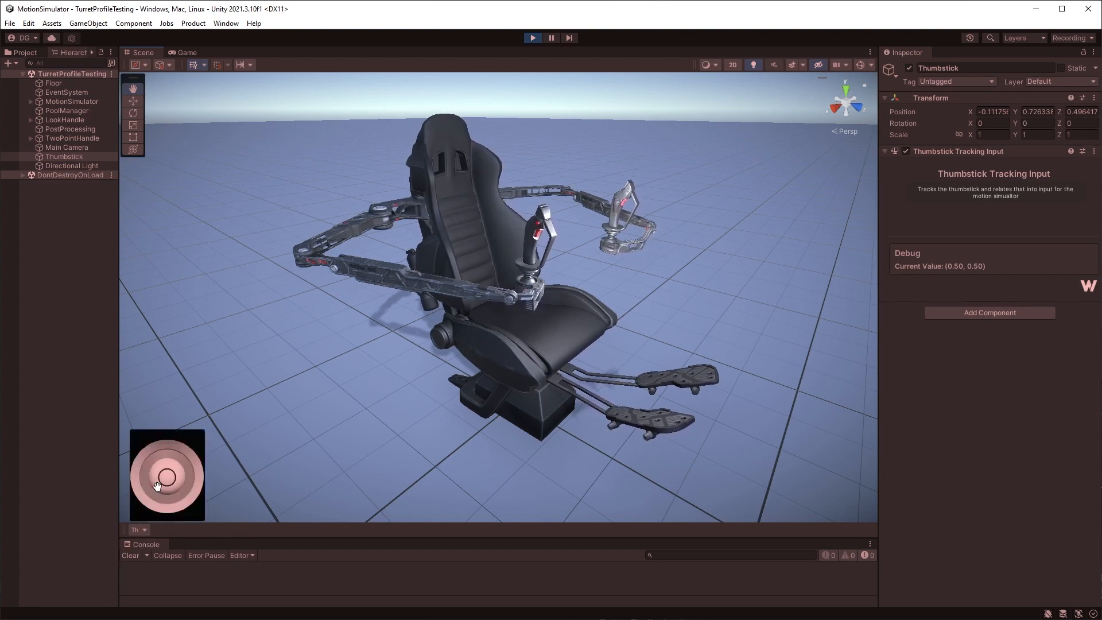
left_click_drag(156, 486, 168, 476)
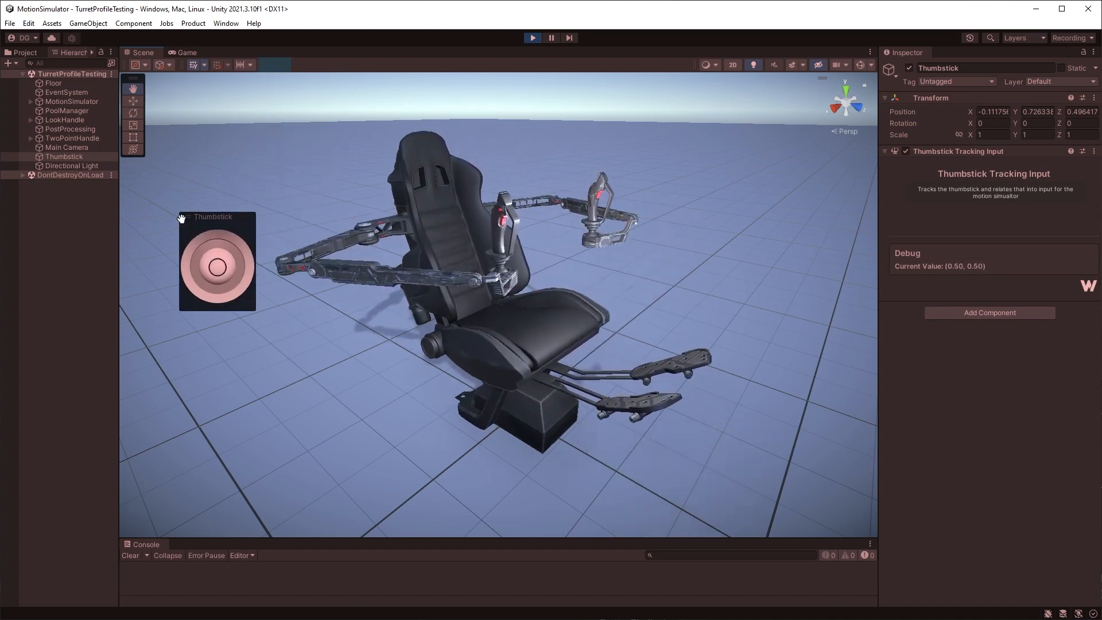
right_click(213, 217)
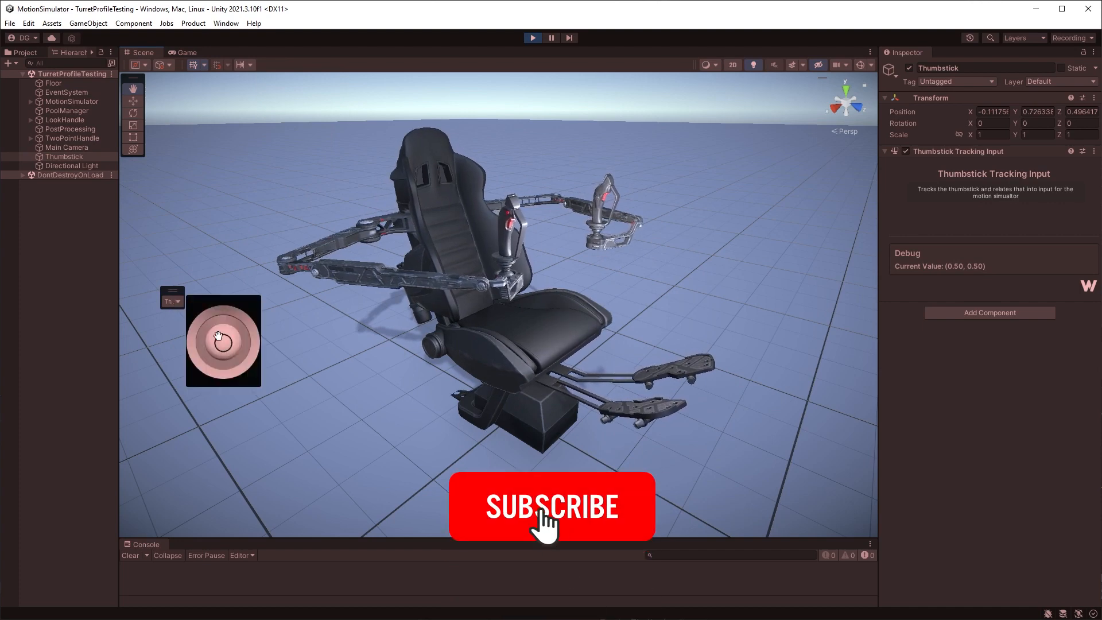
left_click(549, 506)
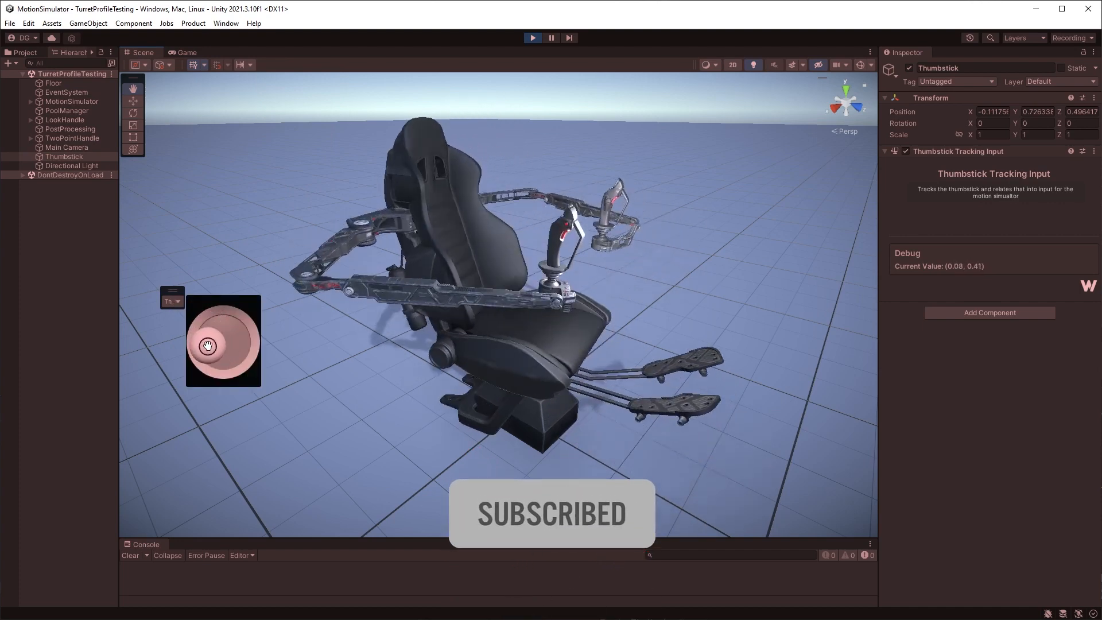
left_click_drag(207, 344, 224, 351)
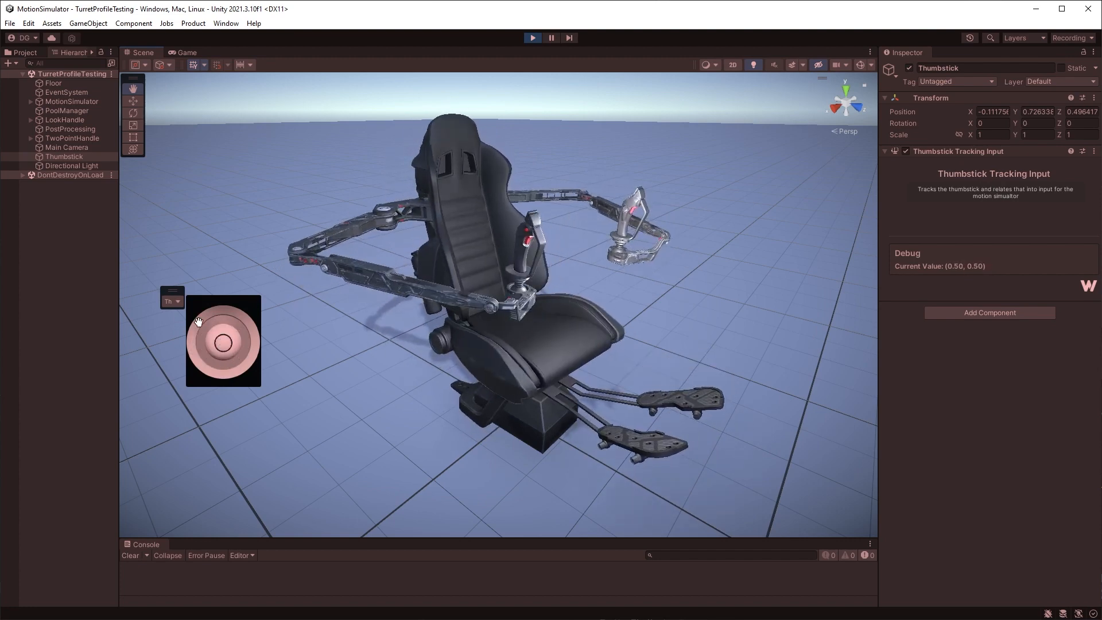
left_click(171, 301)
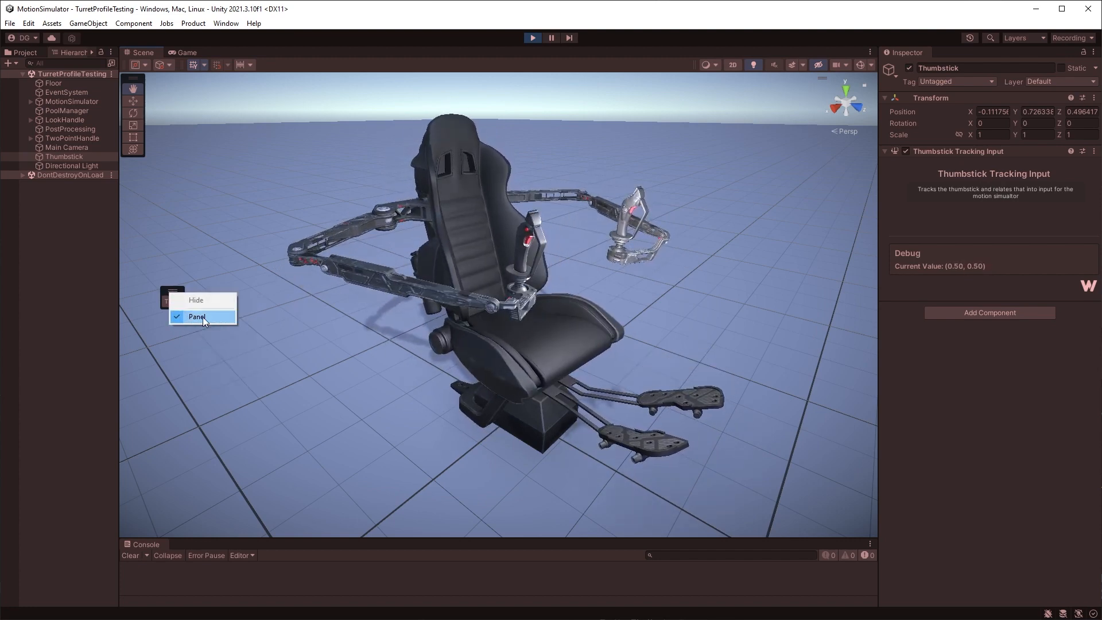